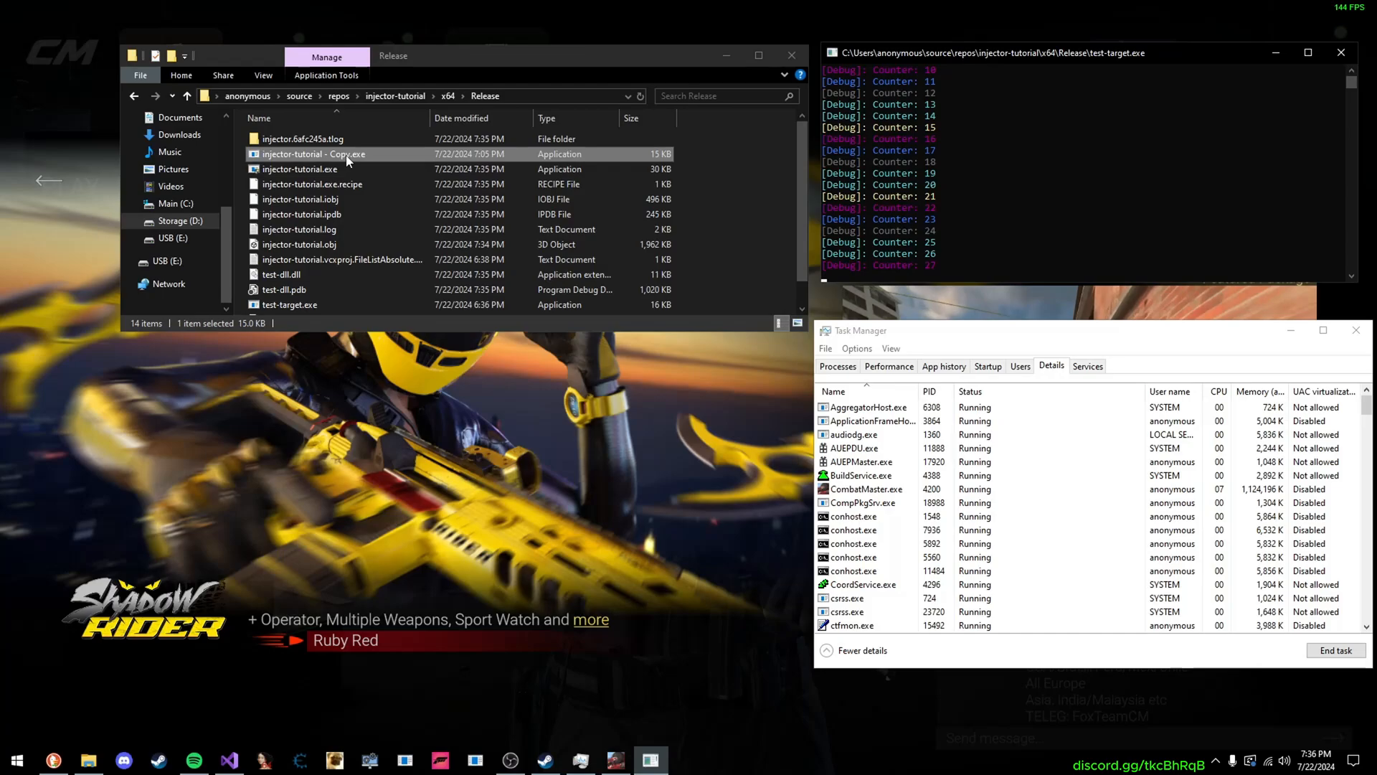
Run injector-tutorial - Copy.exe and injector-tutorial.exe, dismissing each 'Hello from module' message
double_click(312, 154)
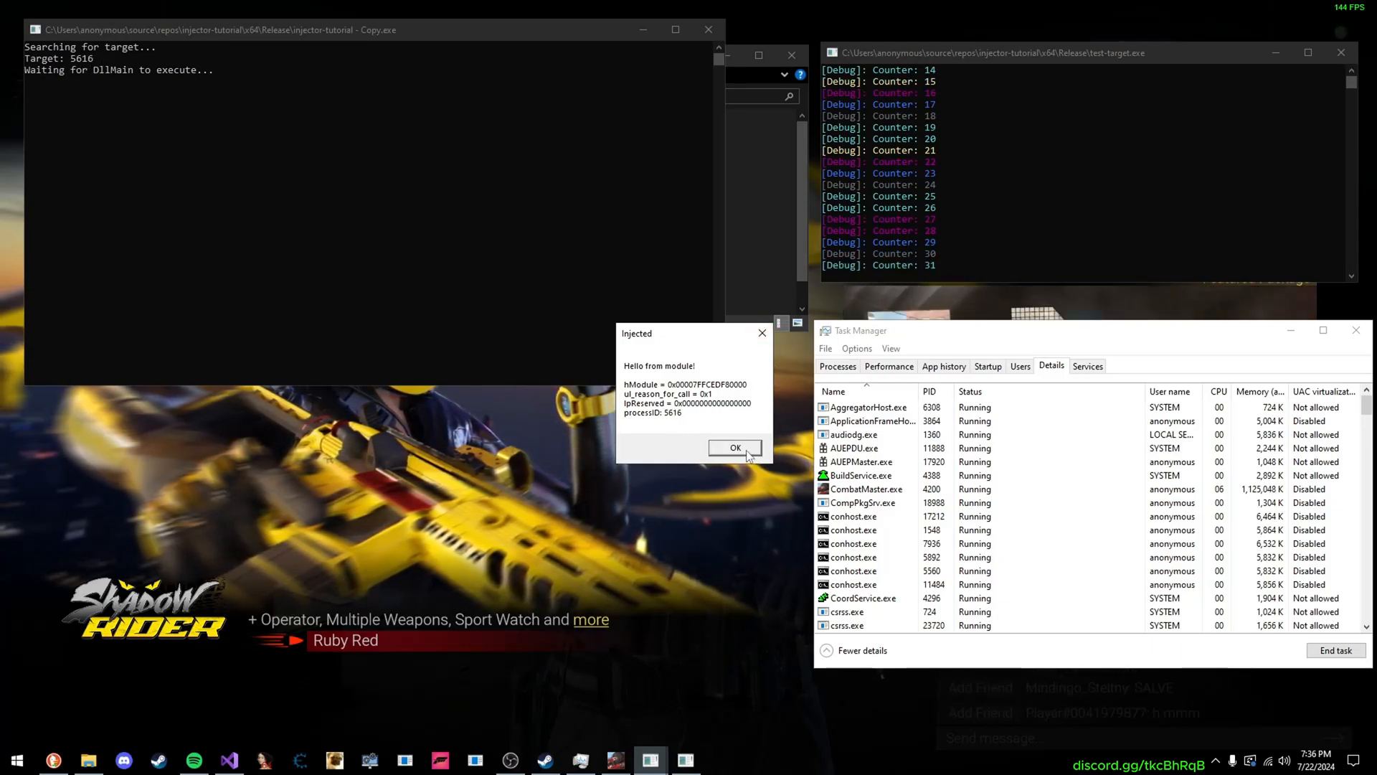
click(736, 447)
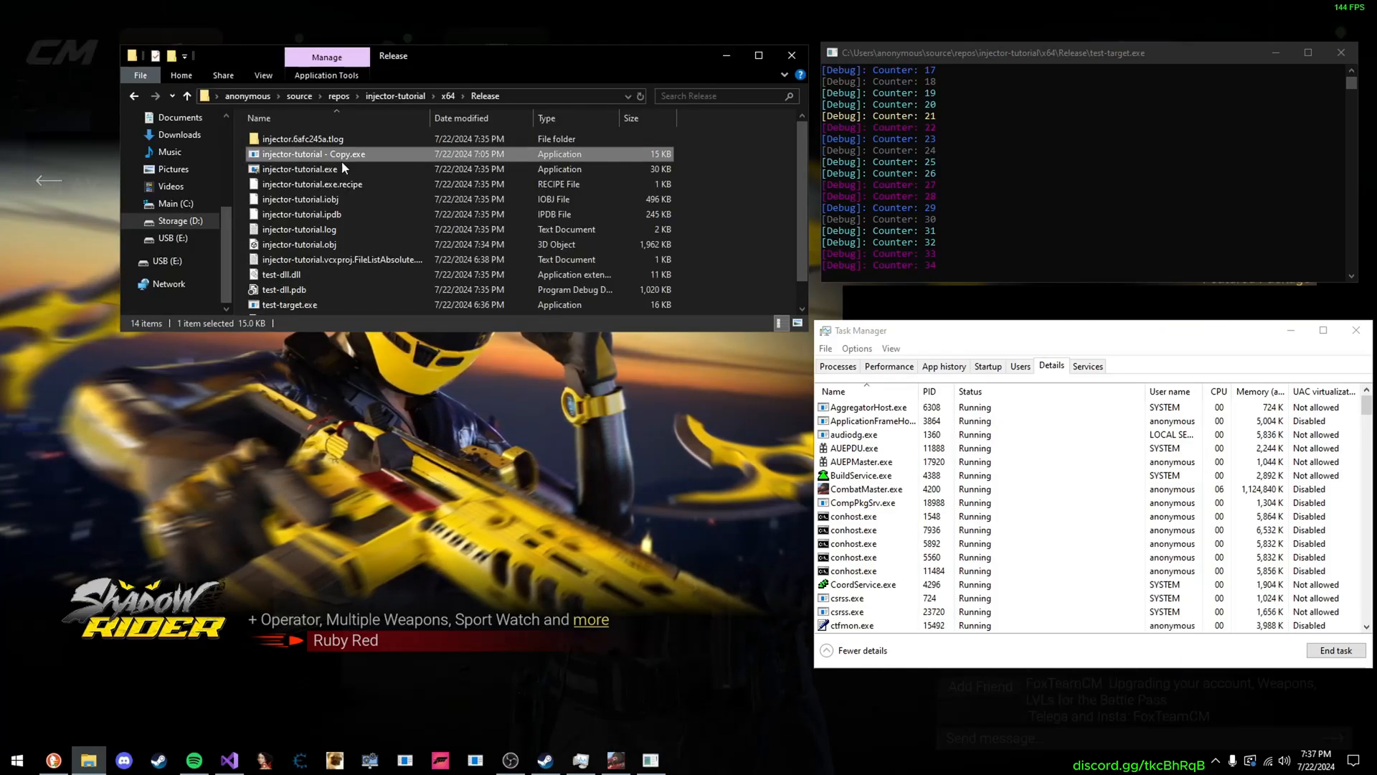
click(300, 170)
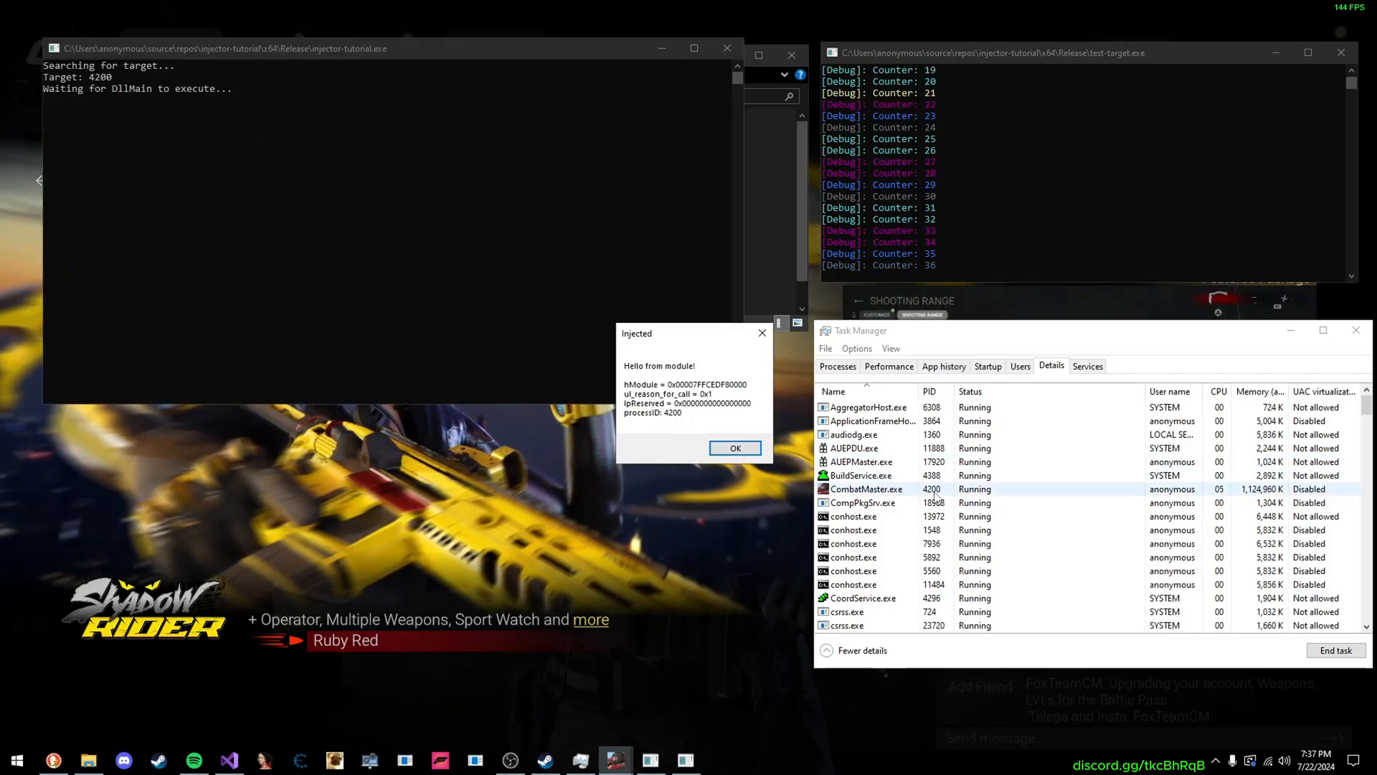
mouse_move(575, 308)
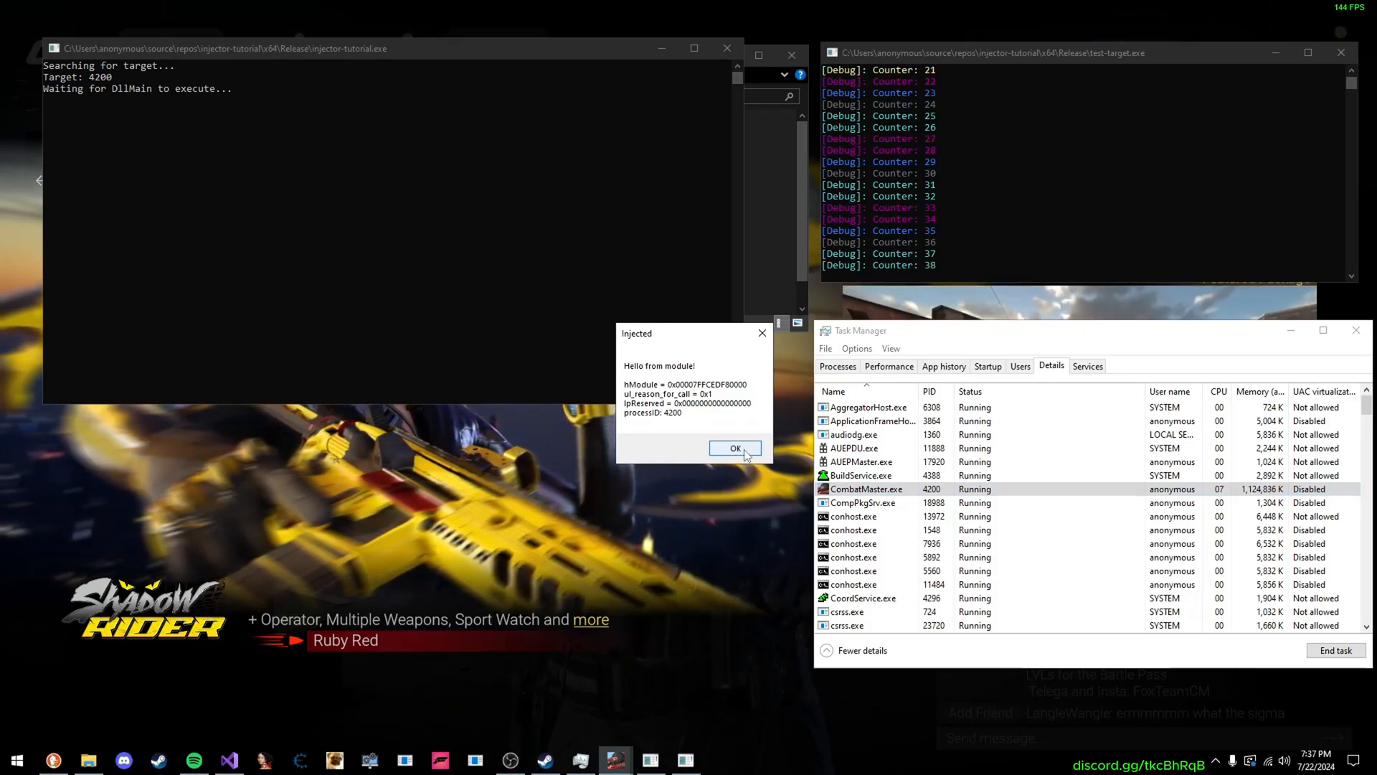
click(736, 448)
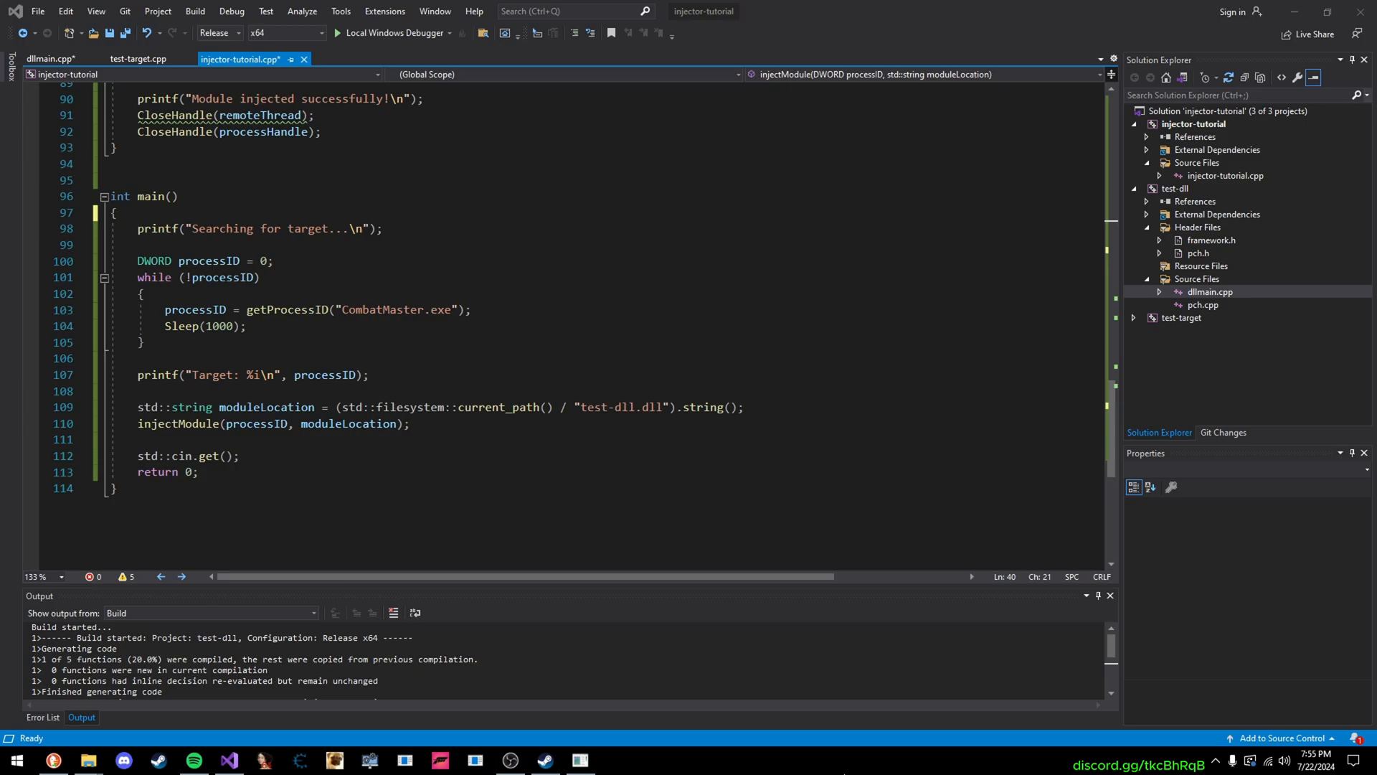
mouse_move(587, 406)
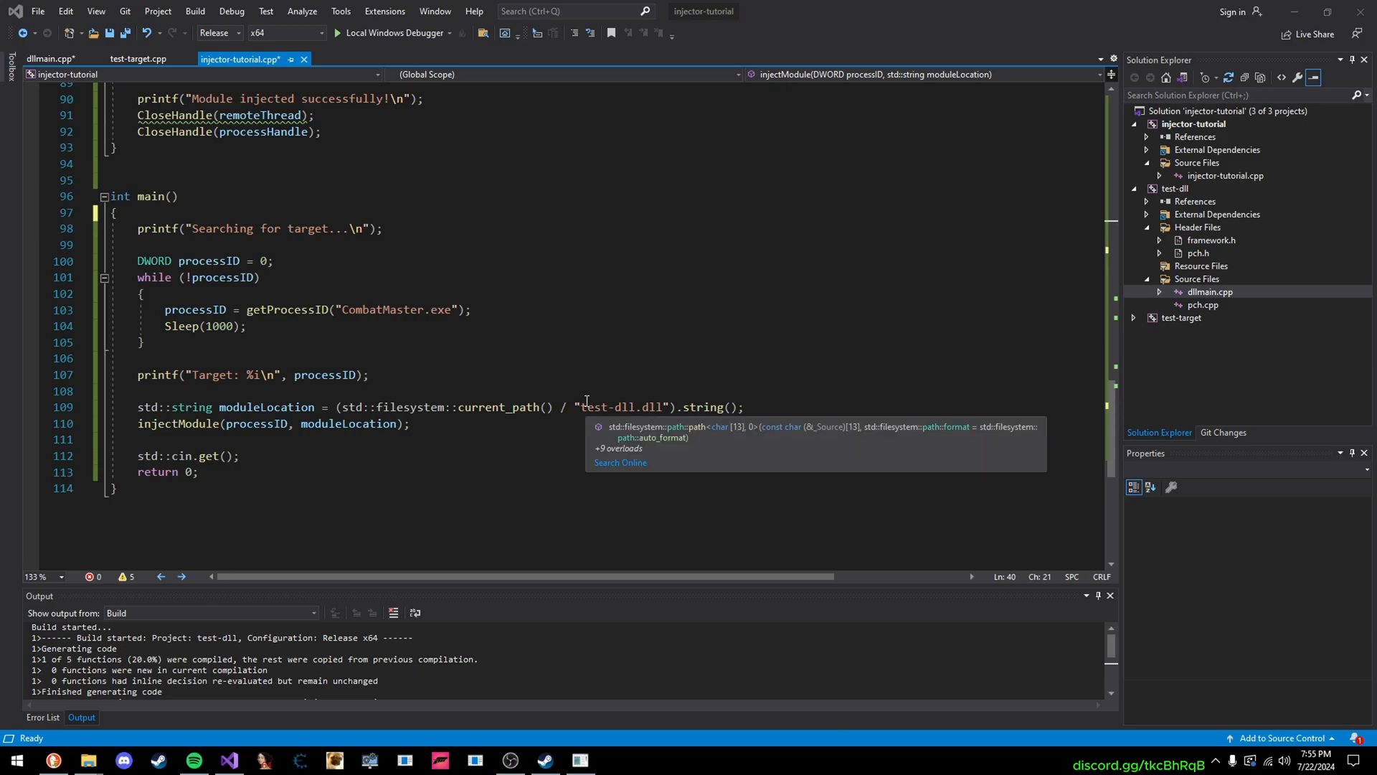
click(589, 401)
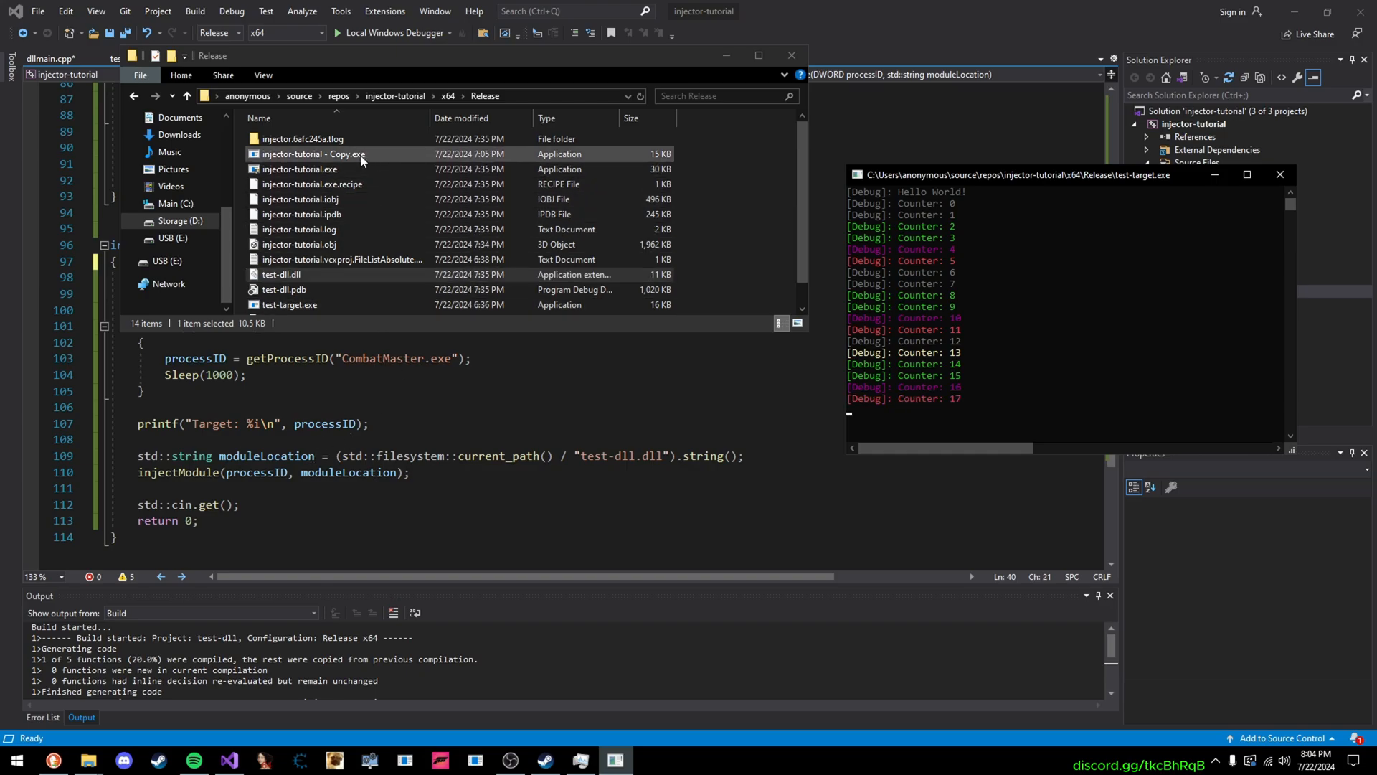
Run the copied injector against test-target PID 8792, dismiss its greeting and focus its console
double_click(313, 153)
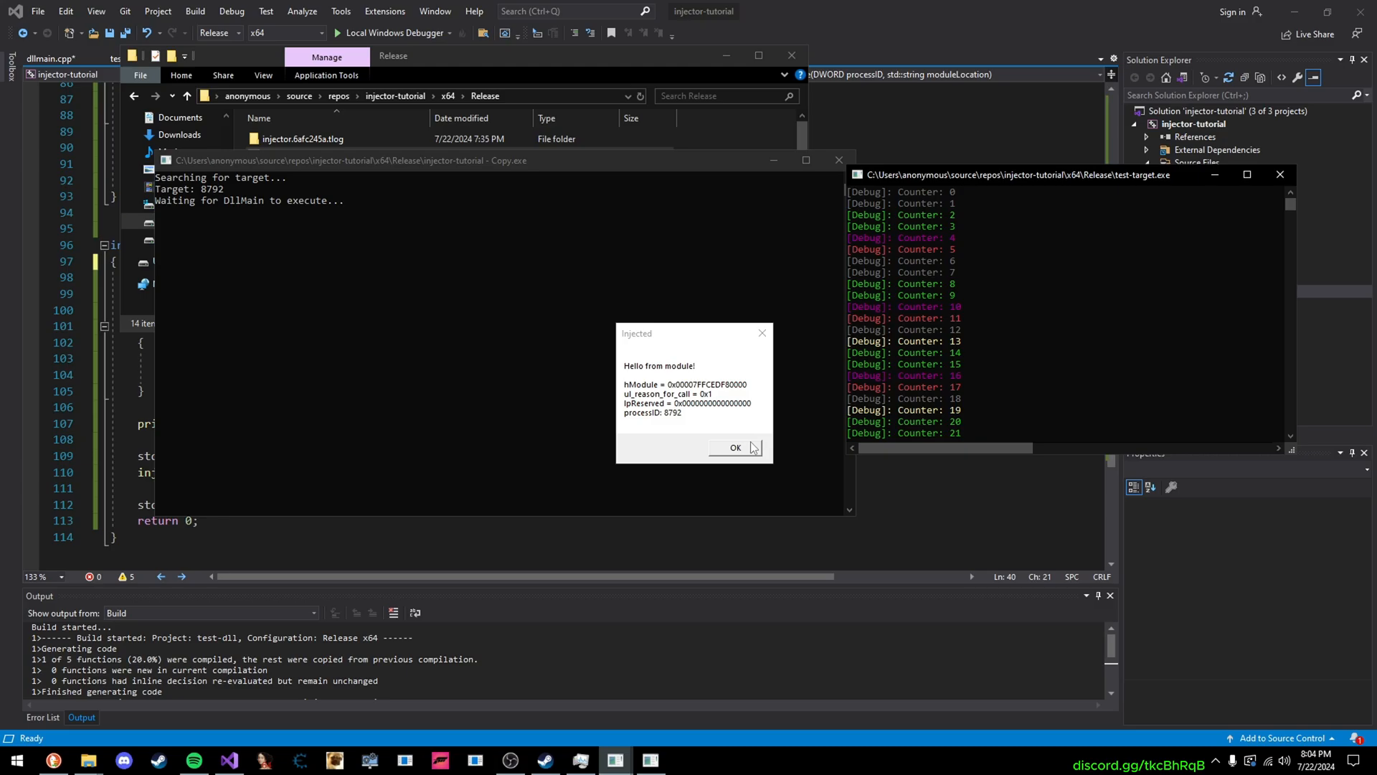
click(736, 447)
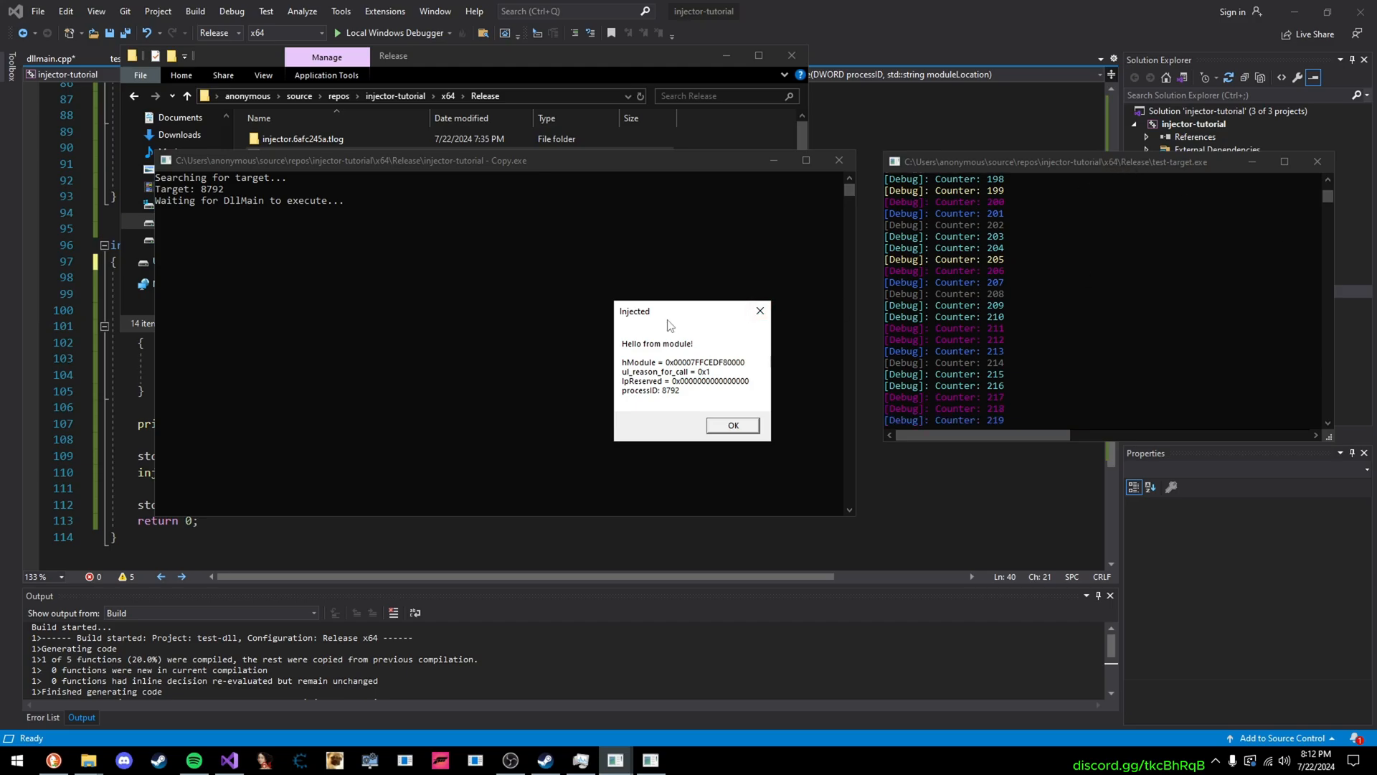
mouse_move(700, 354)
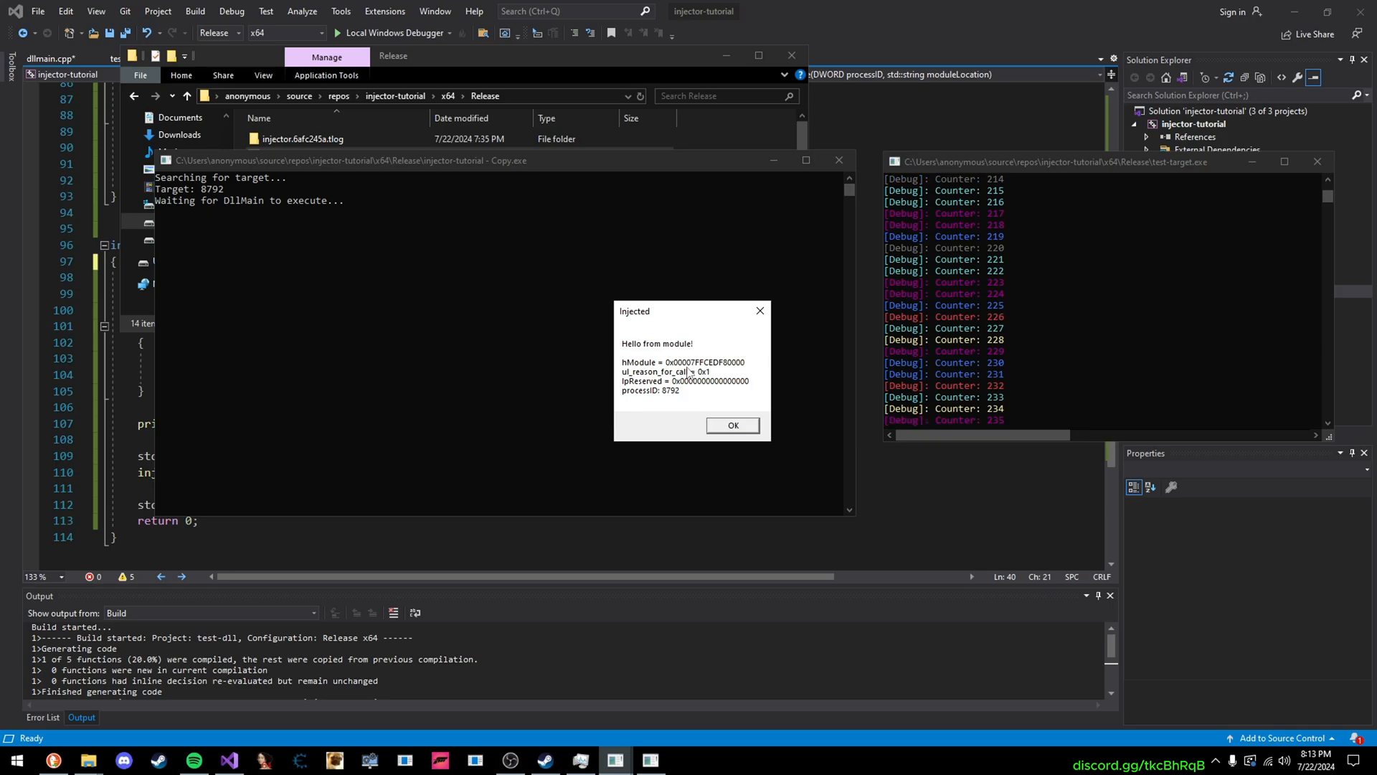
mouse_move(178, 378)
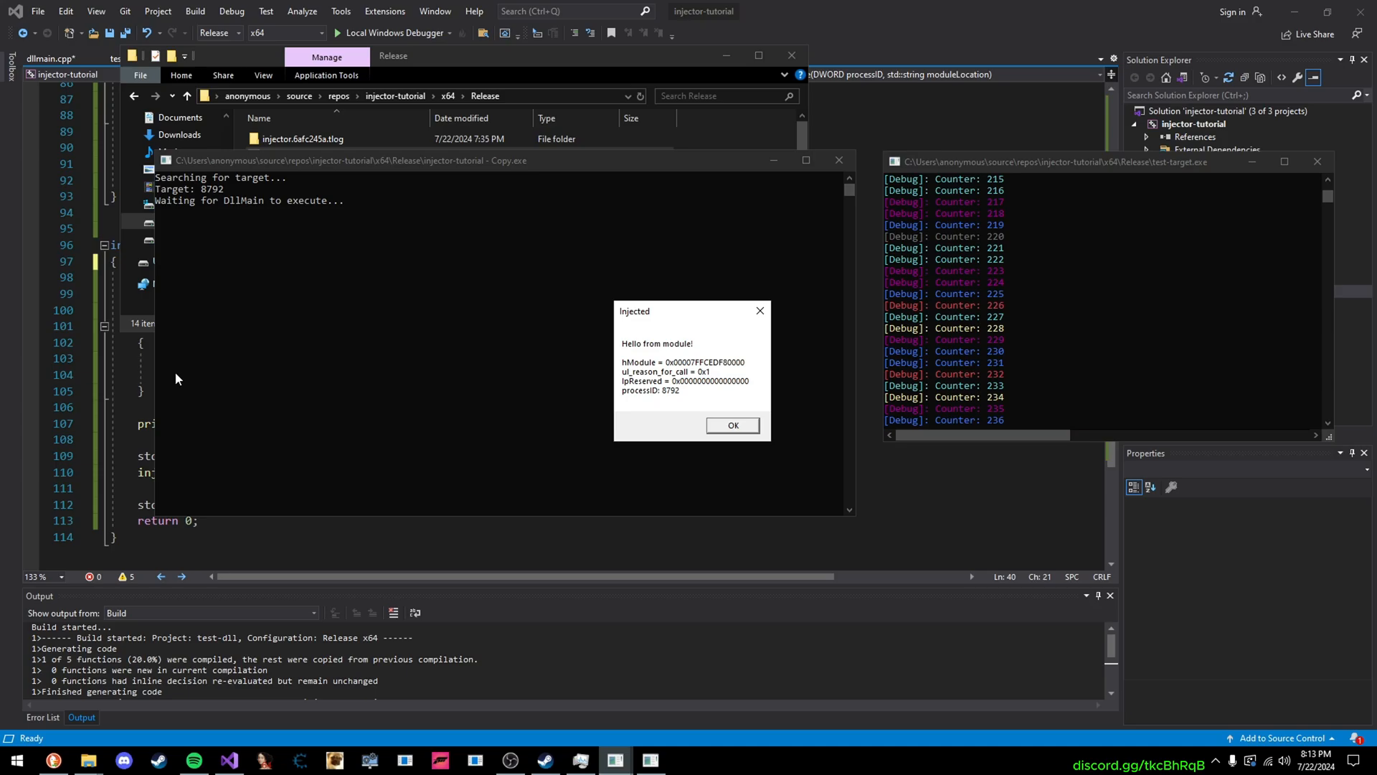
click(731, 424)
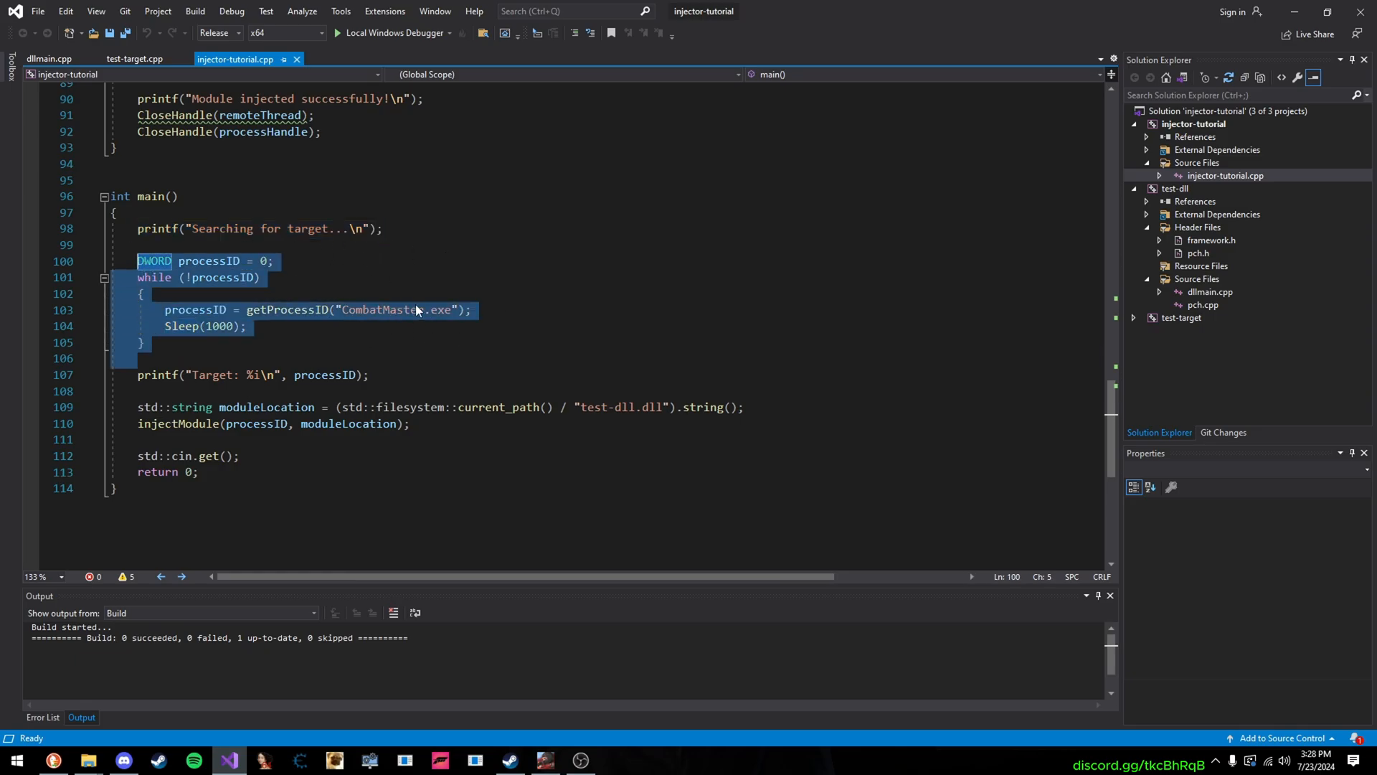
Replace CombatMaster with test-target in getProcessID and rebuild the solution
double_click(383, 310)
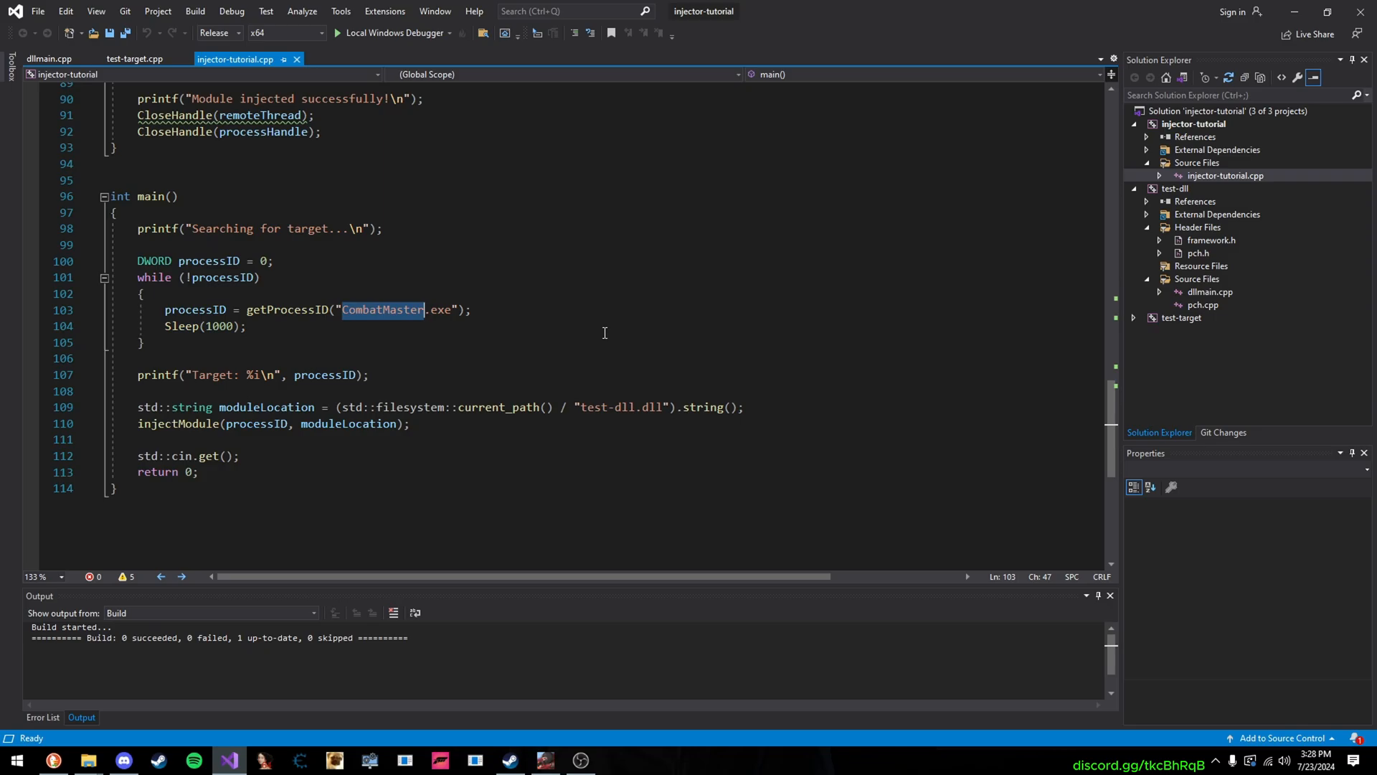
text(test-target)
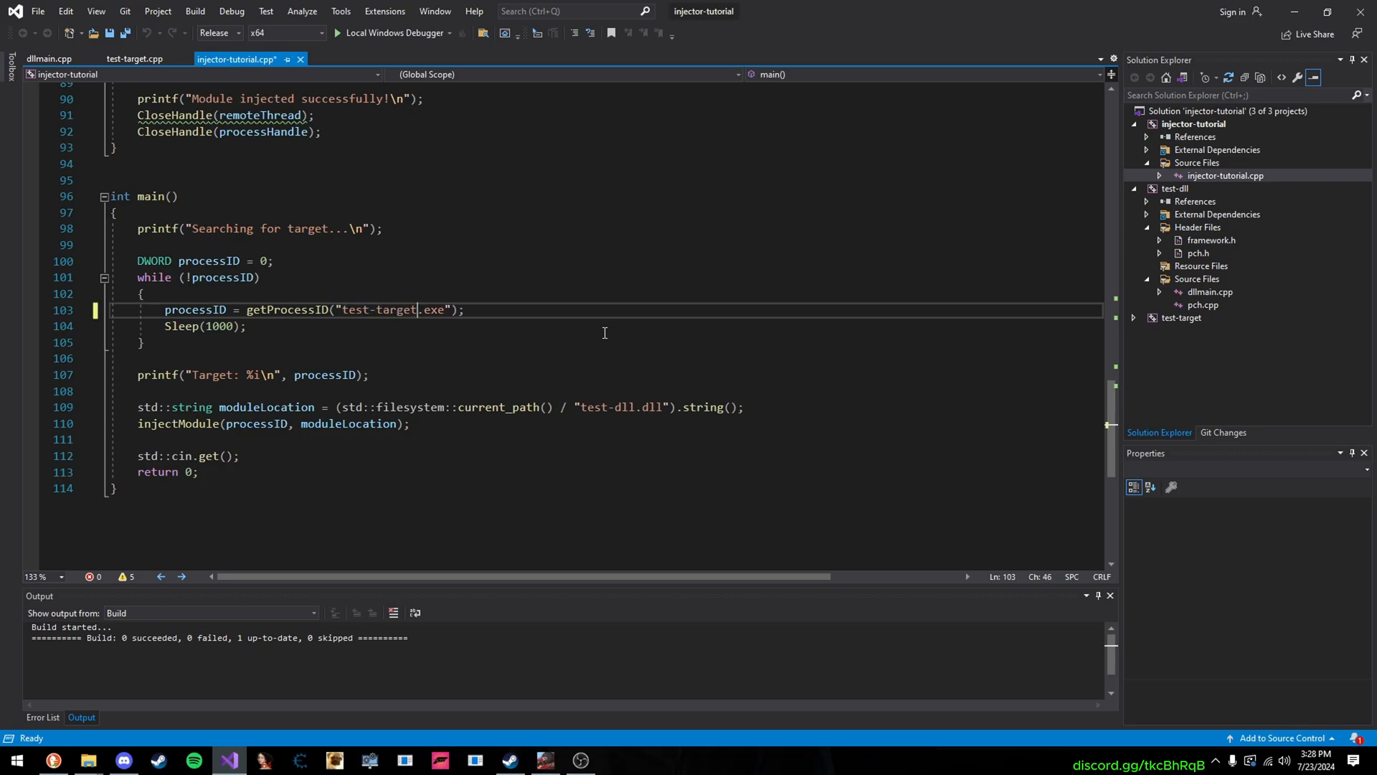
click(88, 757)
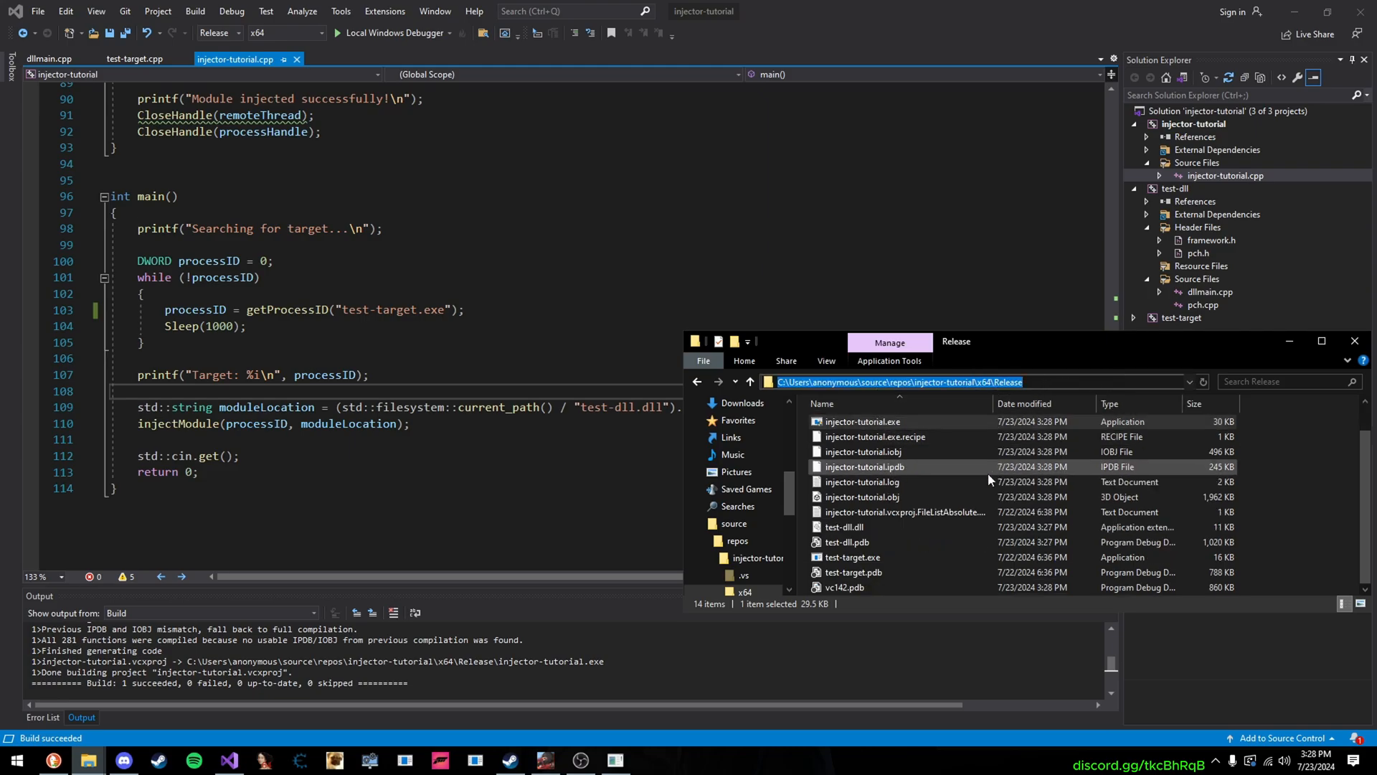
click(843, 527)
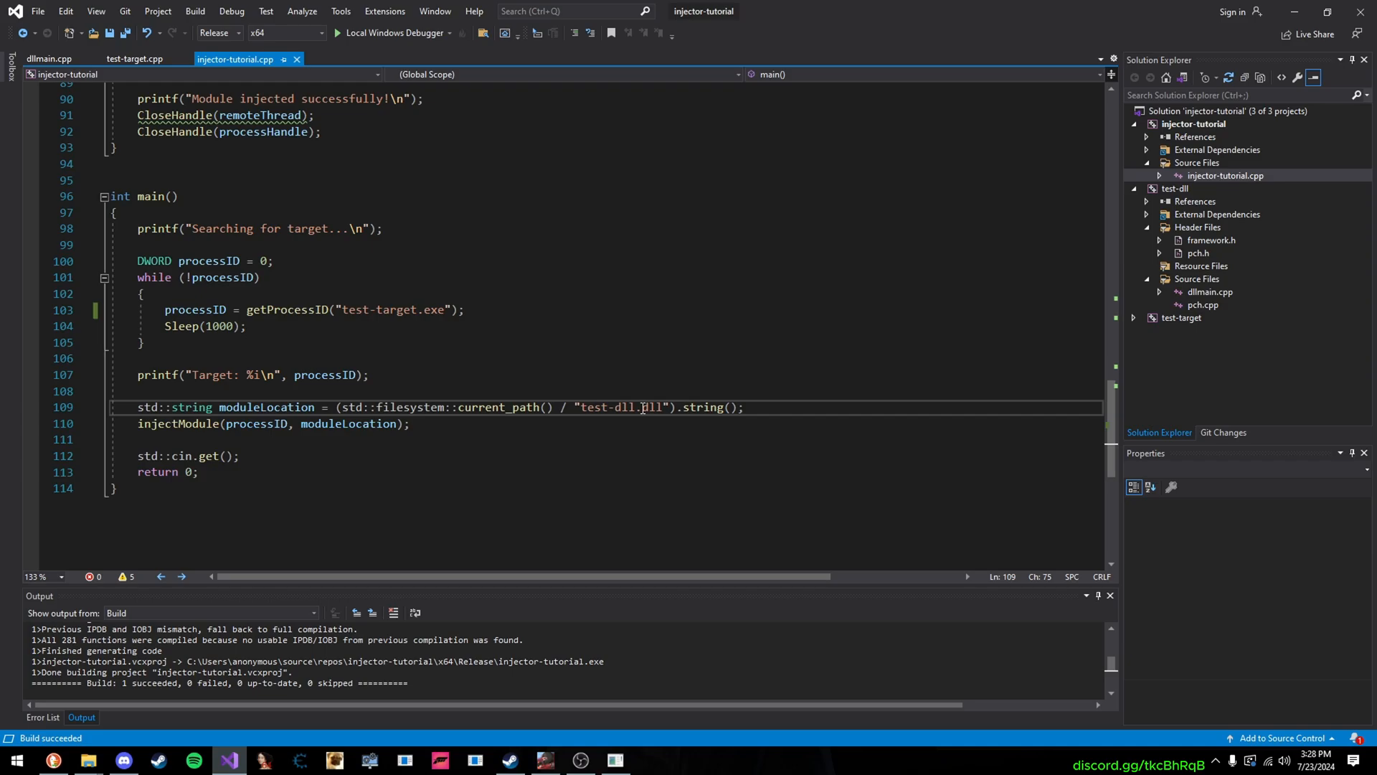
Highlight the dll path extension and its string conversion for review
double_click(703, 408)
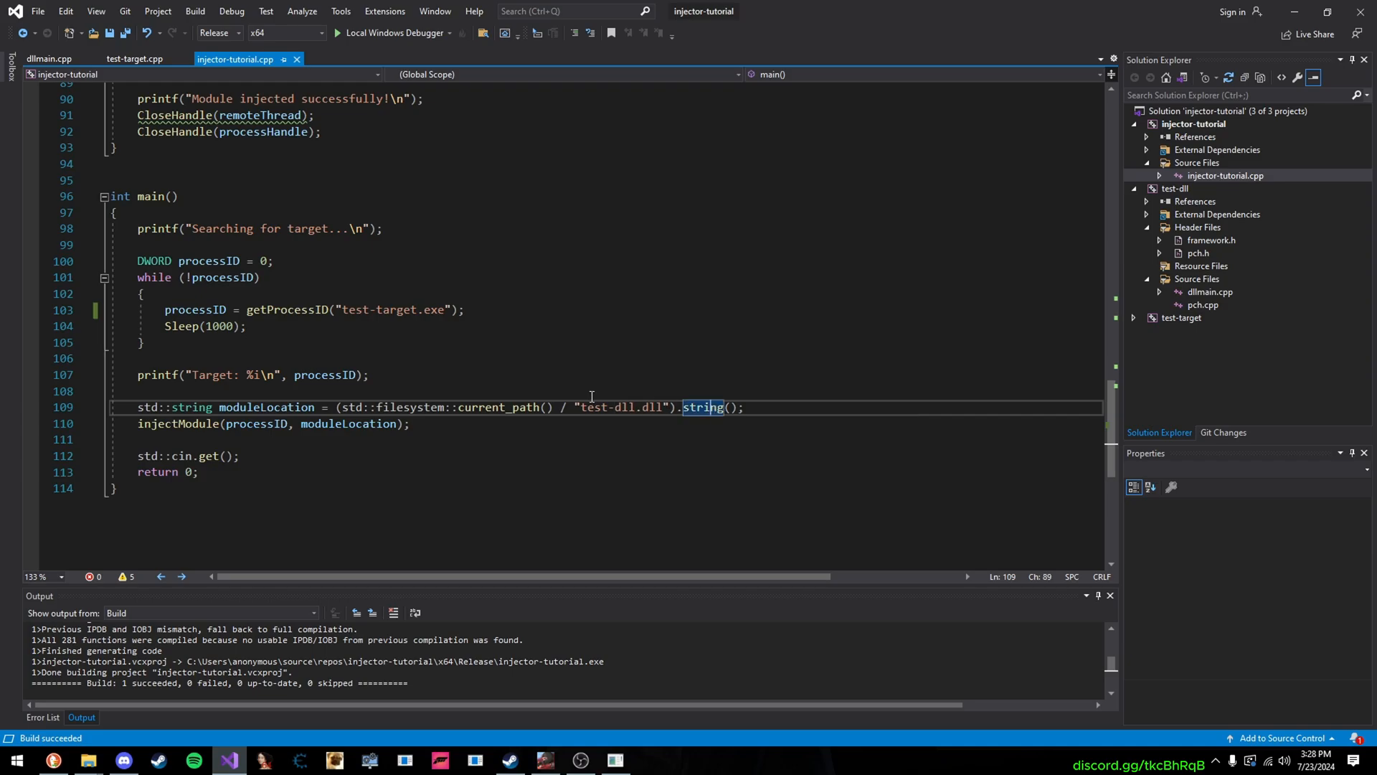
double_click(178, 423)
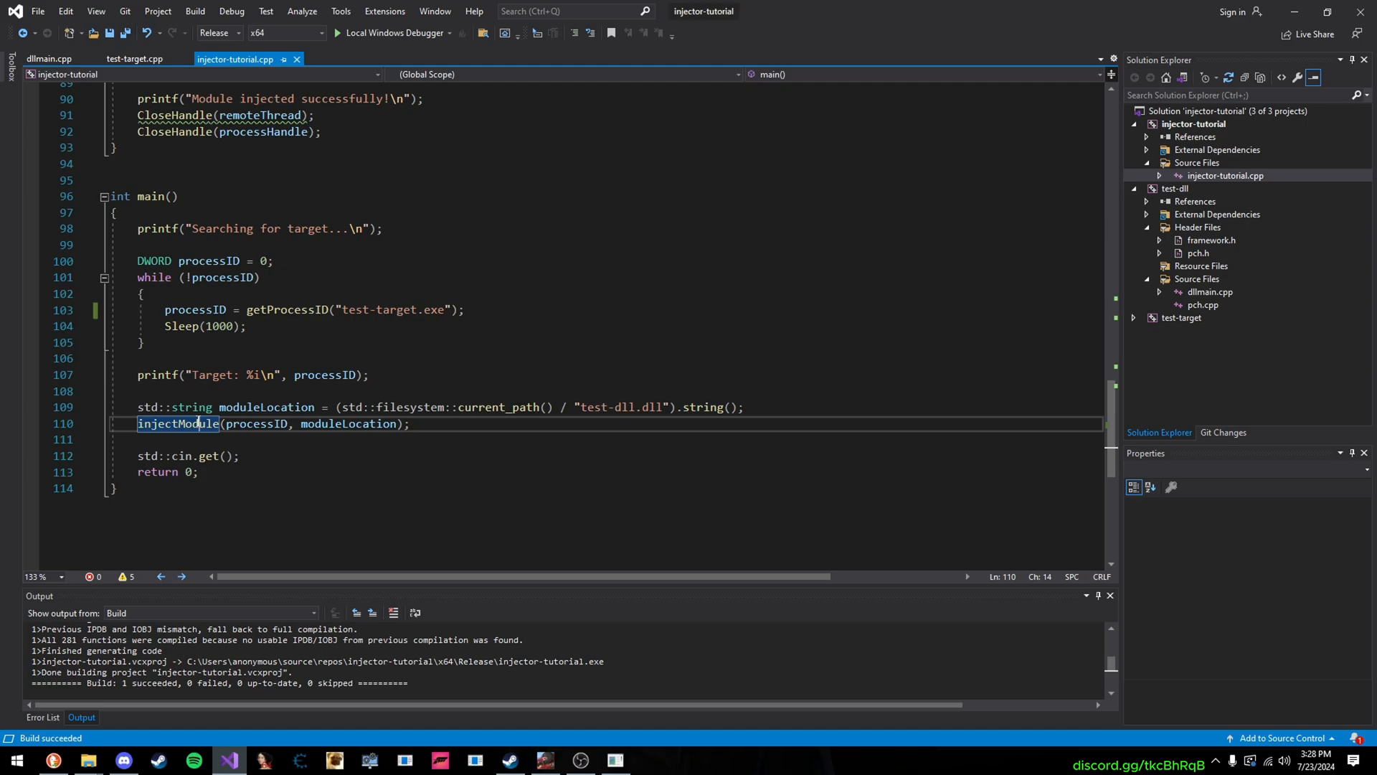
Go to injectModule's definition and highlight the MEM_RESERVE allocation flag
right_click(177, 424)
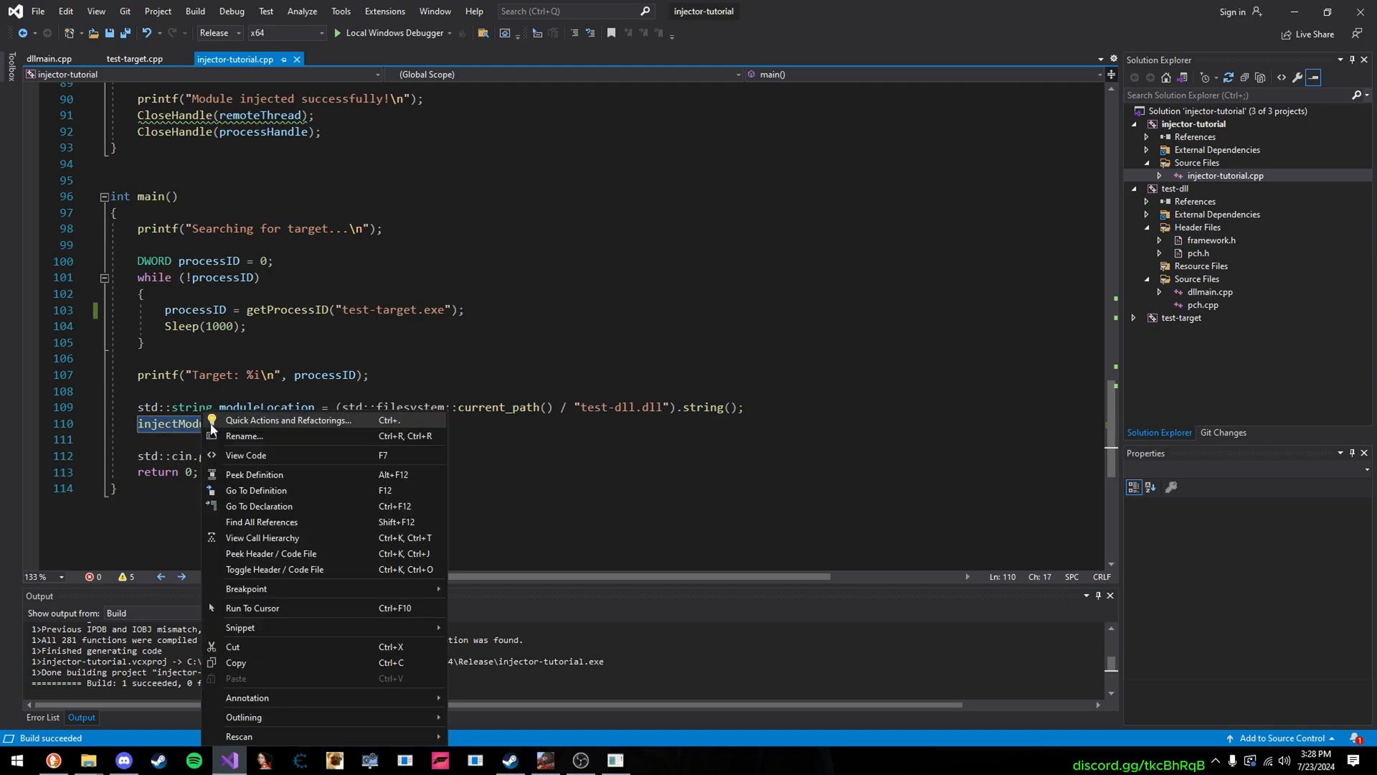
click(255, 490)
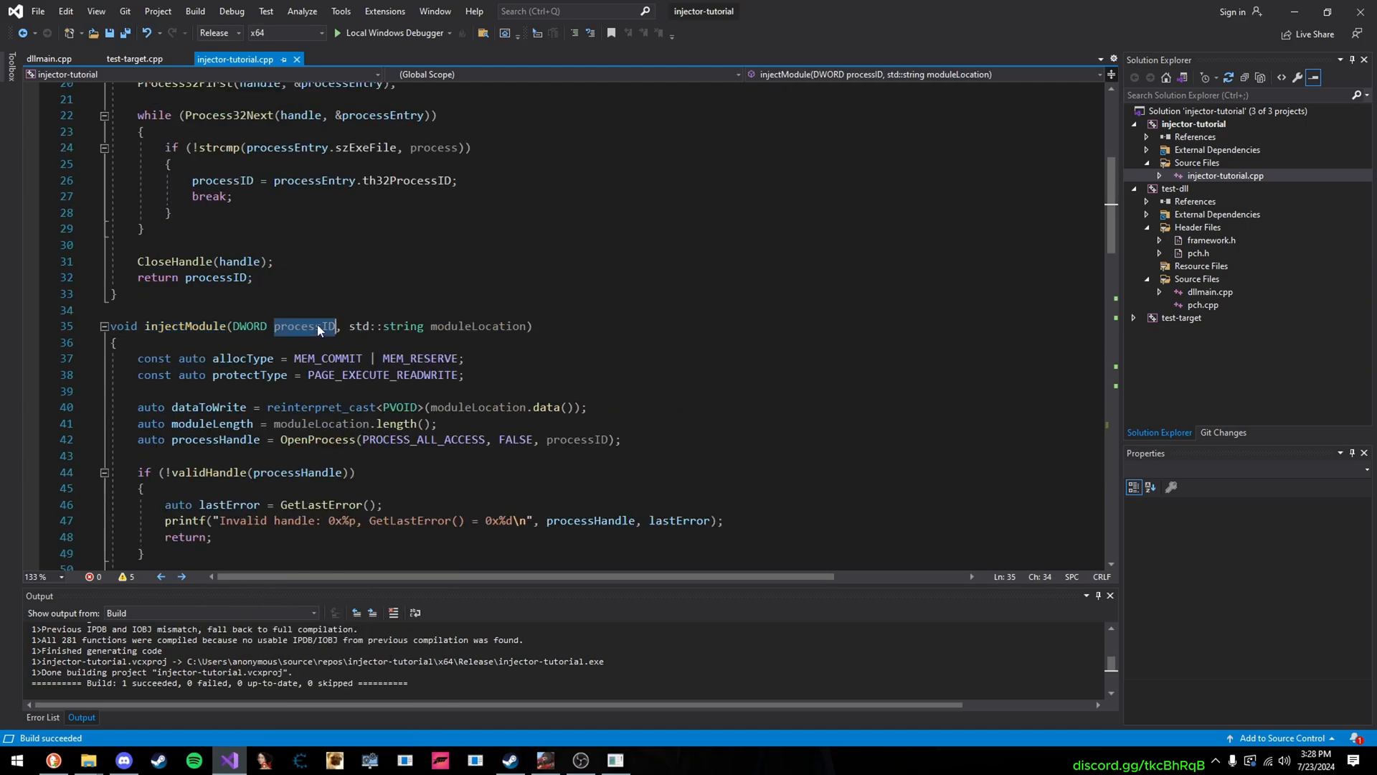
mouse_move(308, 327)
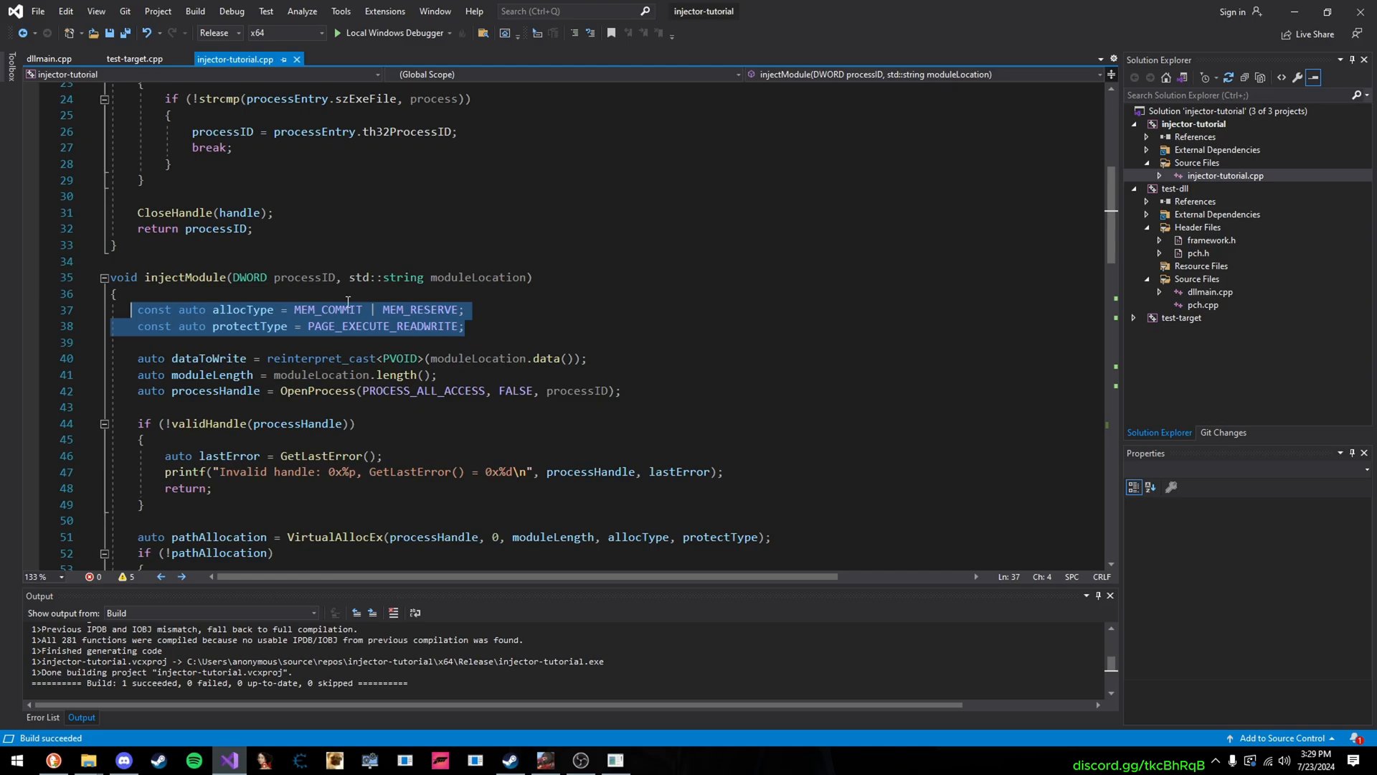
mouse_move(433, 313)
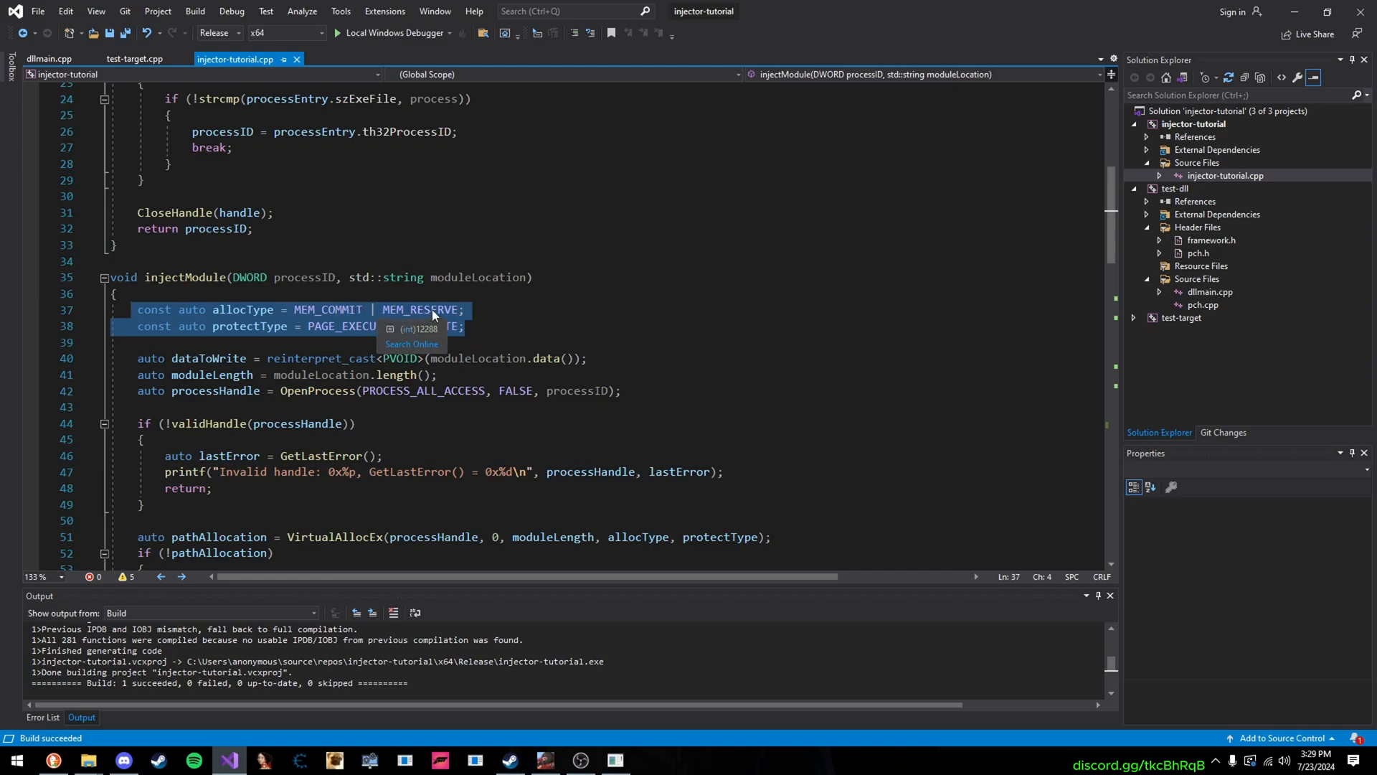
double_click(421, 310)
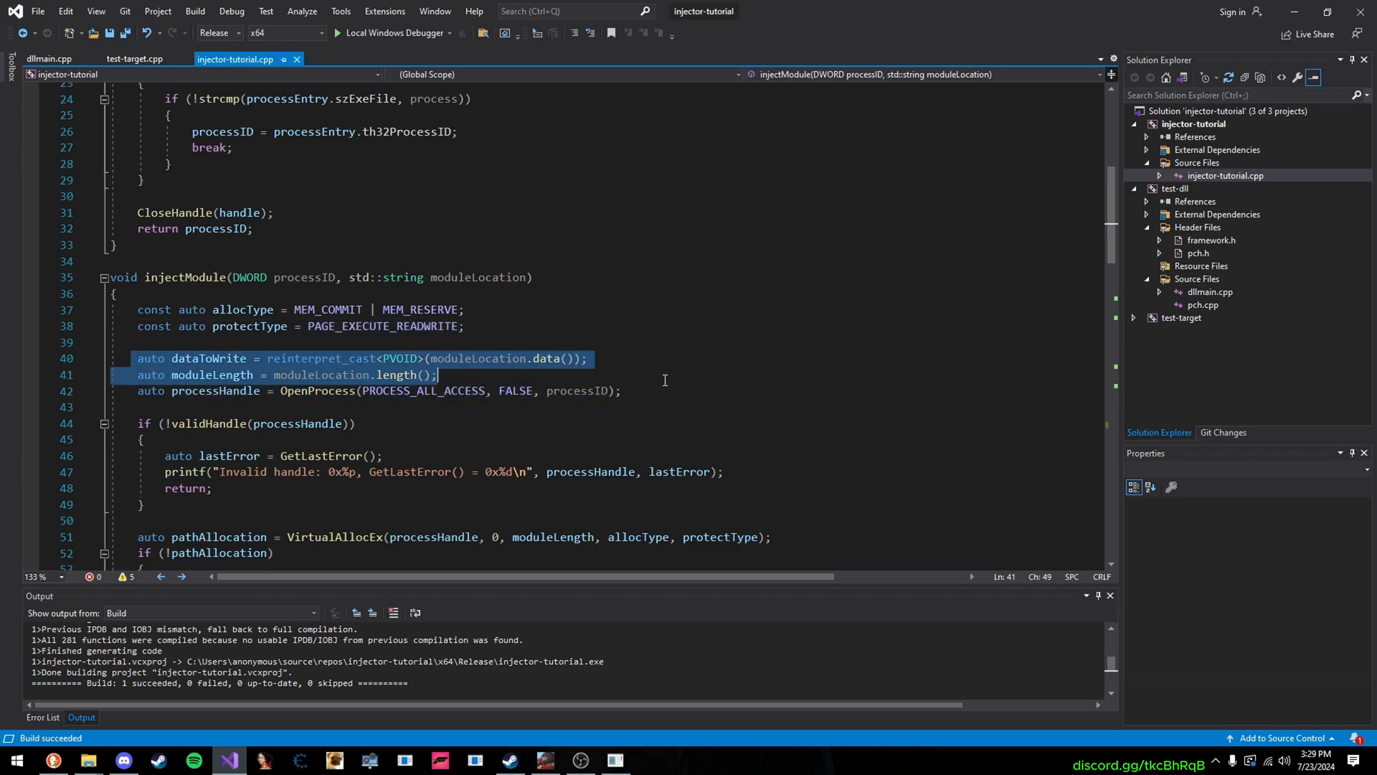
Select the data, length and process-handle lines and the dataToWrite variable to explain them
drag(439, 375, 620, 390)
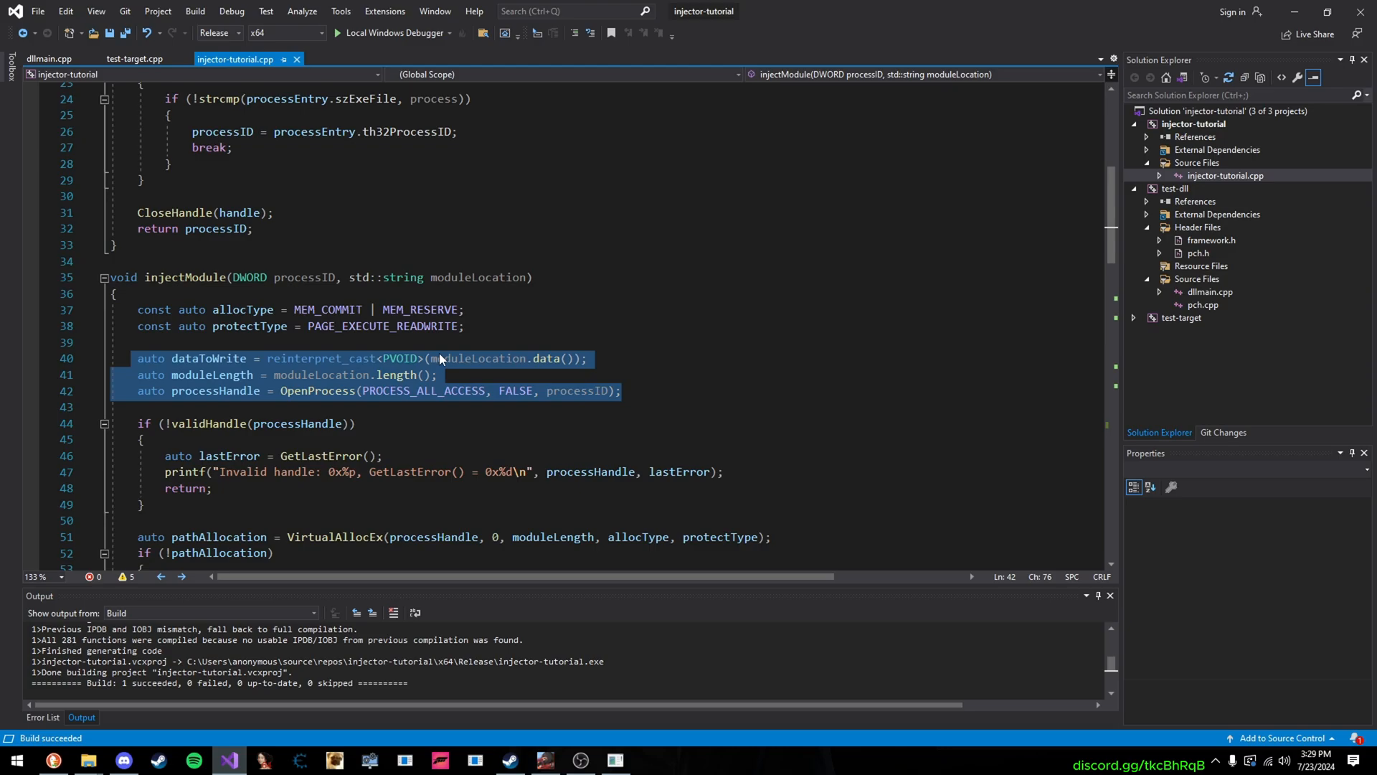
double_click(208, 359)
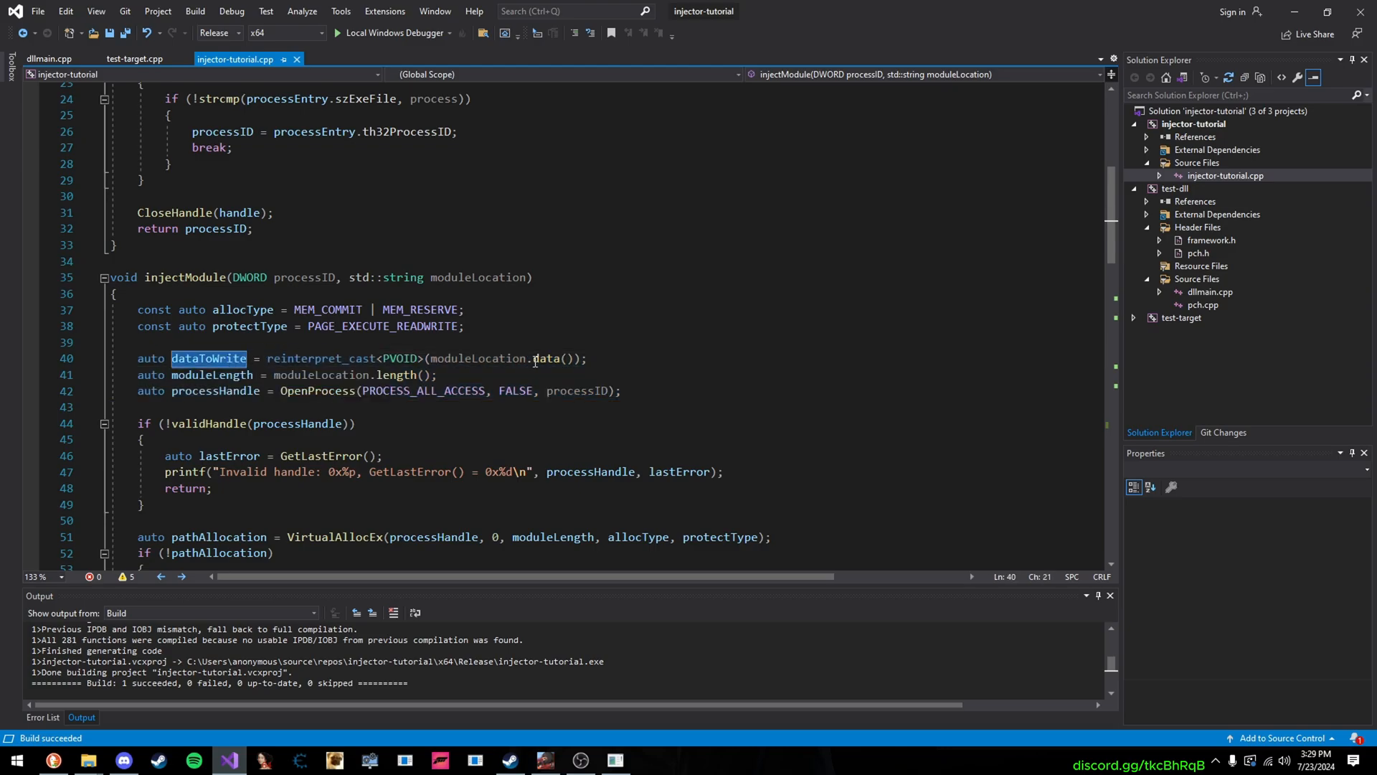
mouse_move(548, 359)
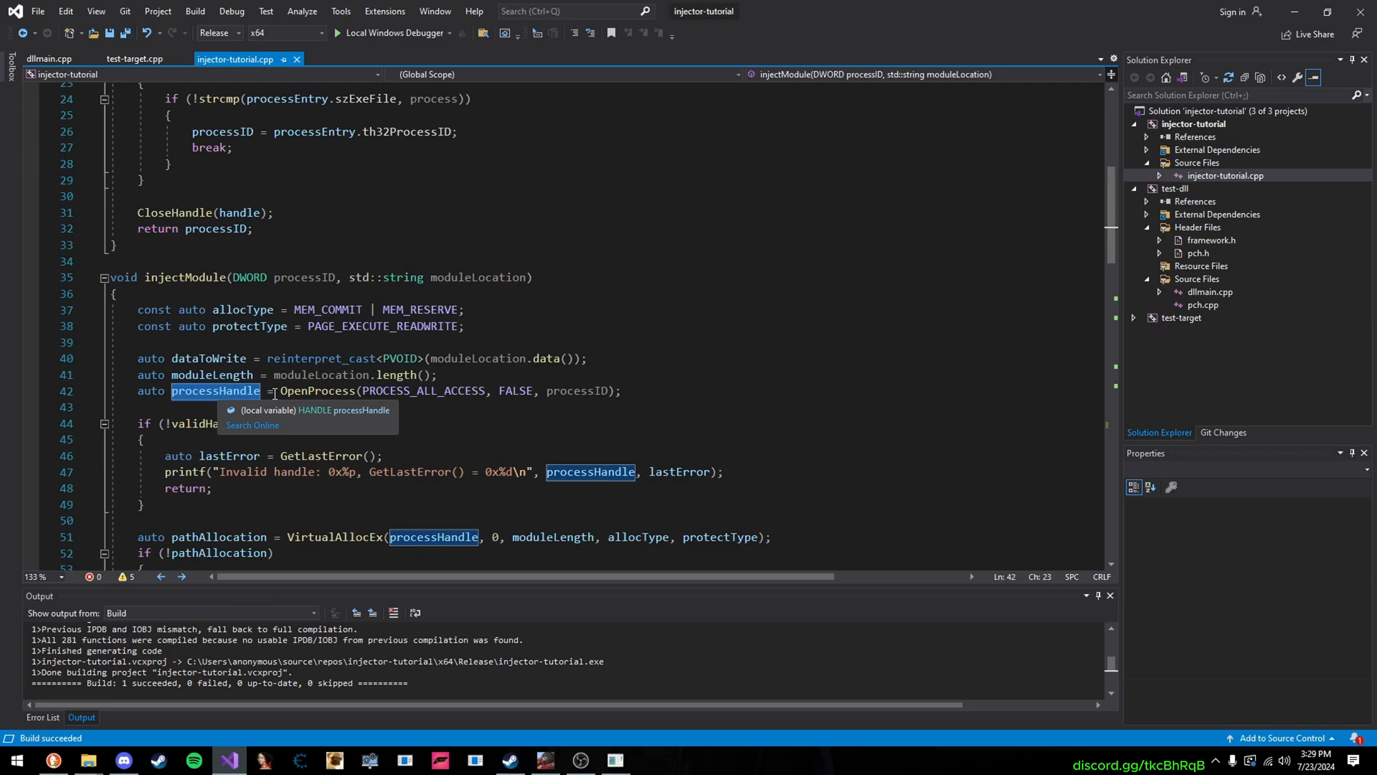
mouse_move(298, 402)
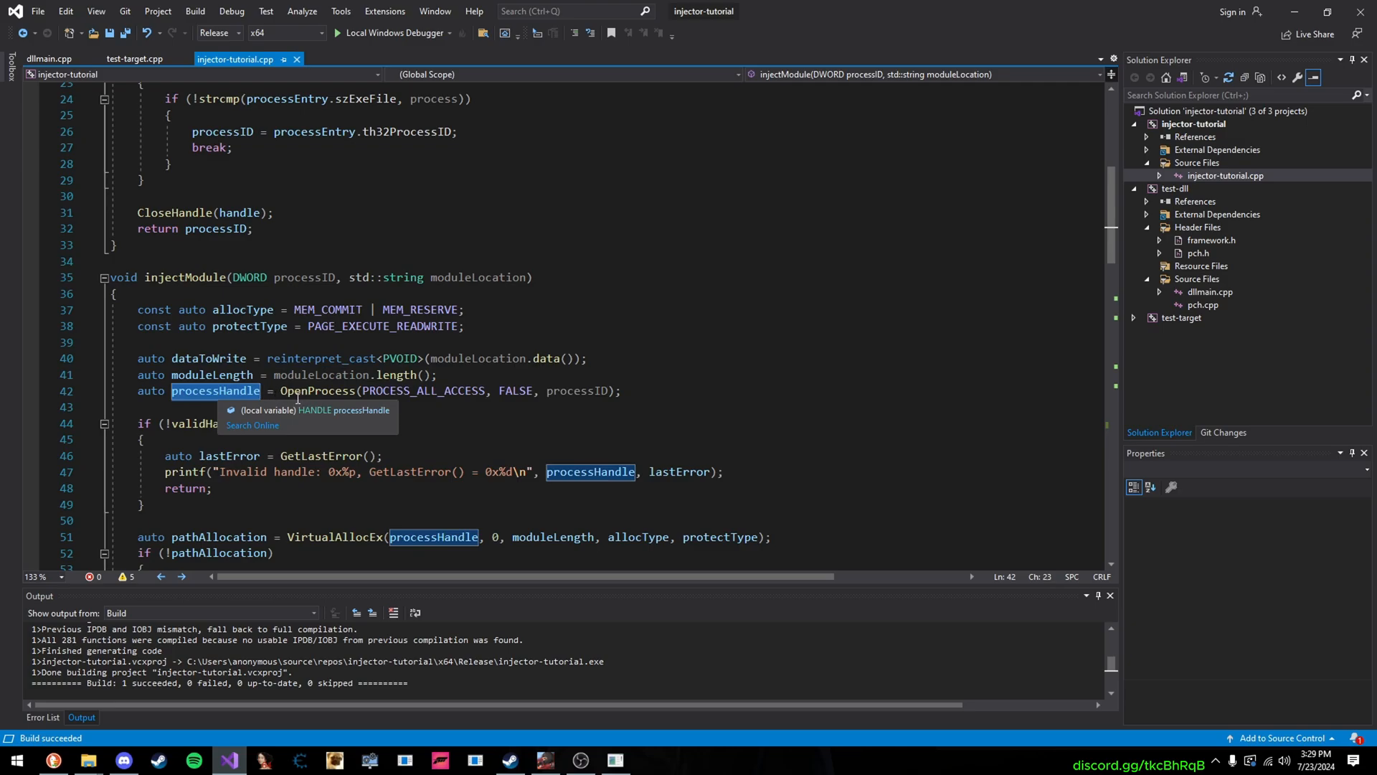
mouse_move(782, 599)
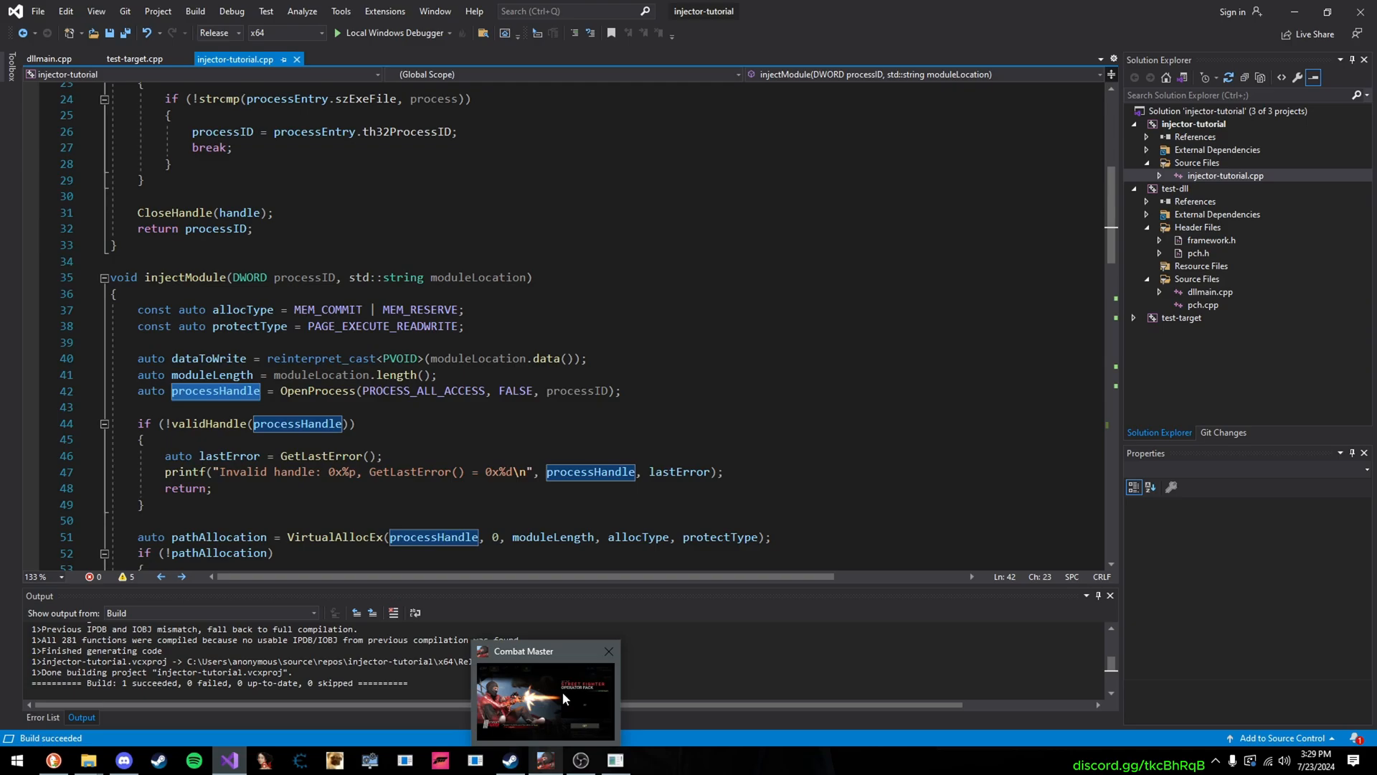
click(608, 651)
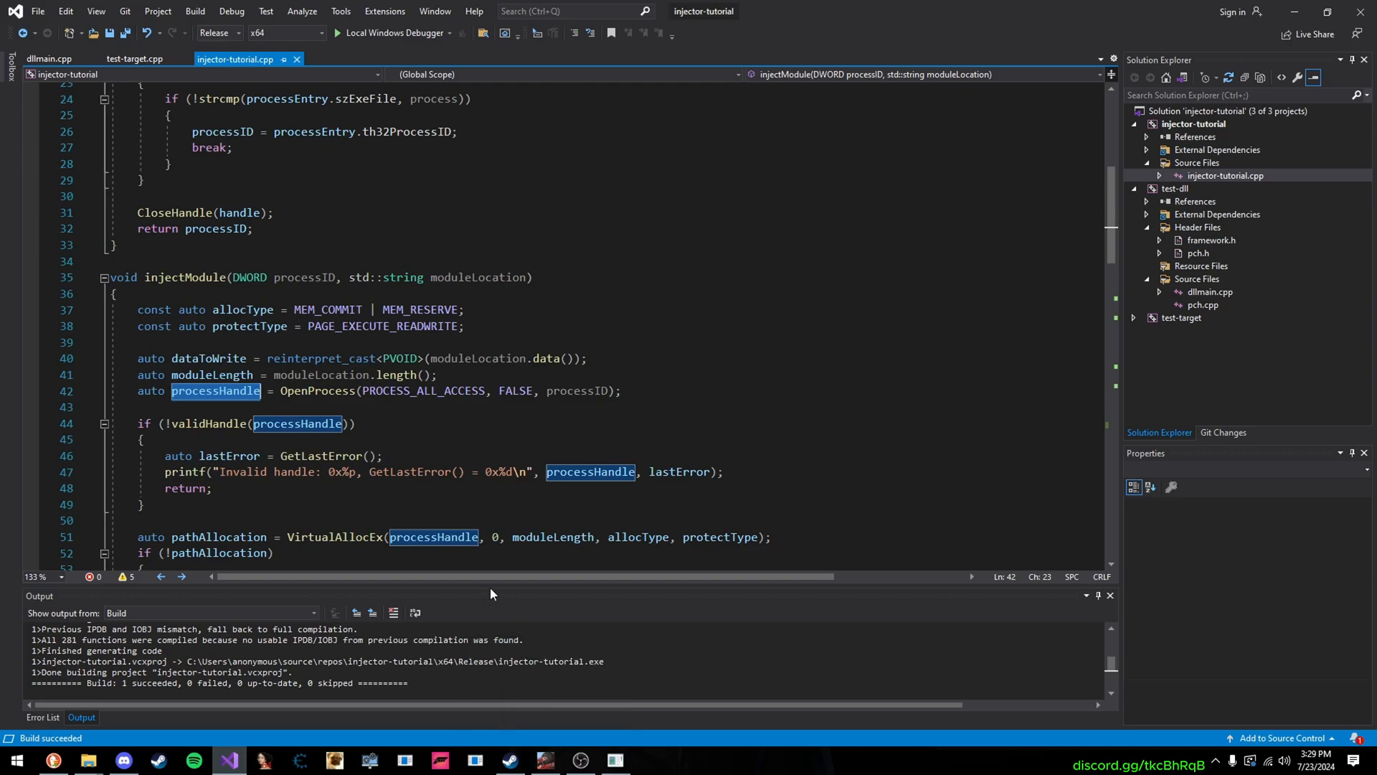
mouse_move(429, 433)
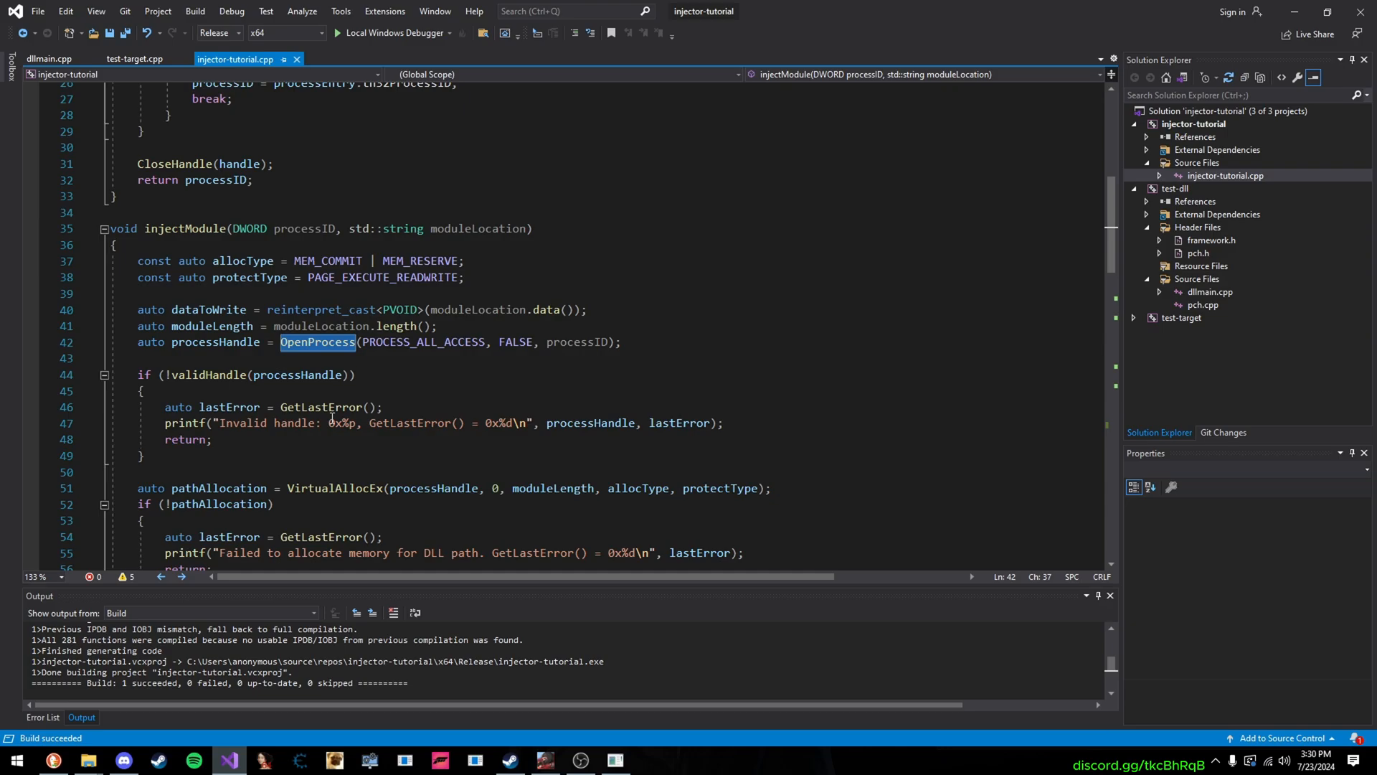
double_click(321, 407)
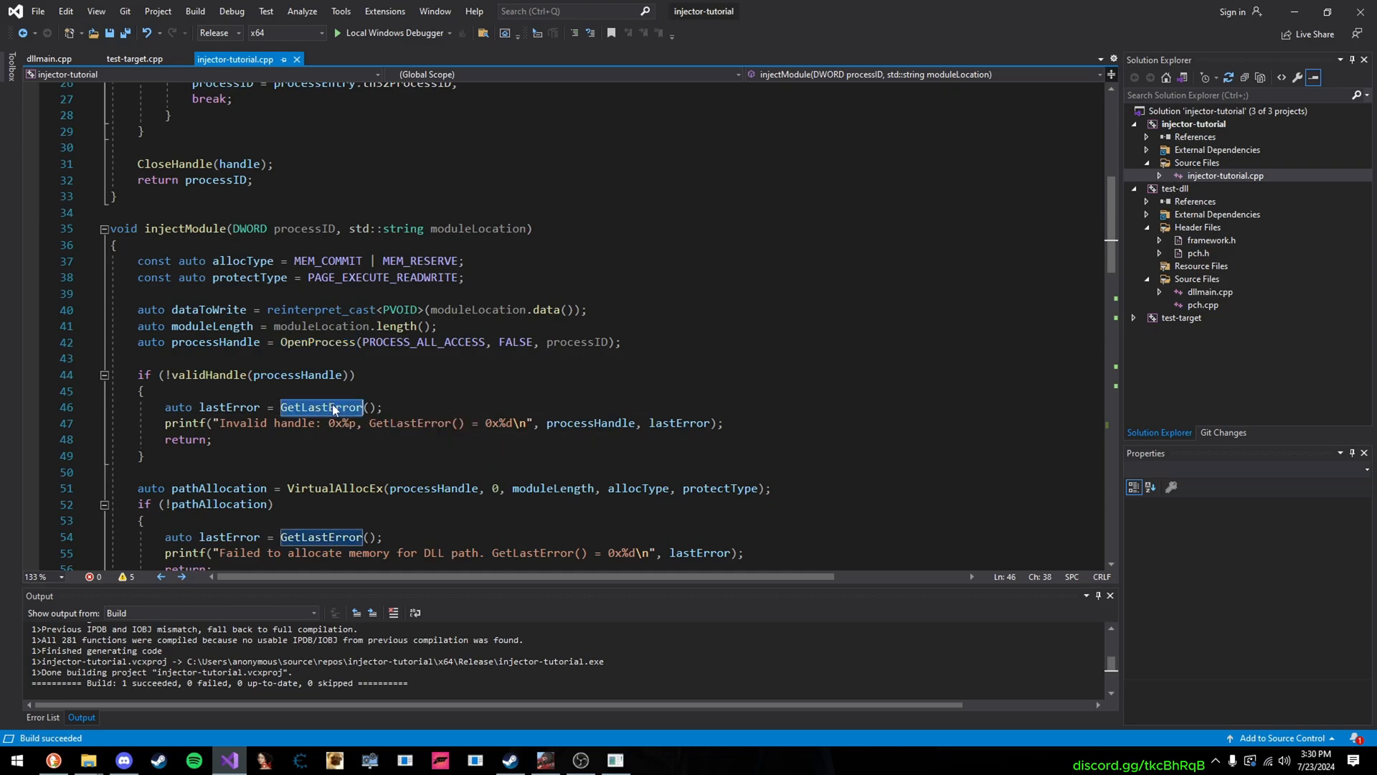
mouse_move(323, 408)
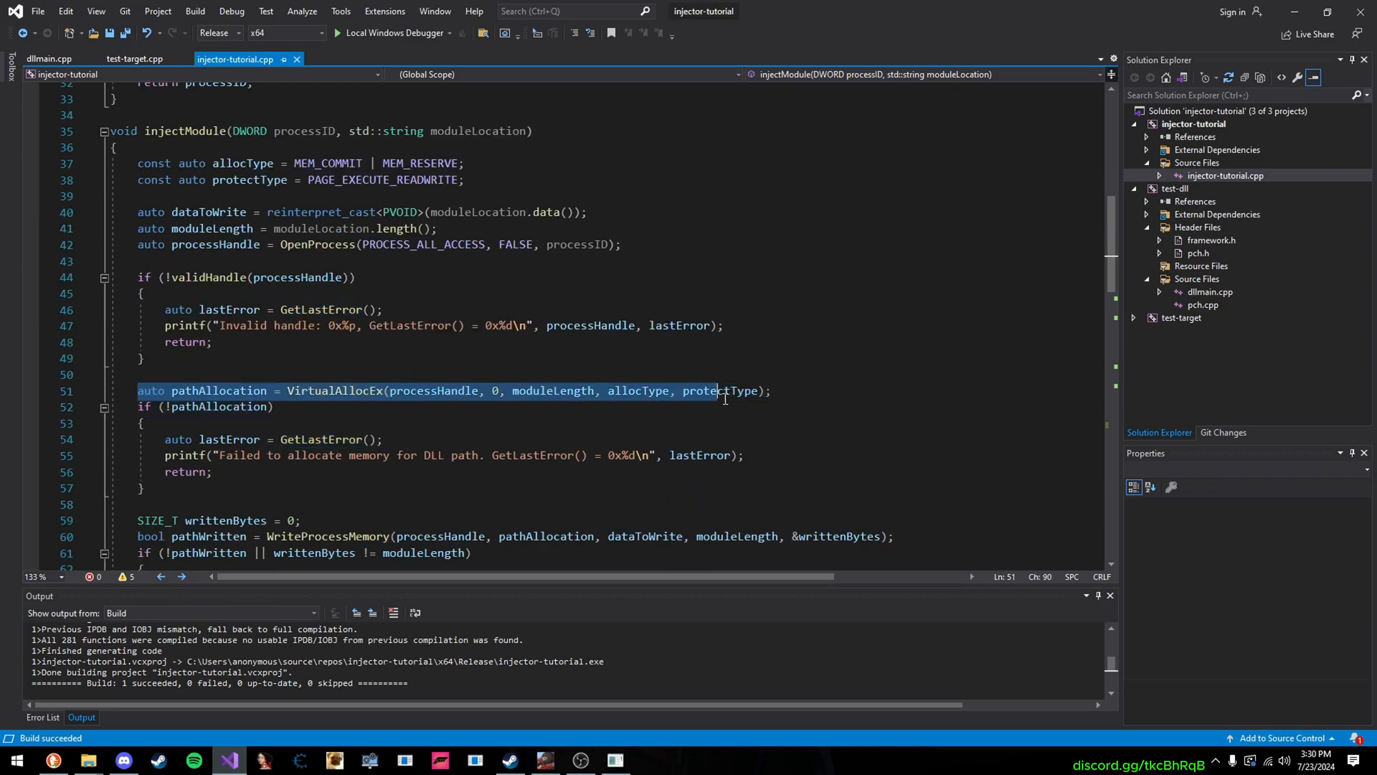
double_click(335, 390)
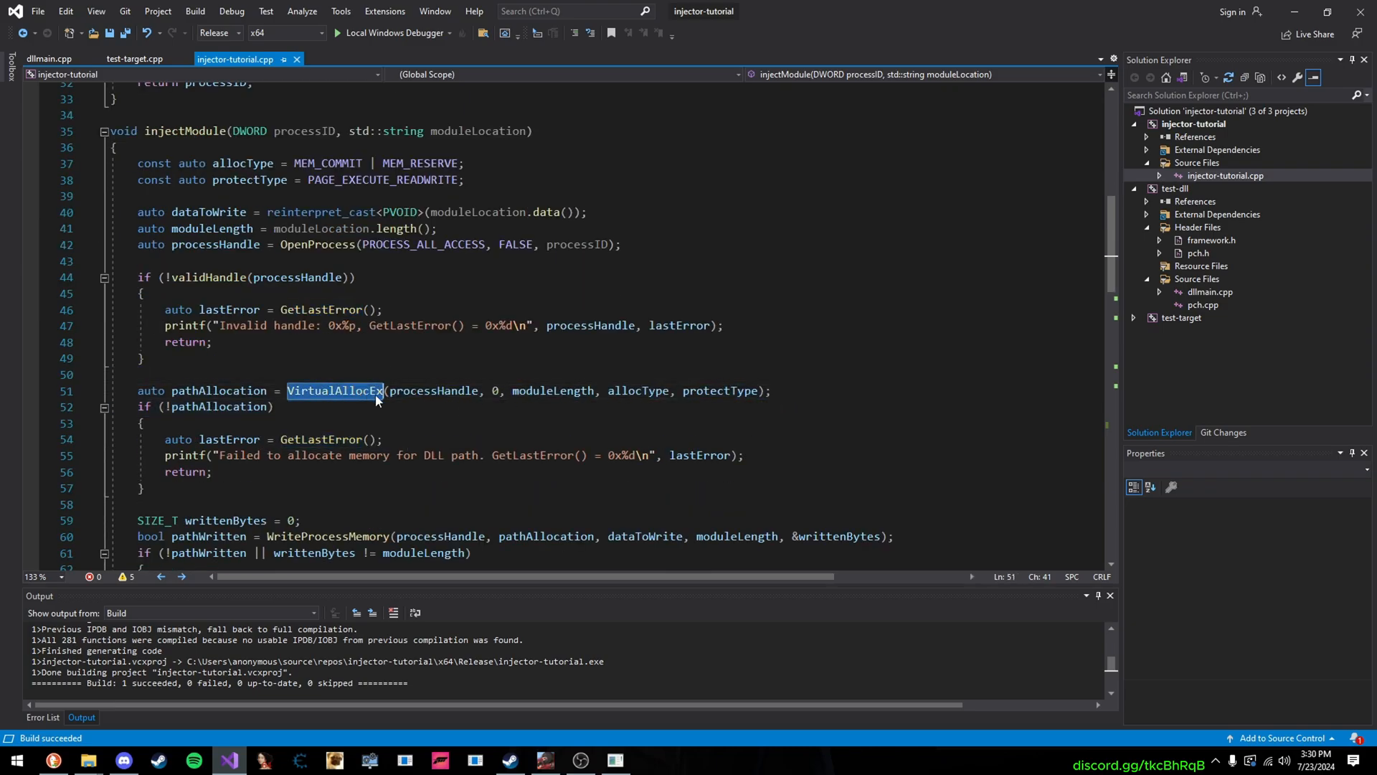
mouse_move(379, 399)
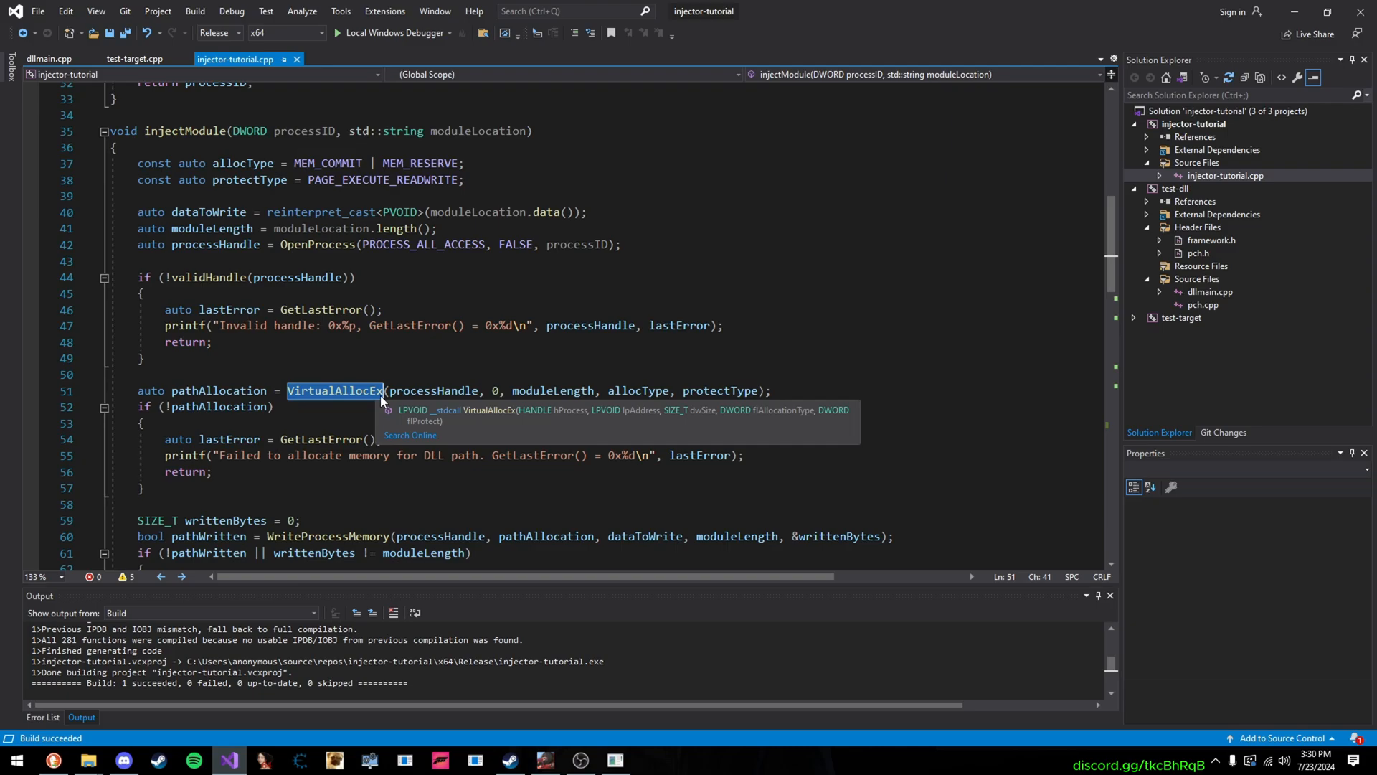
mouse_move(606, 376)
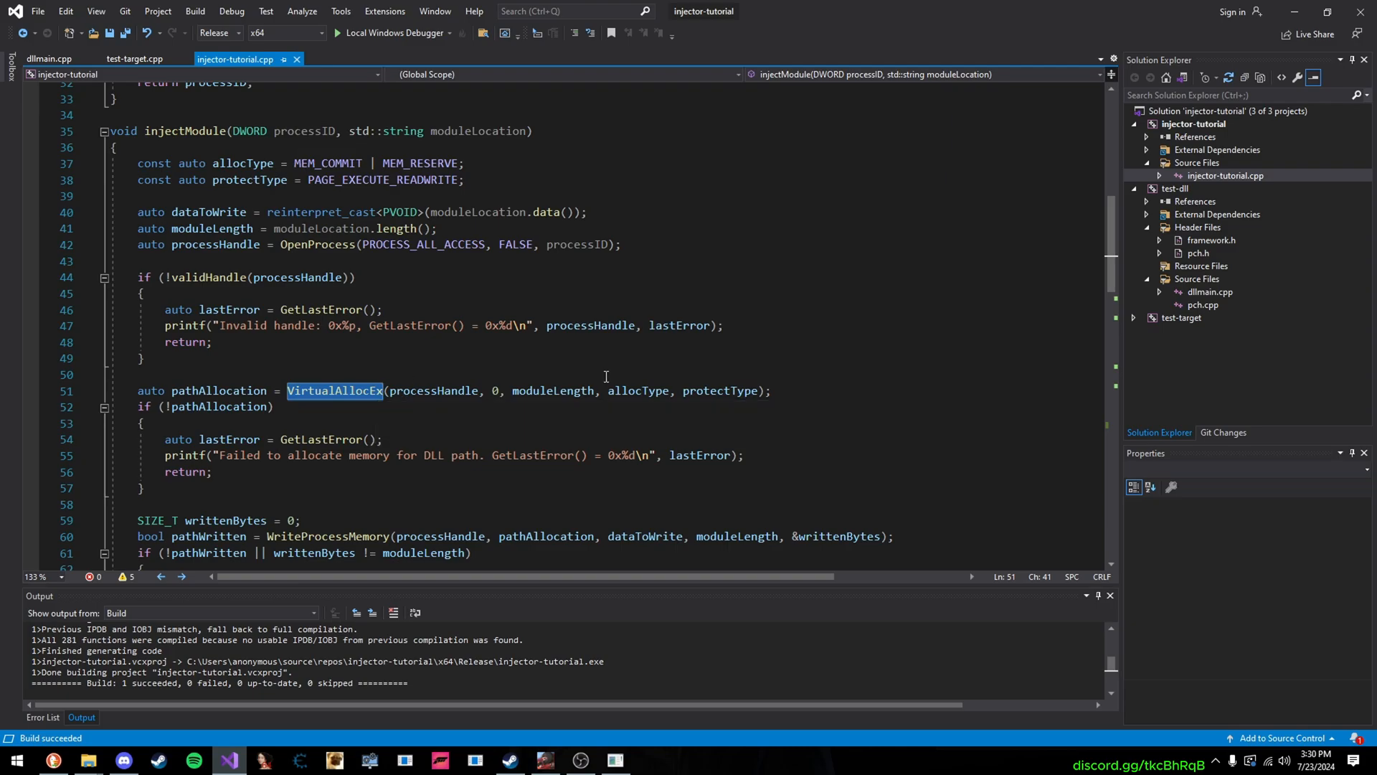
mouse_move(596, 376)
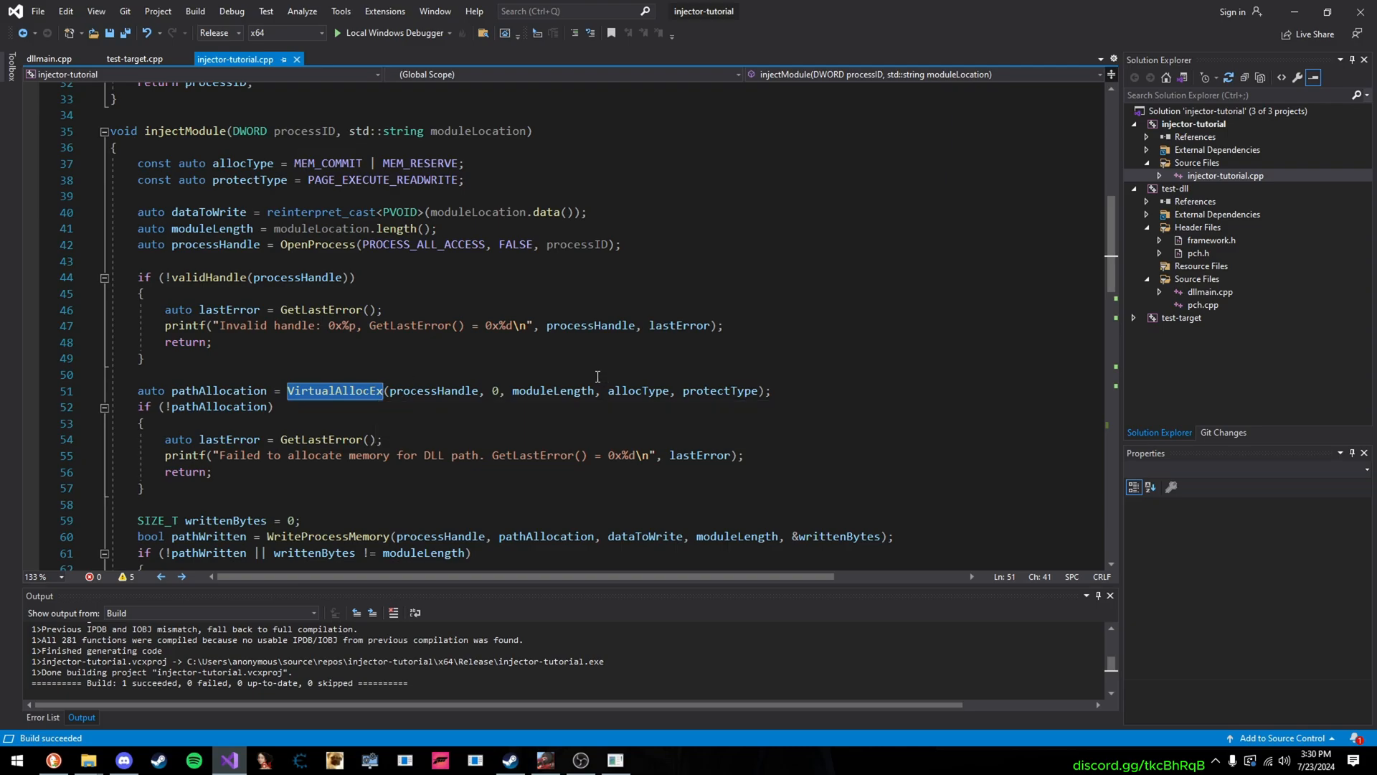
mouse_move(585, 376)
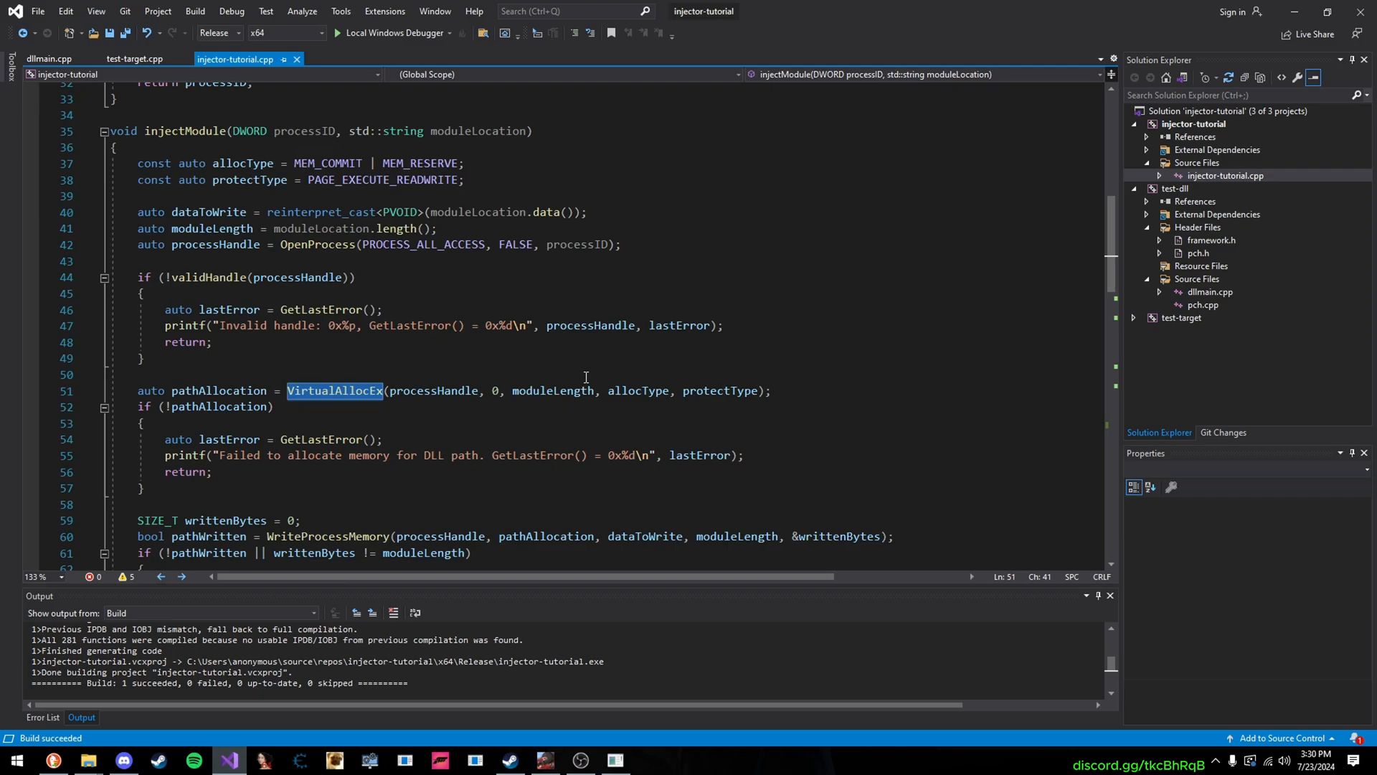
mouse_move(436, 349)
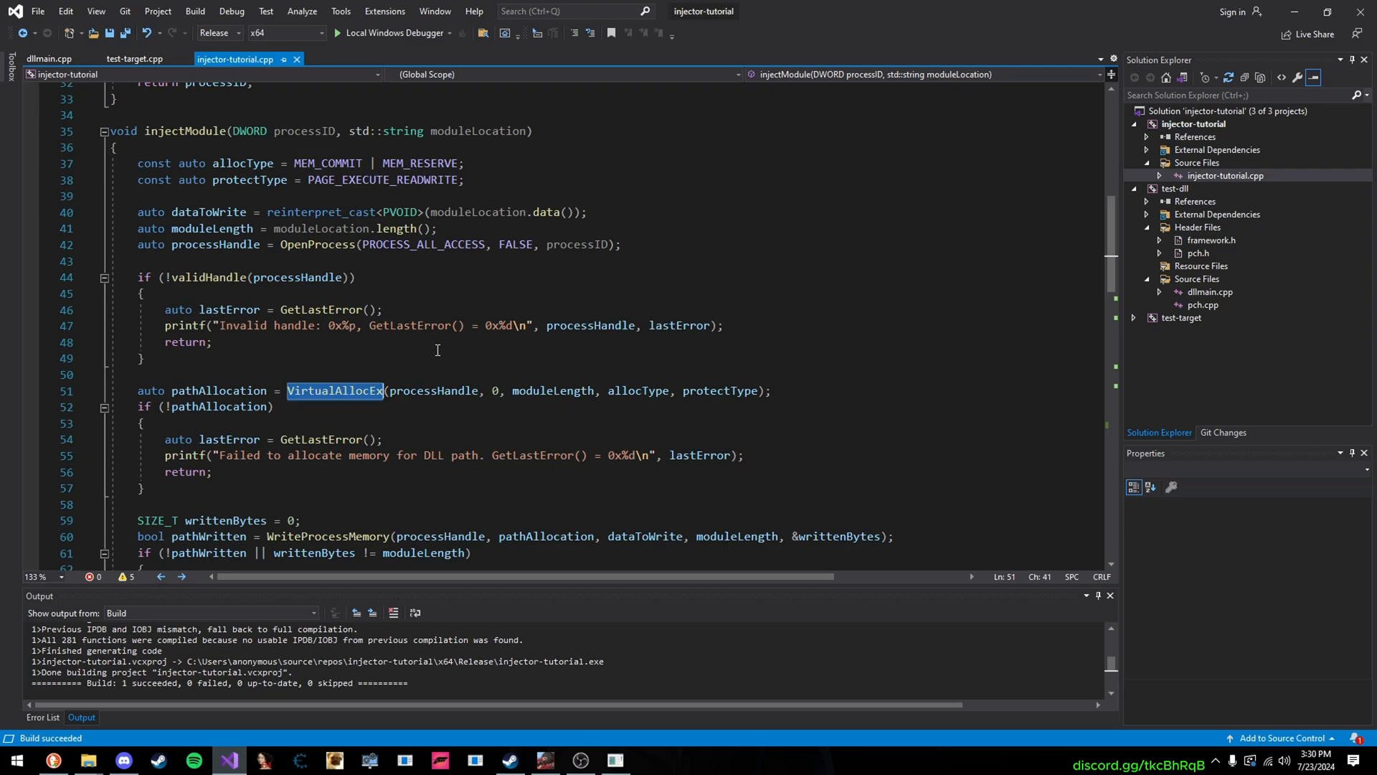
mouse_move(331, 399)
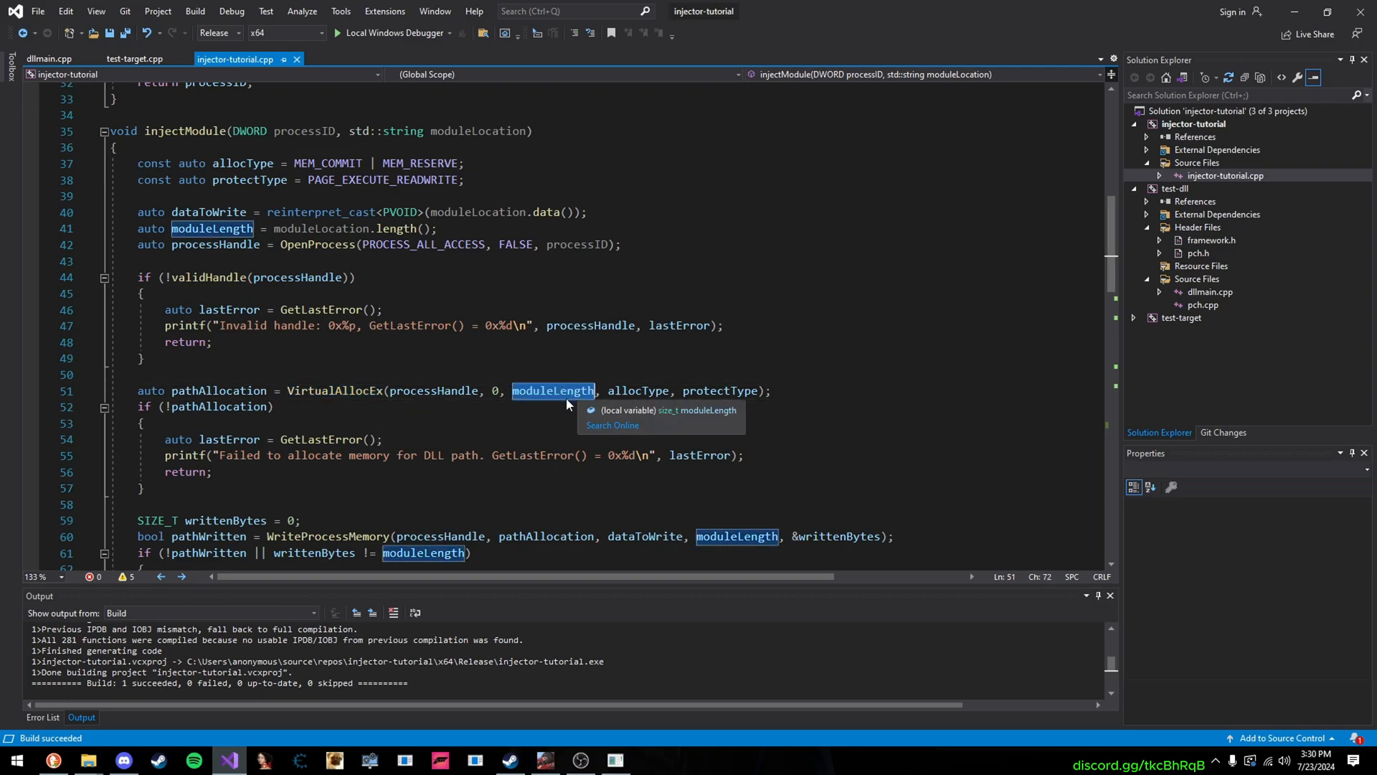
mouse_move(554, 396)
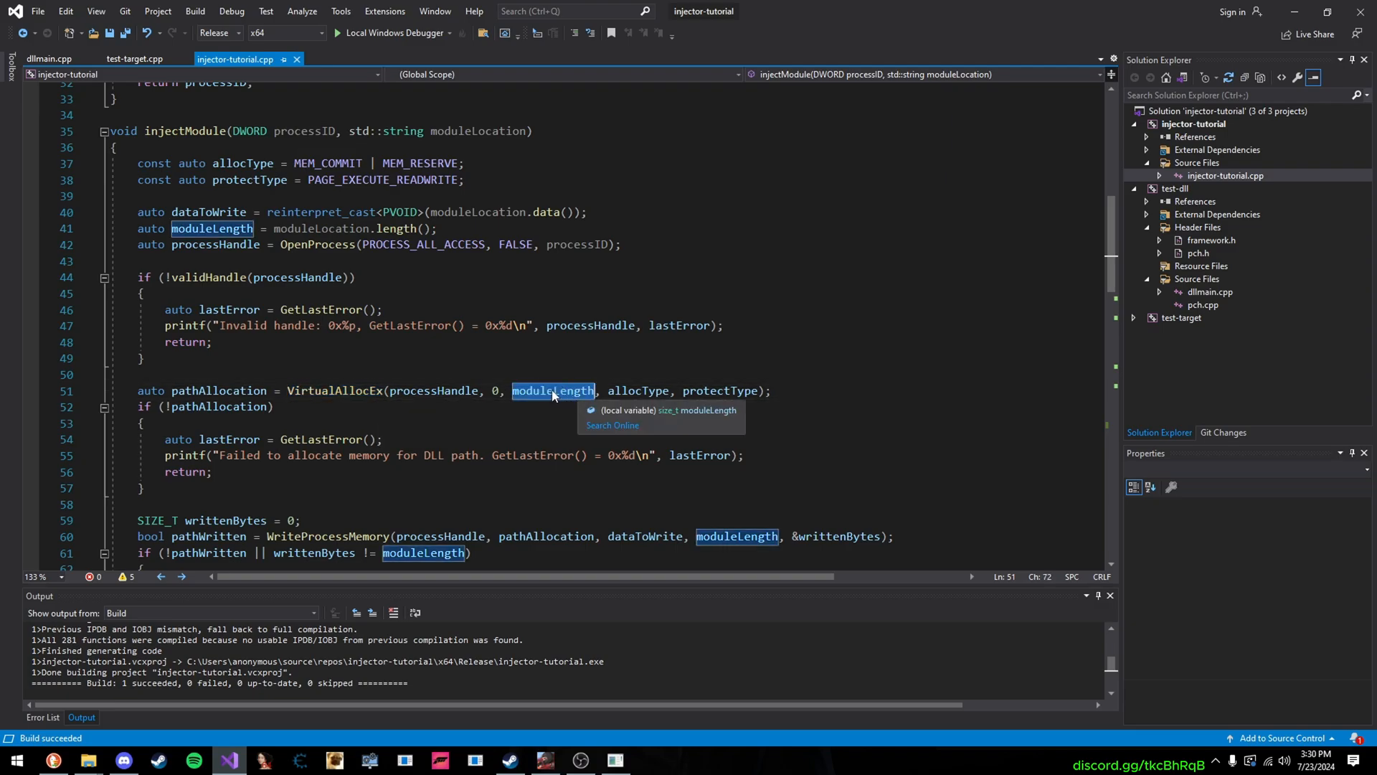
mouse_move(621, 390)
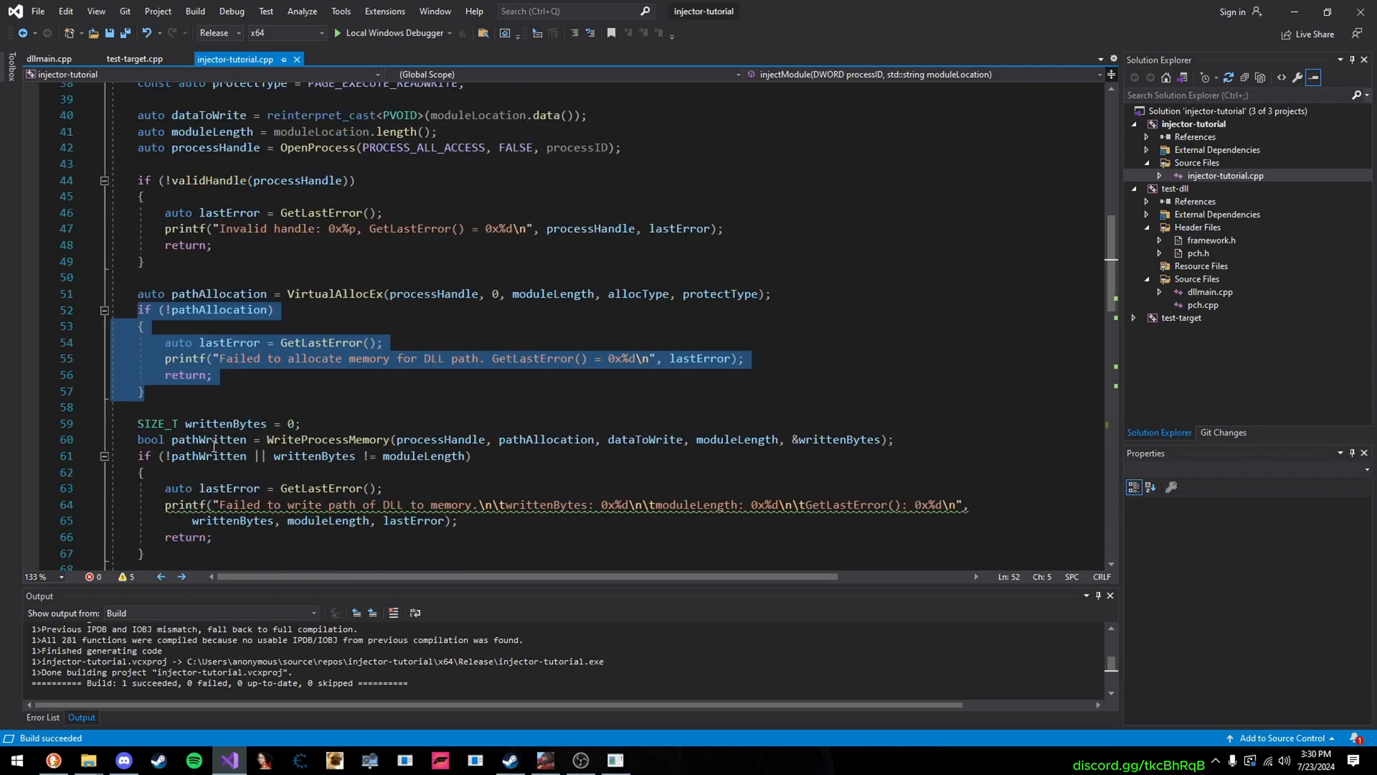
click(356, 440)
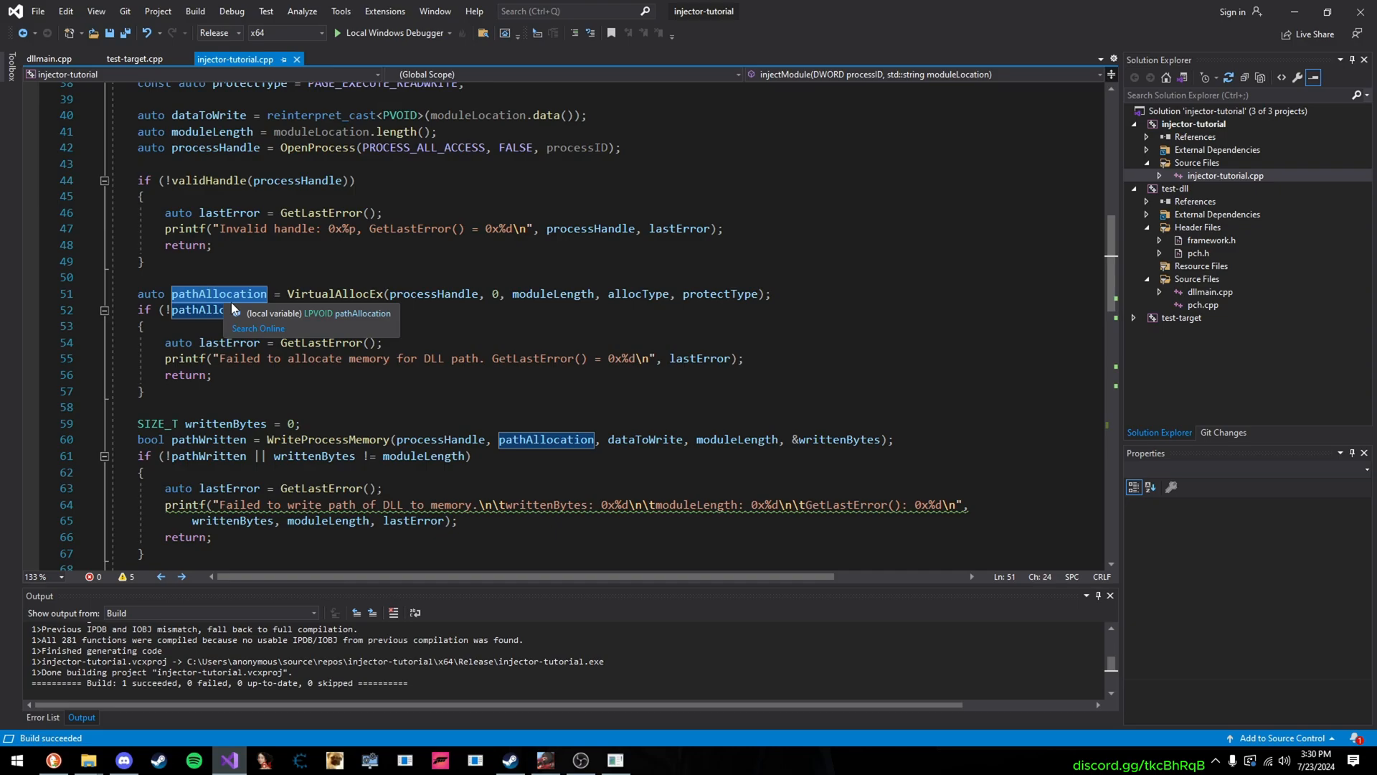
mouse_move(339, 343)
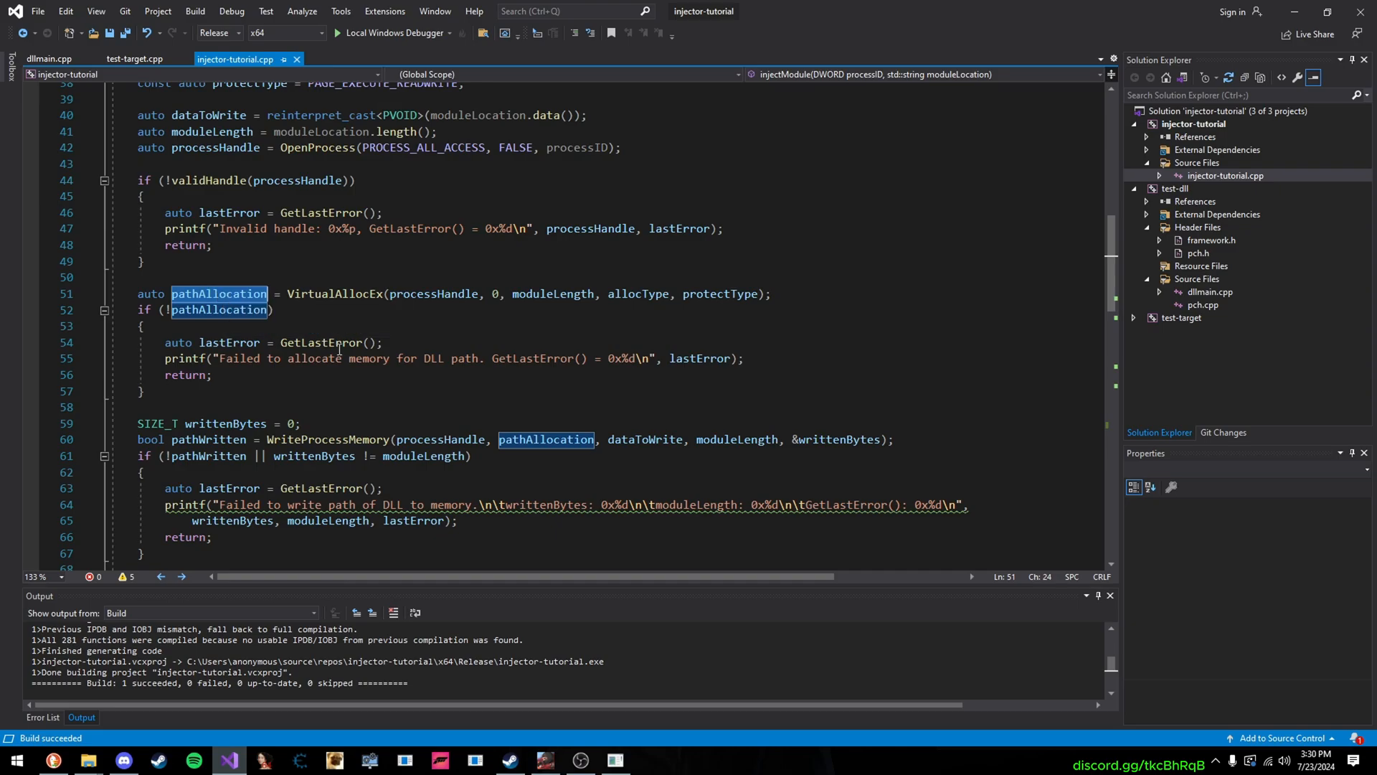
mouse_move(355, 439)
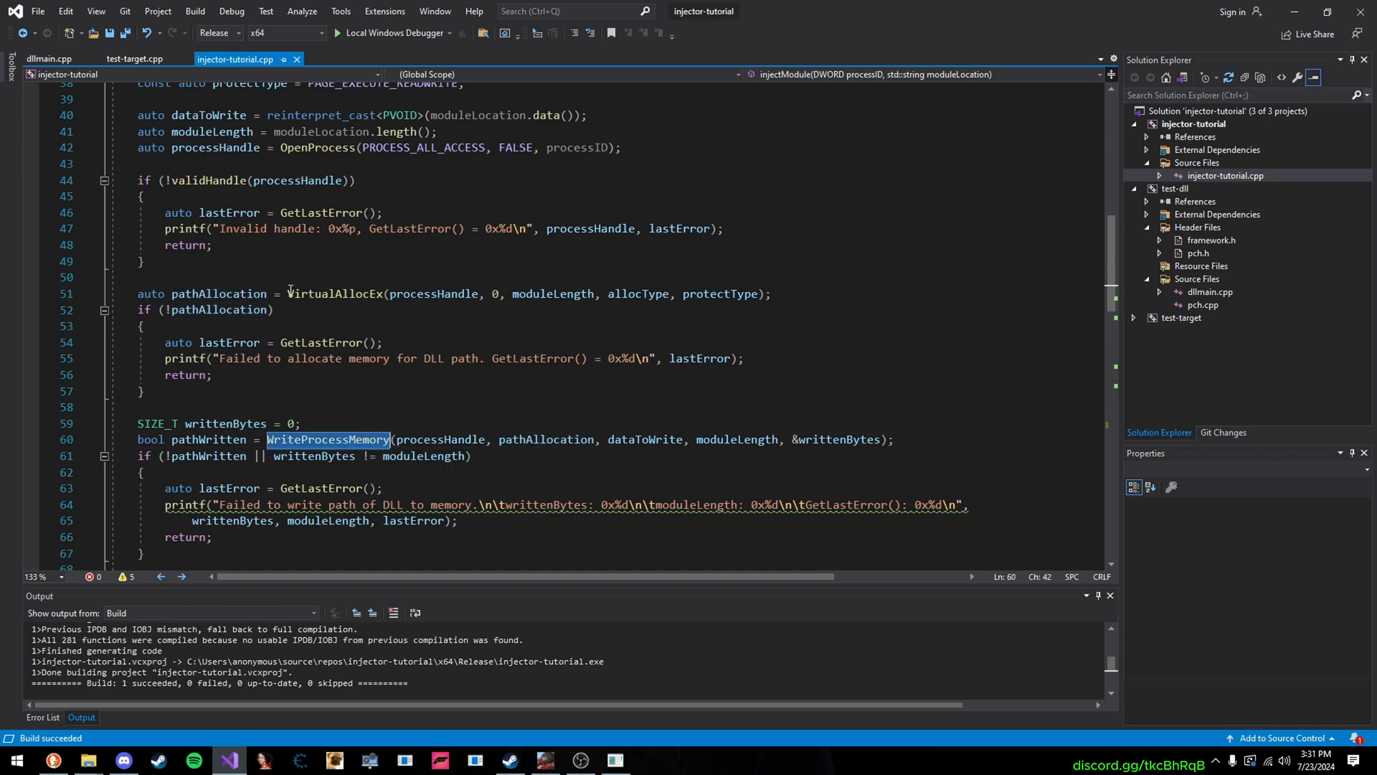
scroll(down, 3)
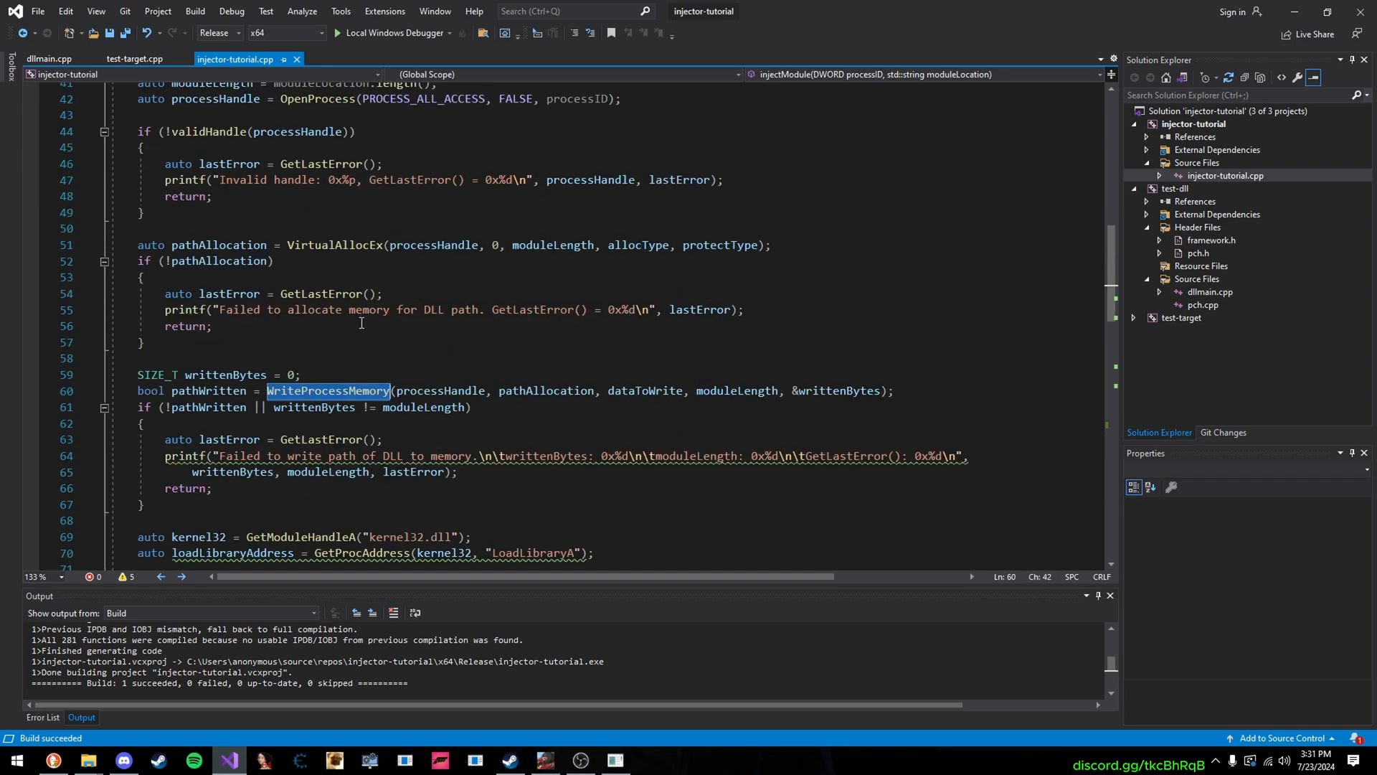
mouse_move(148, 502)
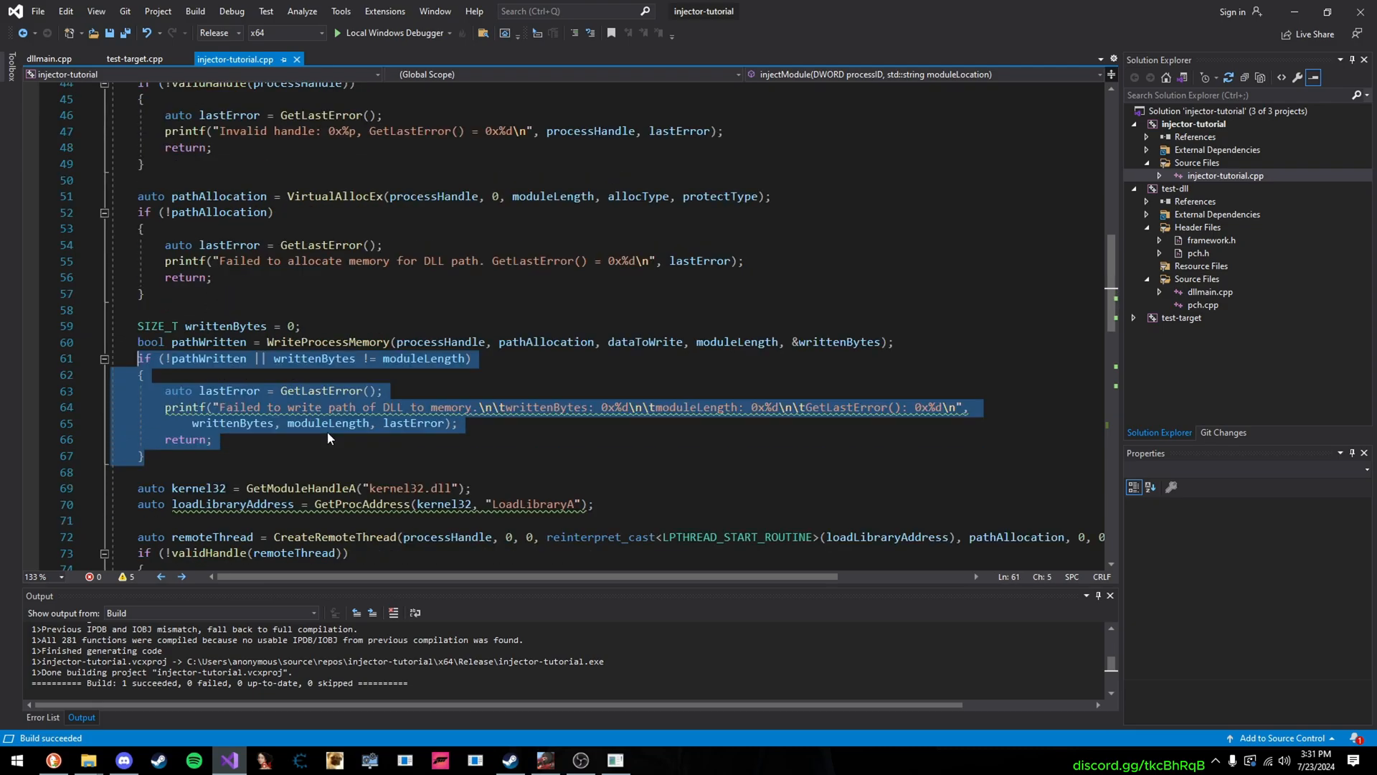
scroll(down, 3)
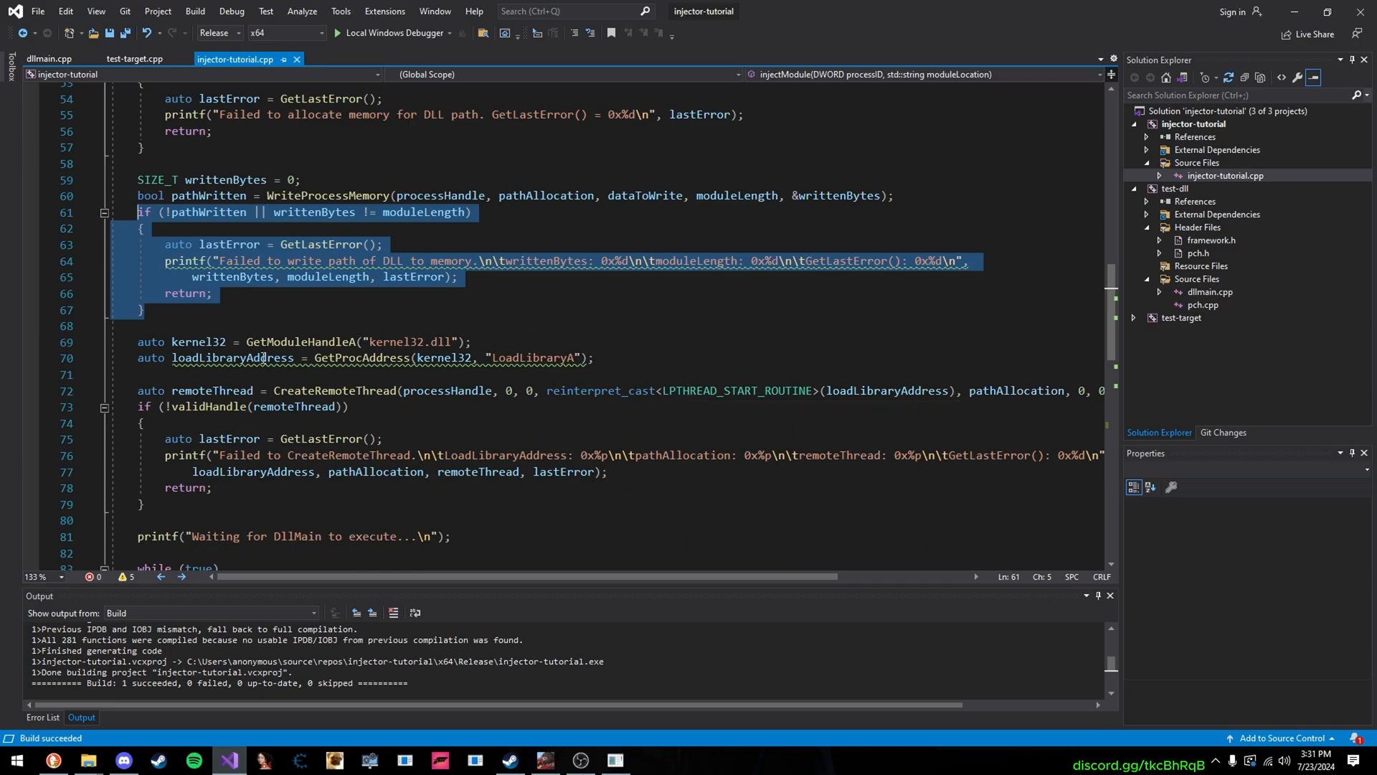
mouse_move(542, 357)
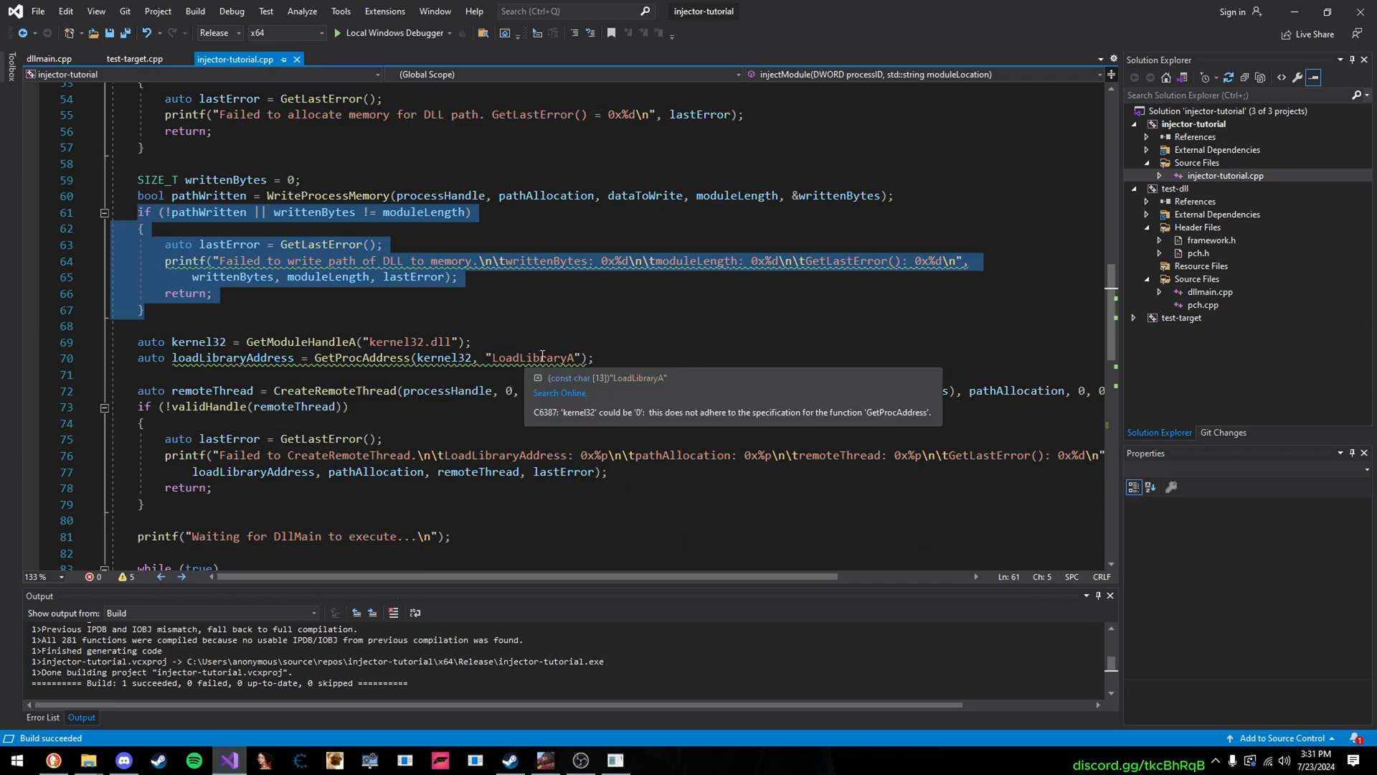
mouse_move(407, 341)
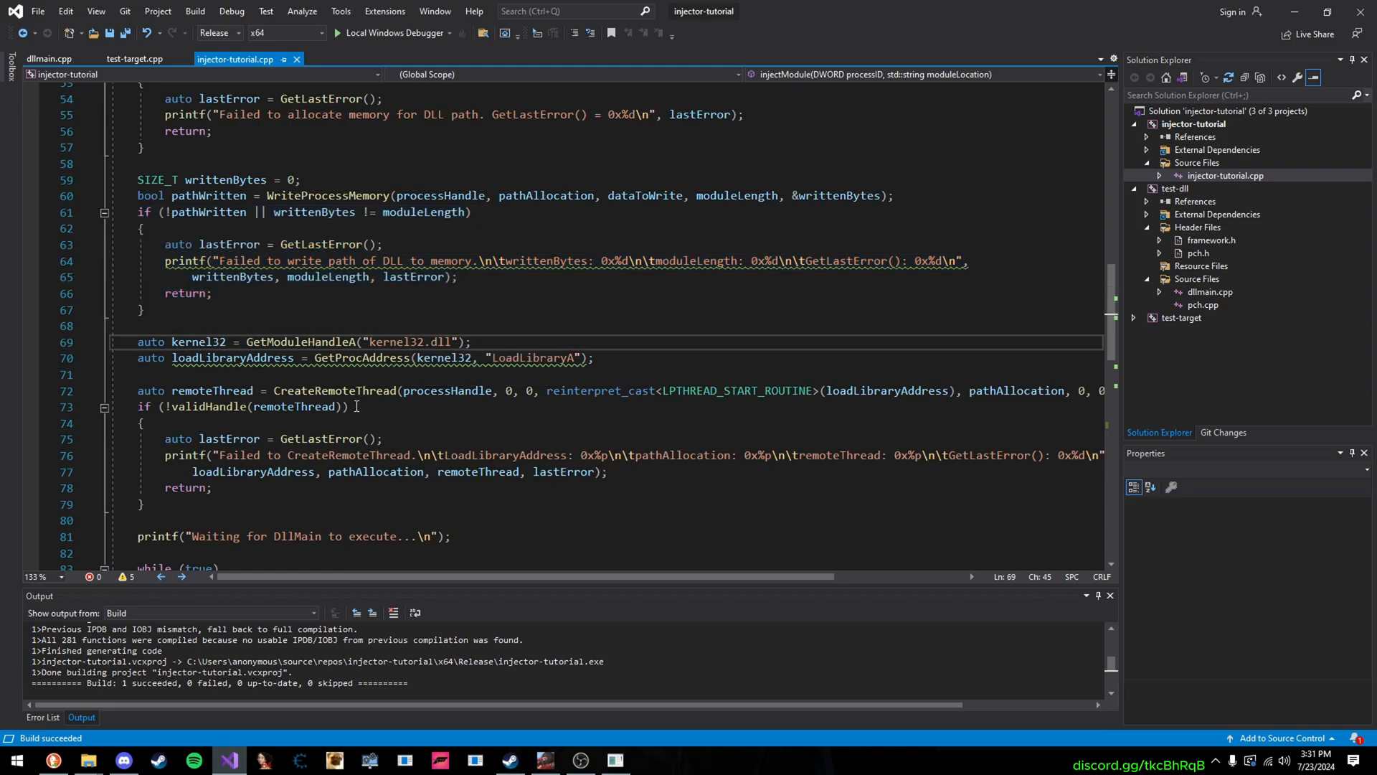
mouse_move(364, 390)
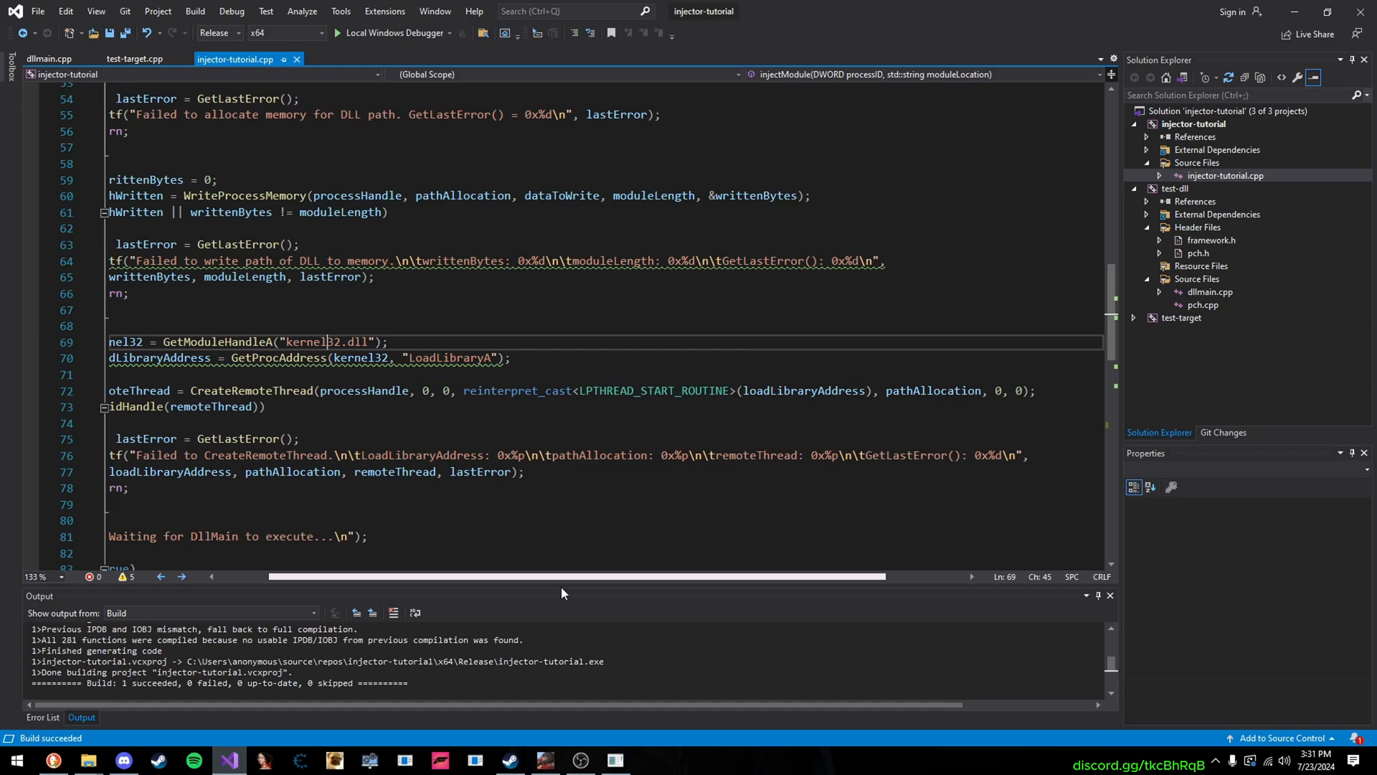
mouse_move(261, 390)
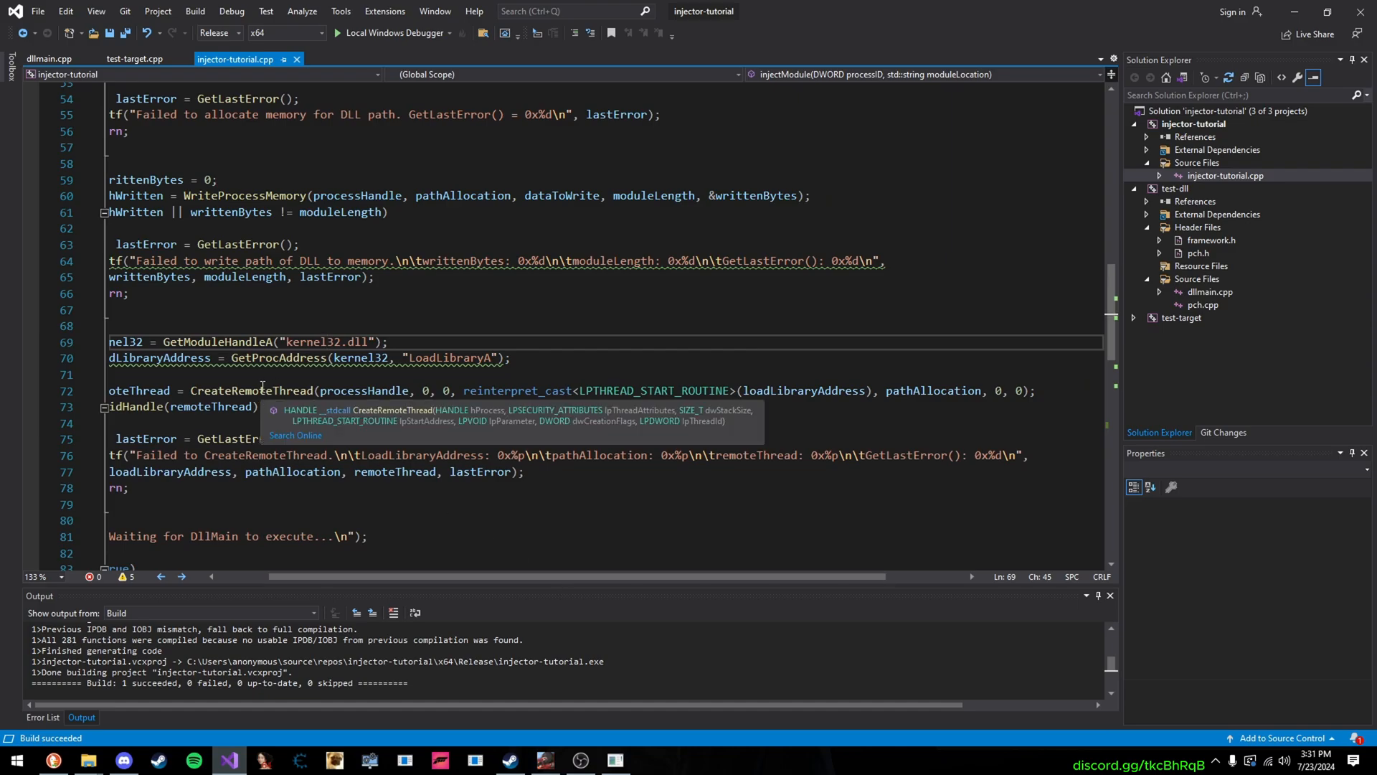
double_click(803, 390)
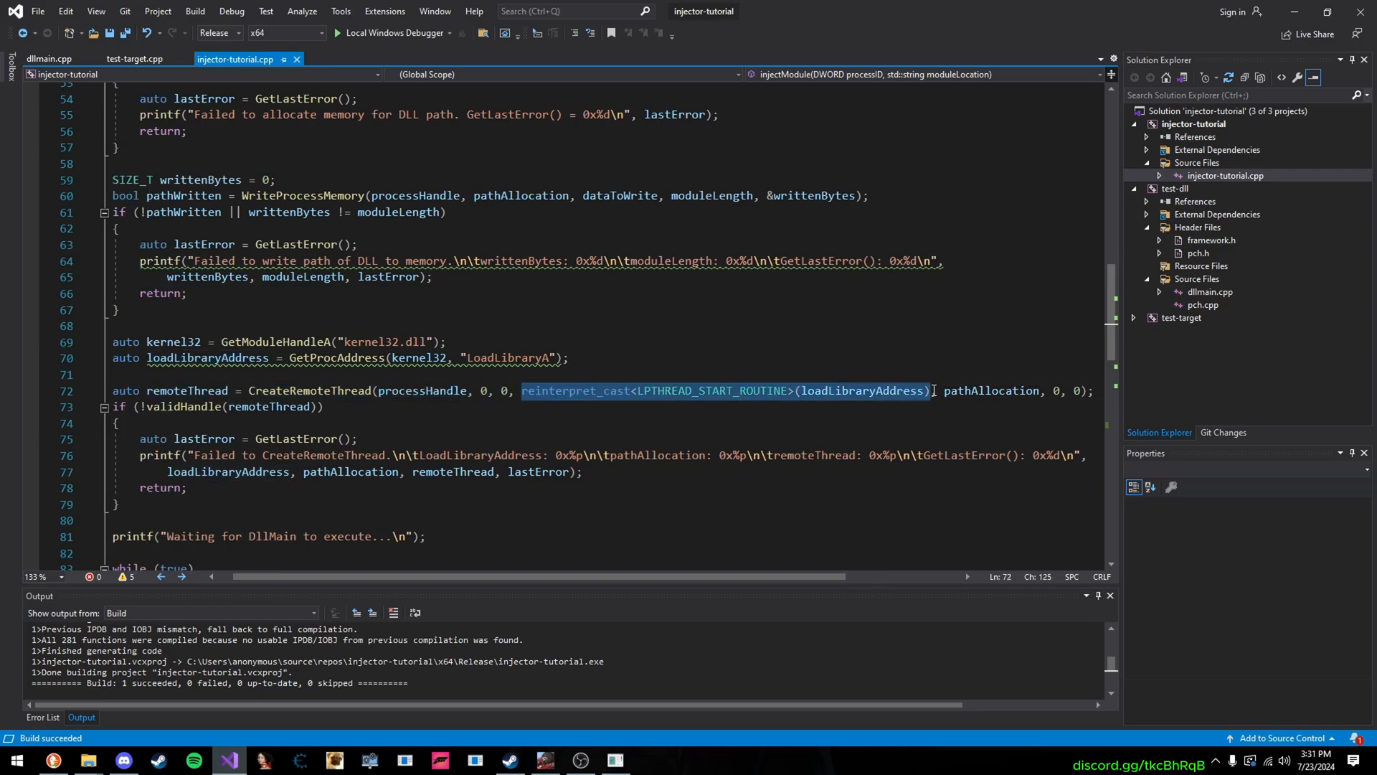
mouse_move(982, 391)
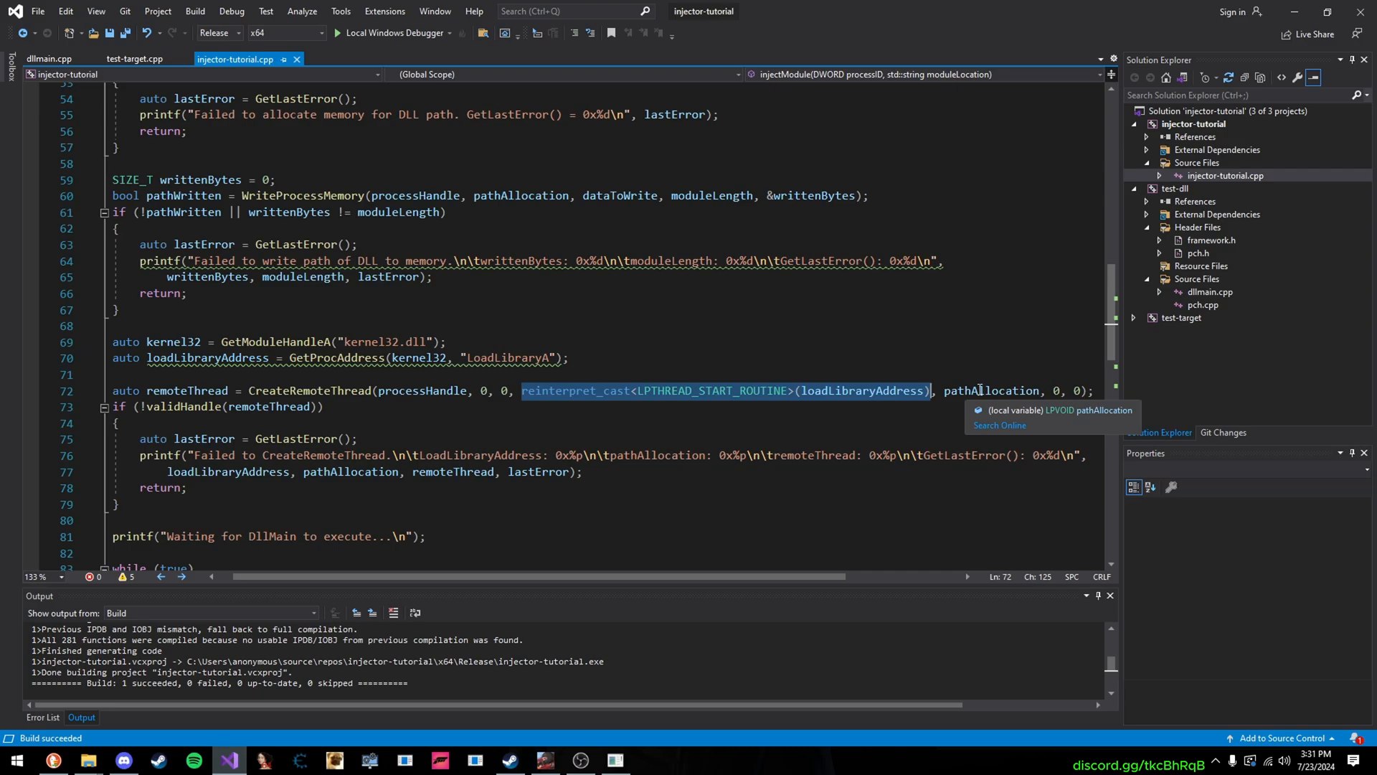
mouse_move(330, 390)
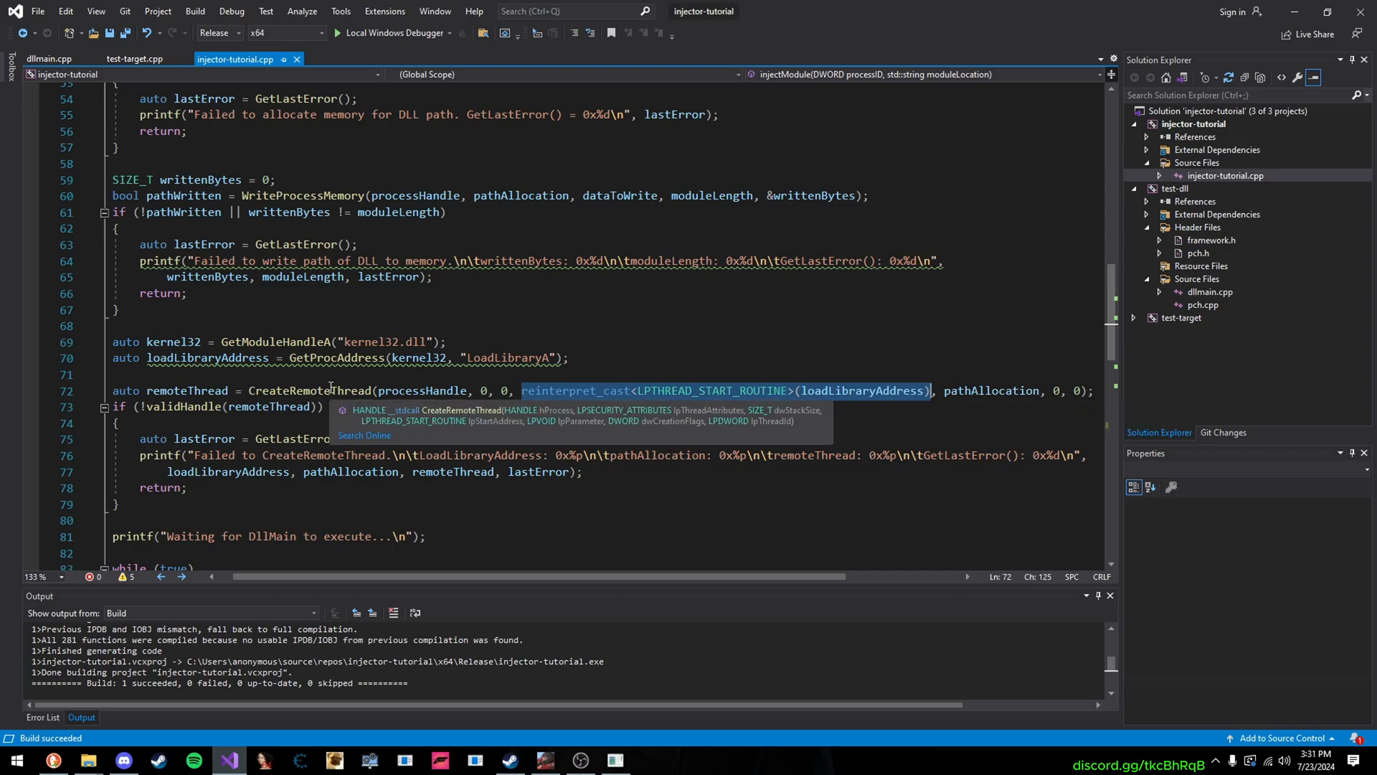
mouse_move(1001, 395)
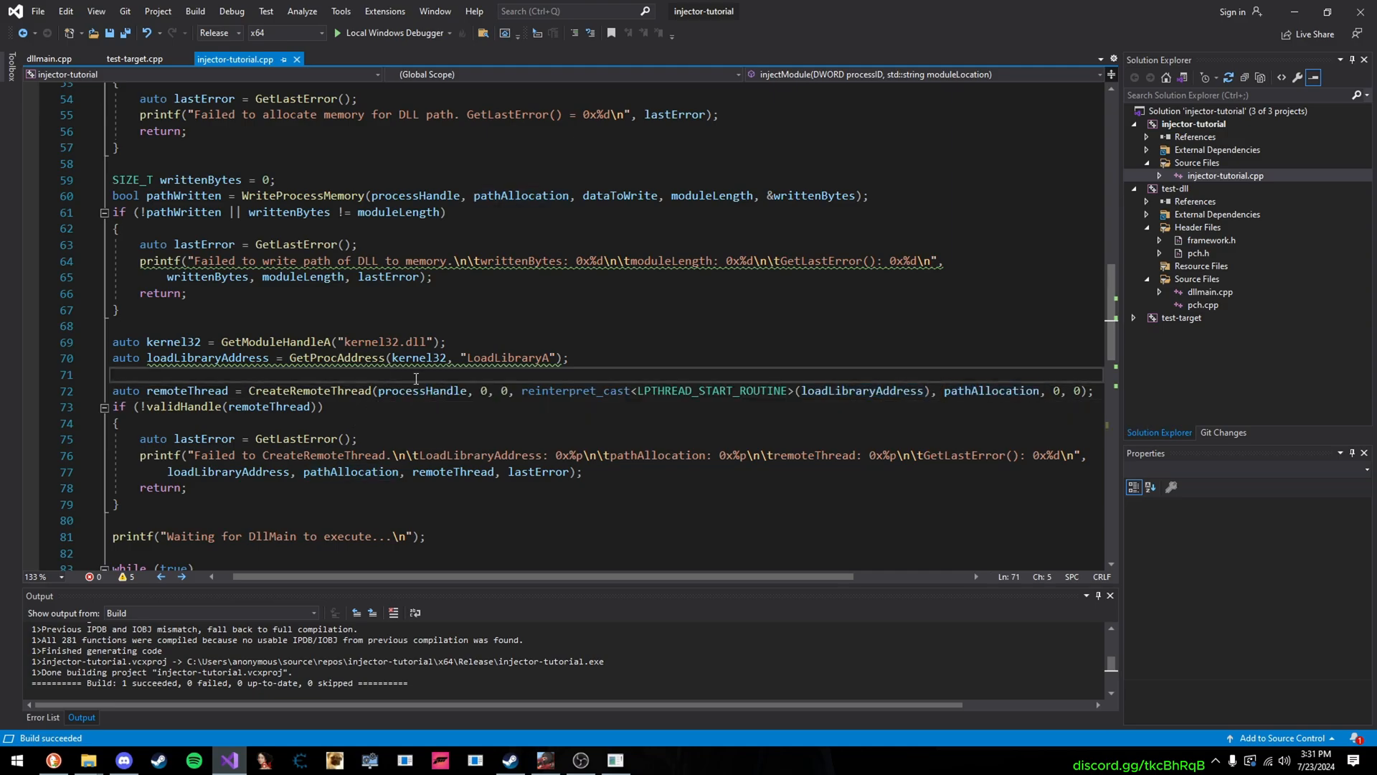
Add the comments '// process!LoadLibrary' and '// LoadLibraryA(lpParamater)' before the CreateRemoteThread call
key(Enter)
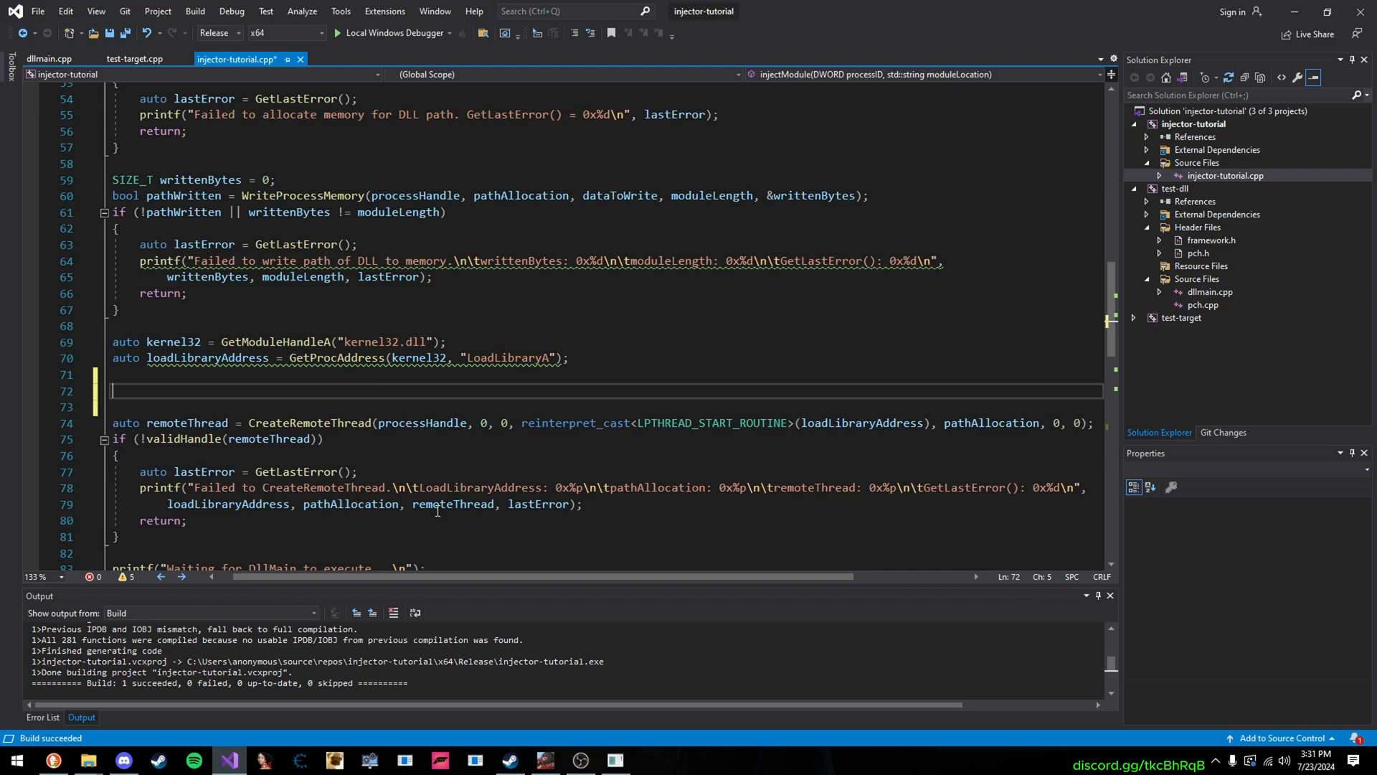
text(//)
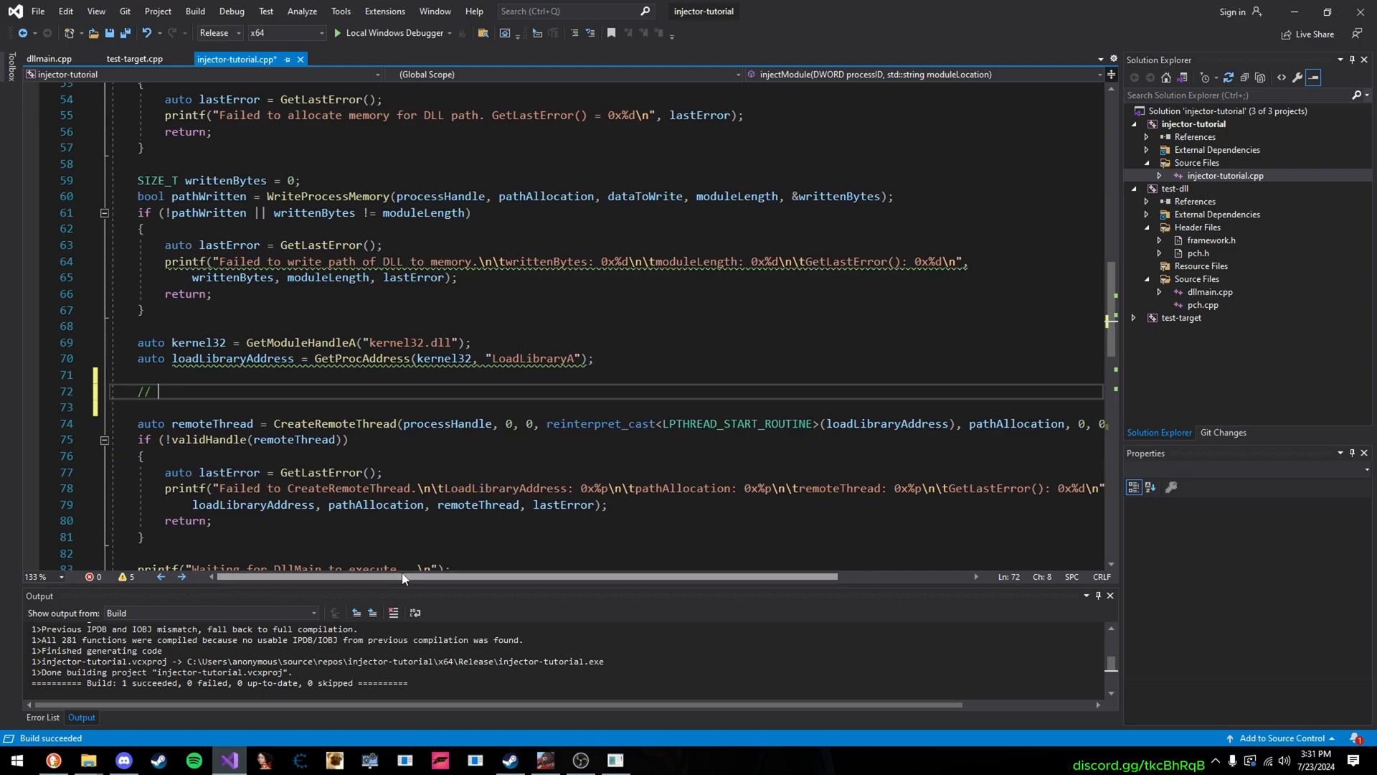
text(process!L)
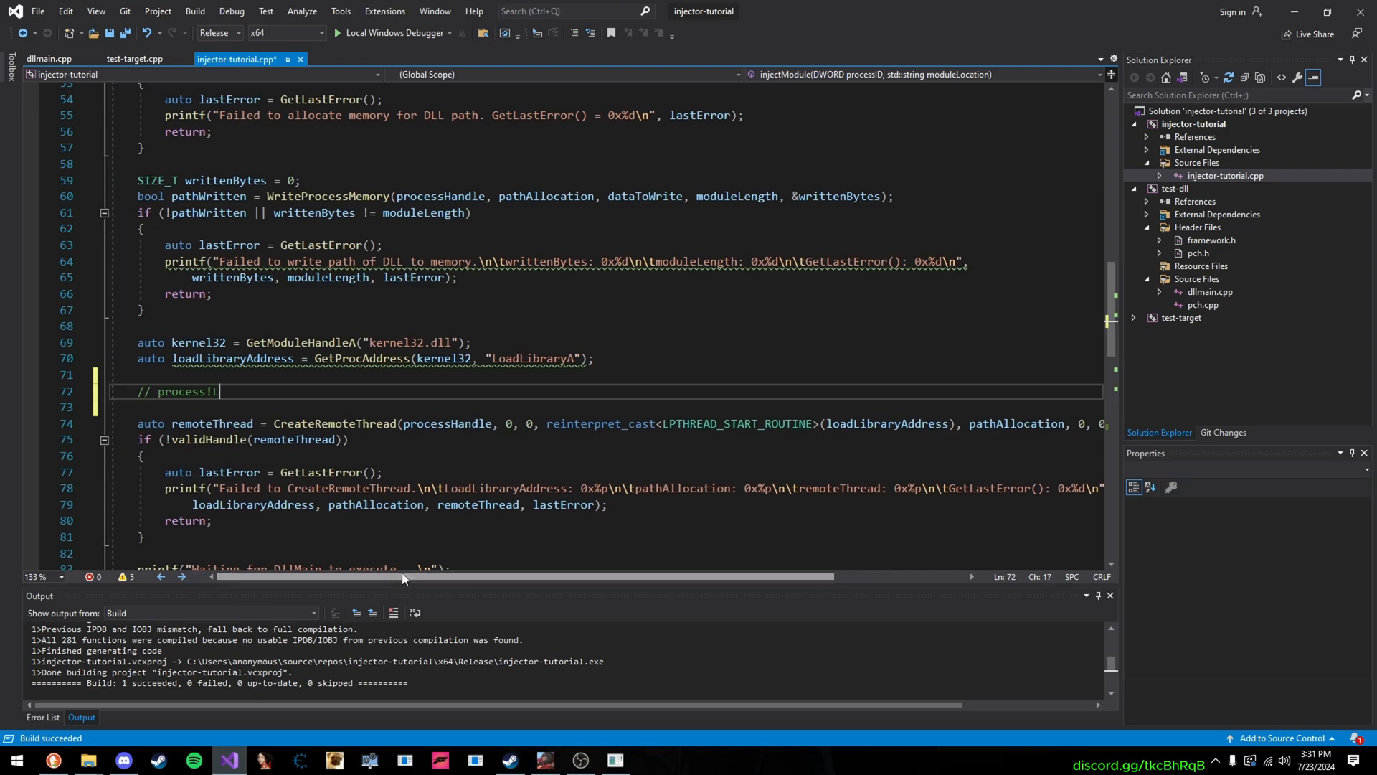
text(oadLibraryA)
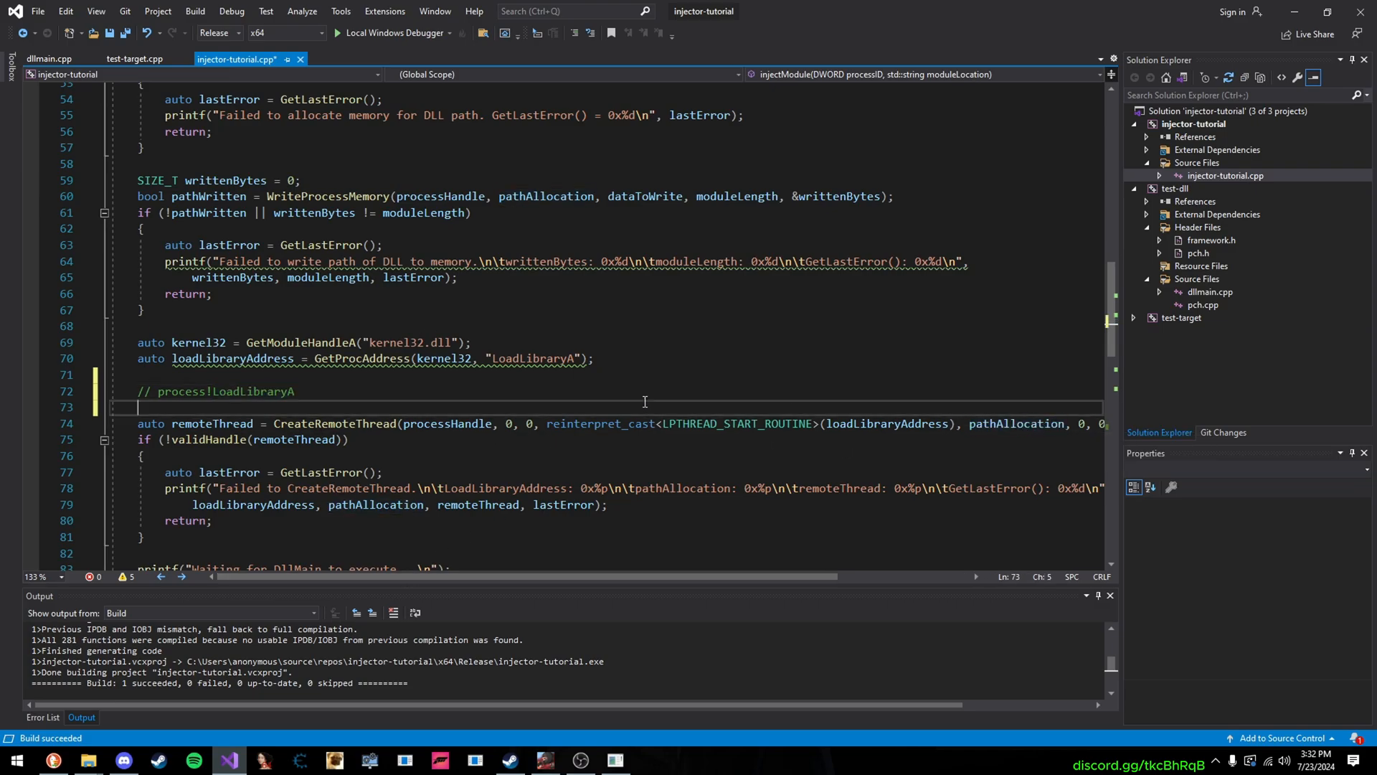
text(// Load)
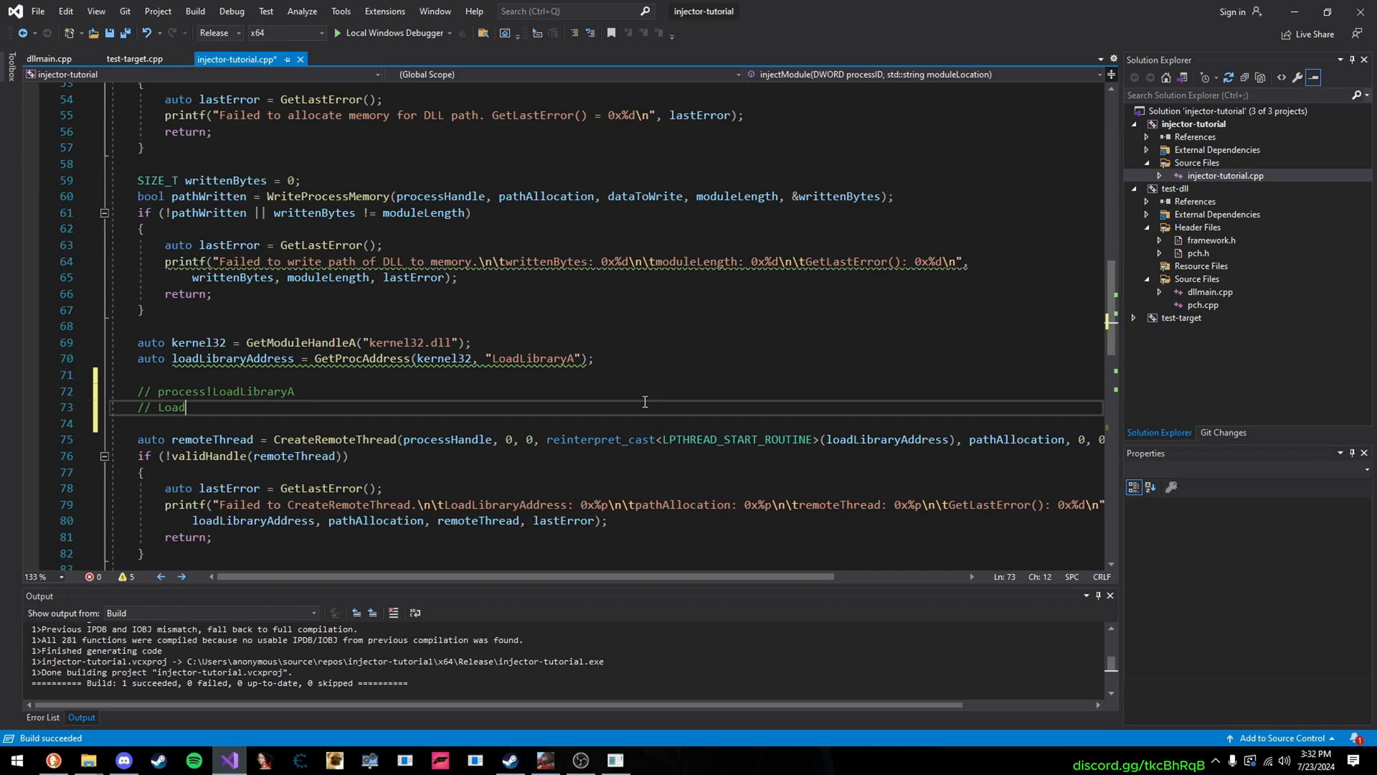
text(ibraryA()
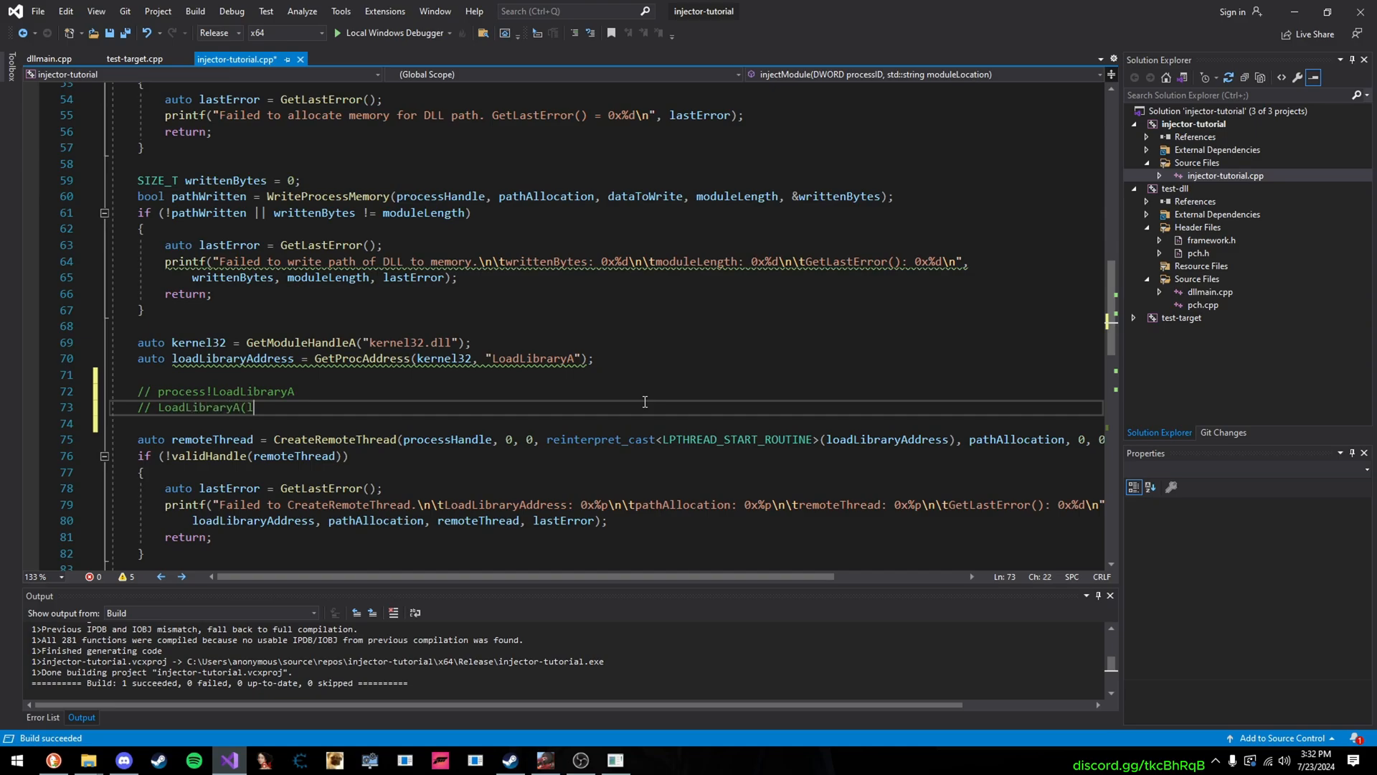
text(lpParamater))
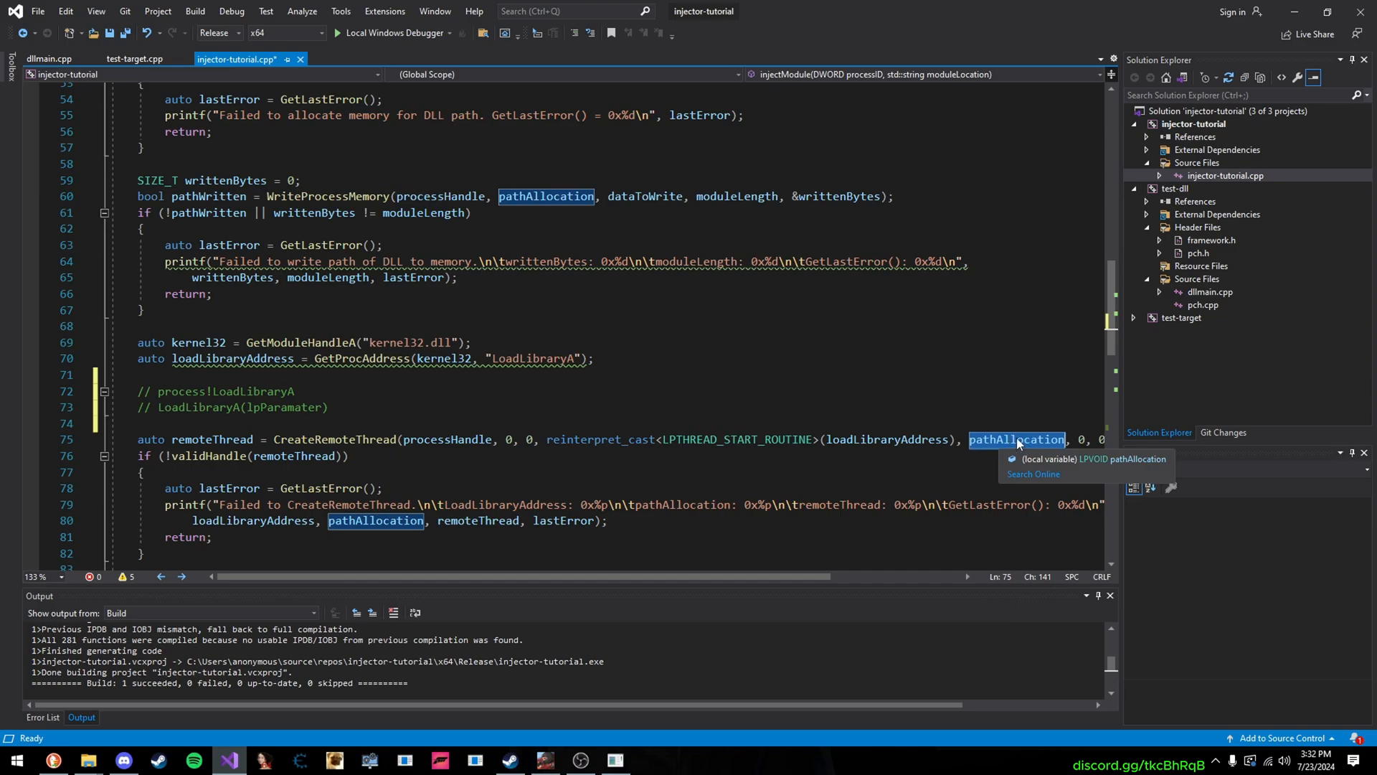
mouse_move(775, 439)
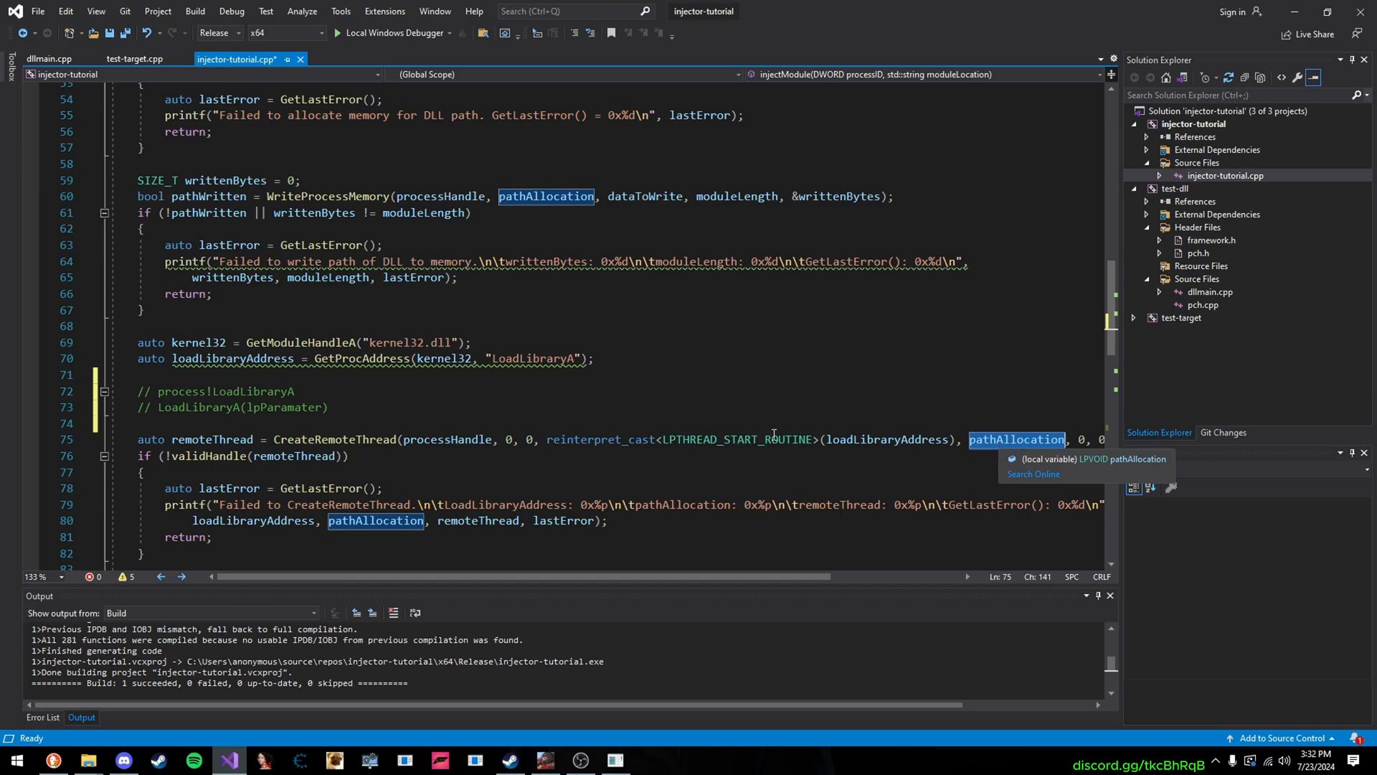
mouse_move(1001, 443)
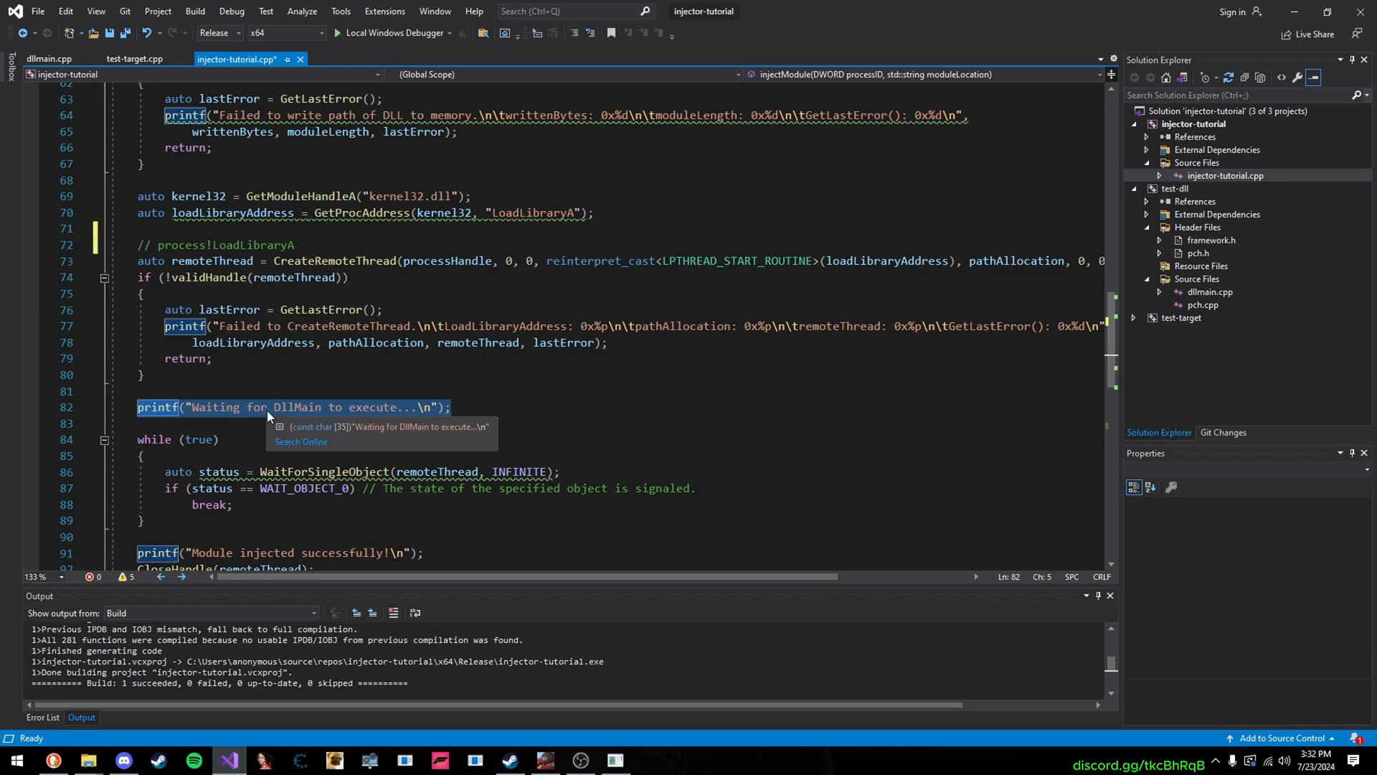
mouse_move(732, 500)
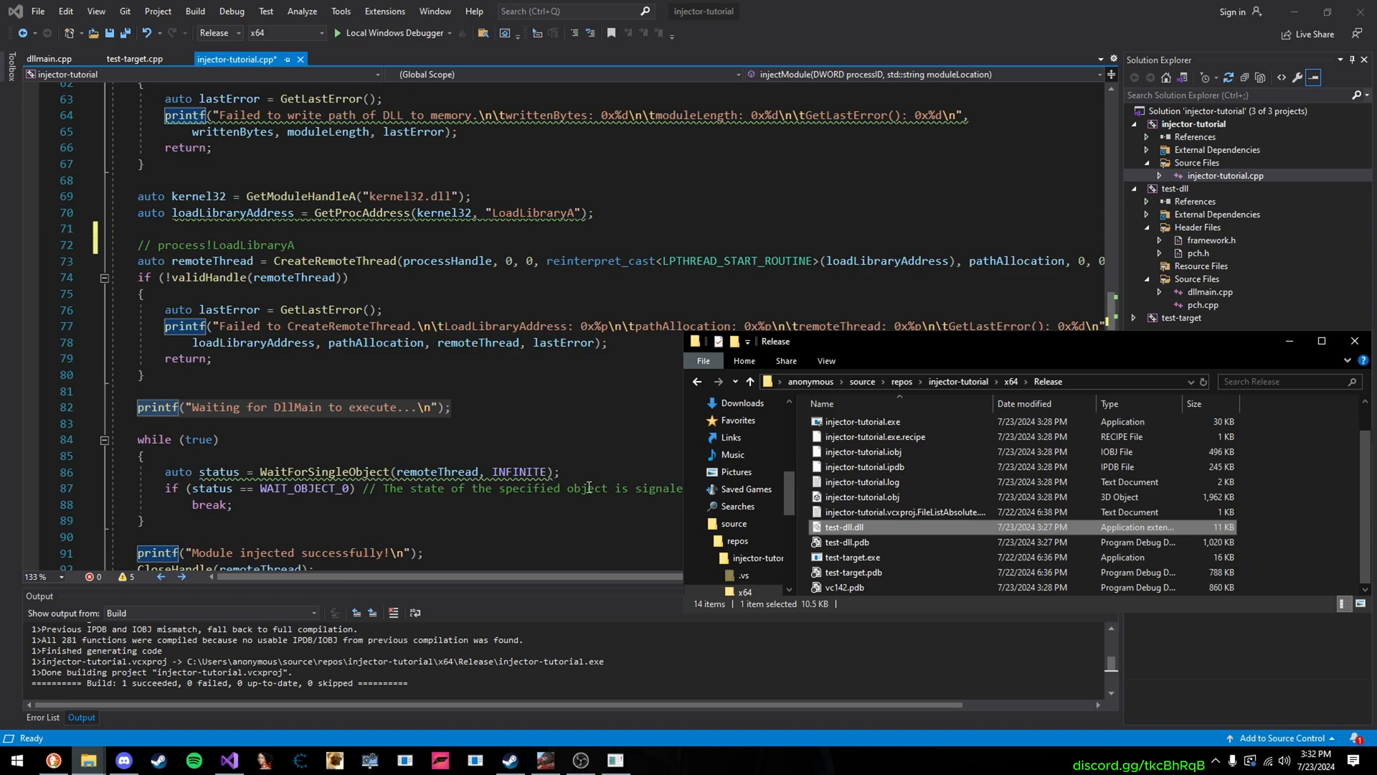
Run injector-tutorial.exe against test-target PID 14296 and dismiss the 'Hello from module' messages
double_click(862, 454)
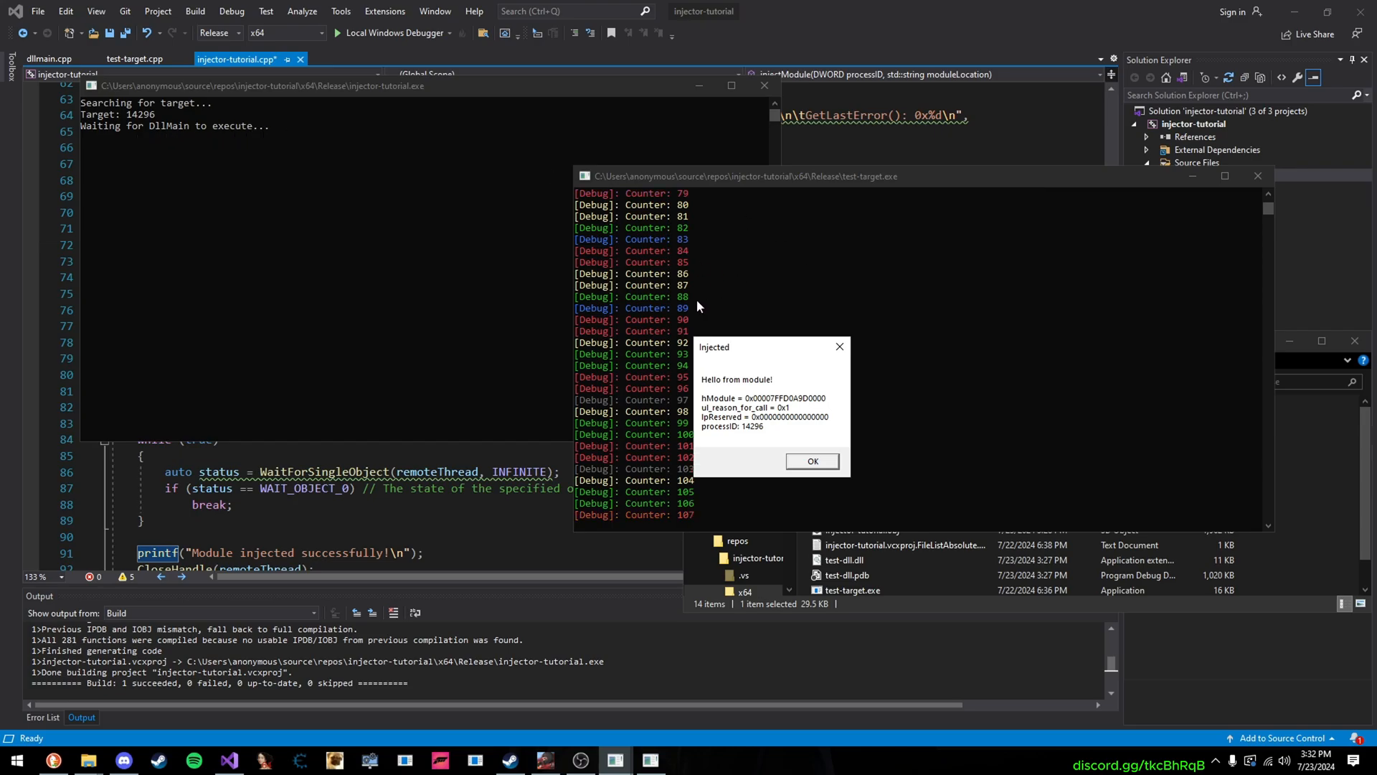
mouse_move(730, 469)
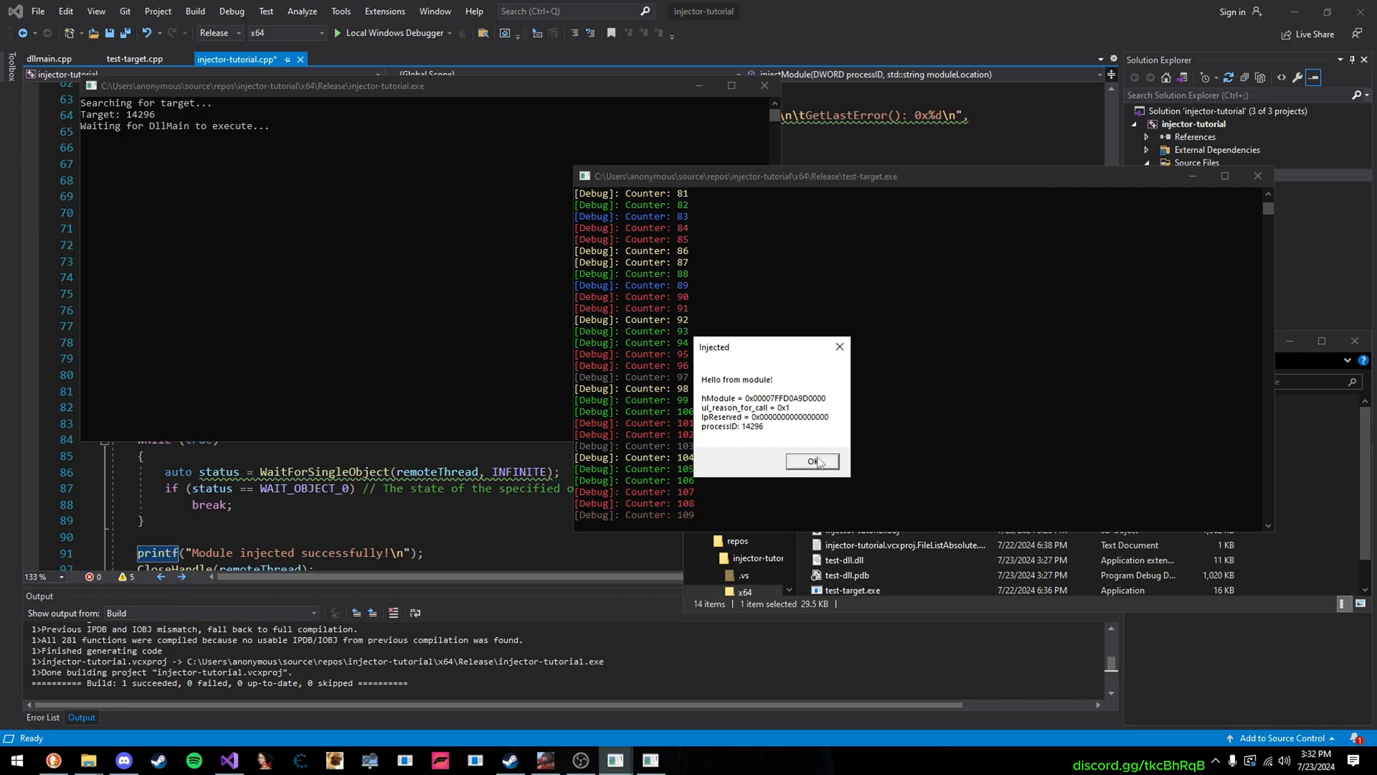
click(812, 462)
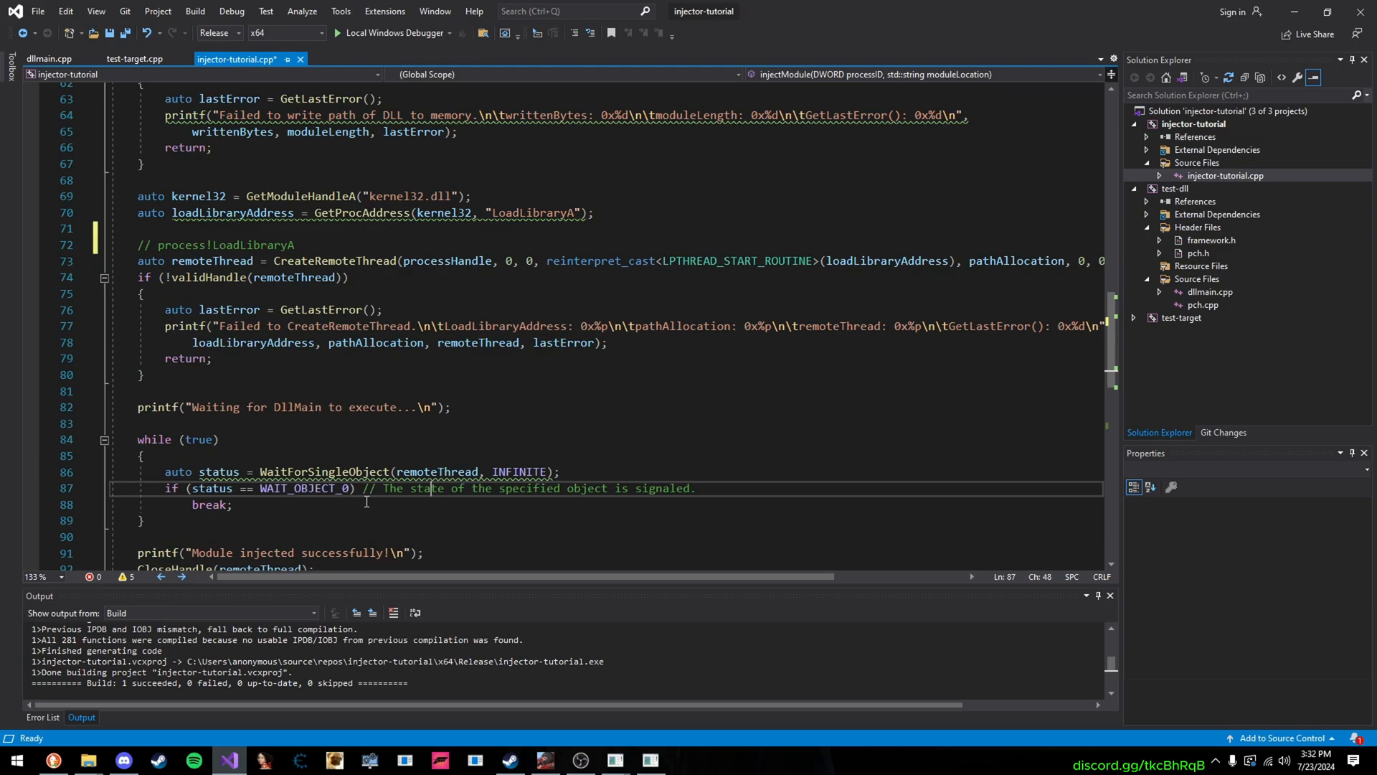
mouse_move(362, 482)
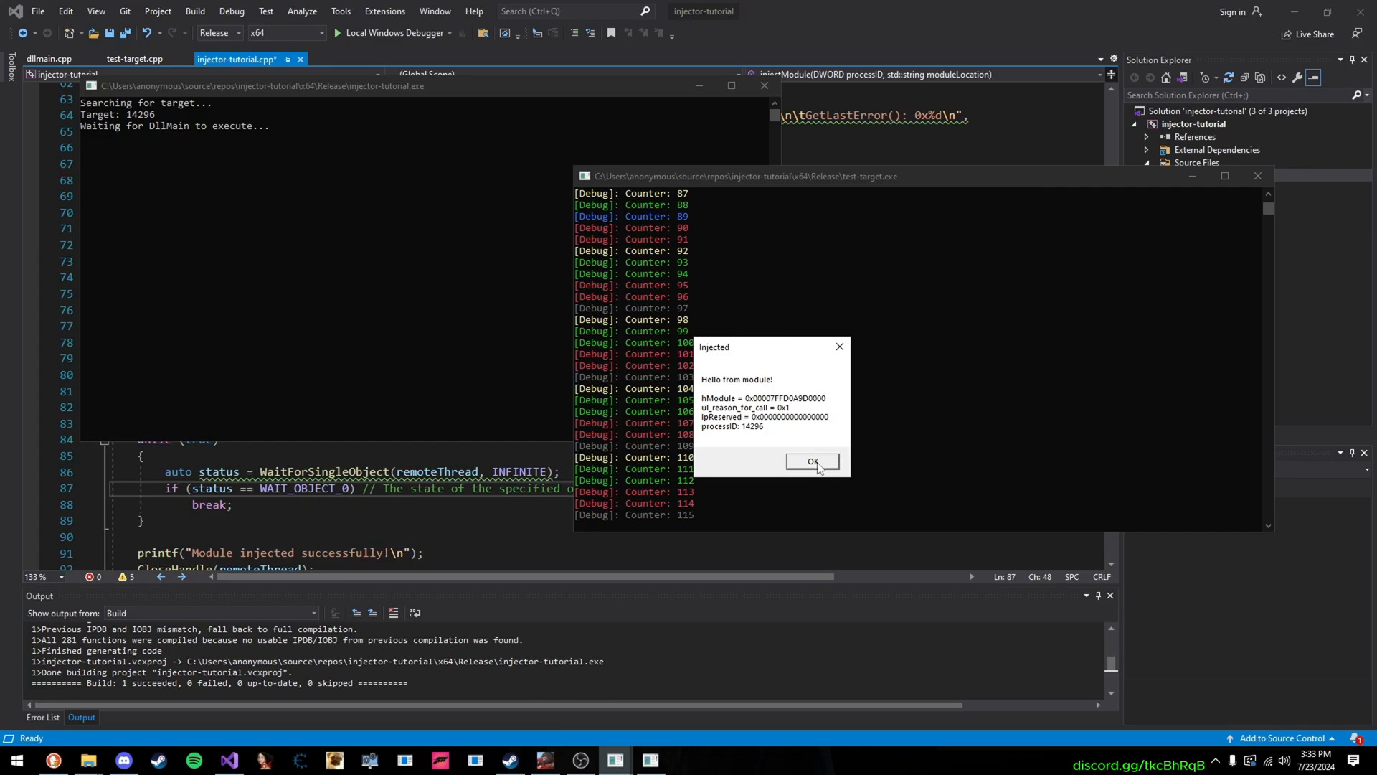
click(813, 462)
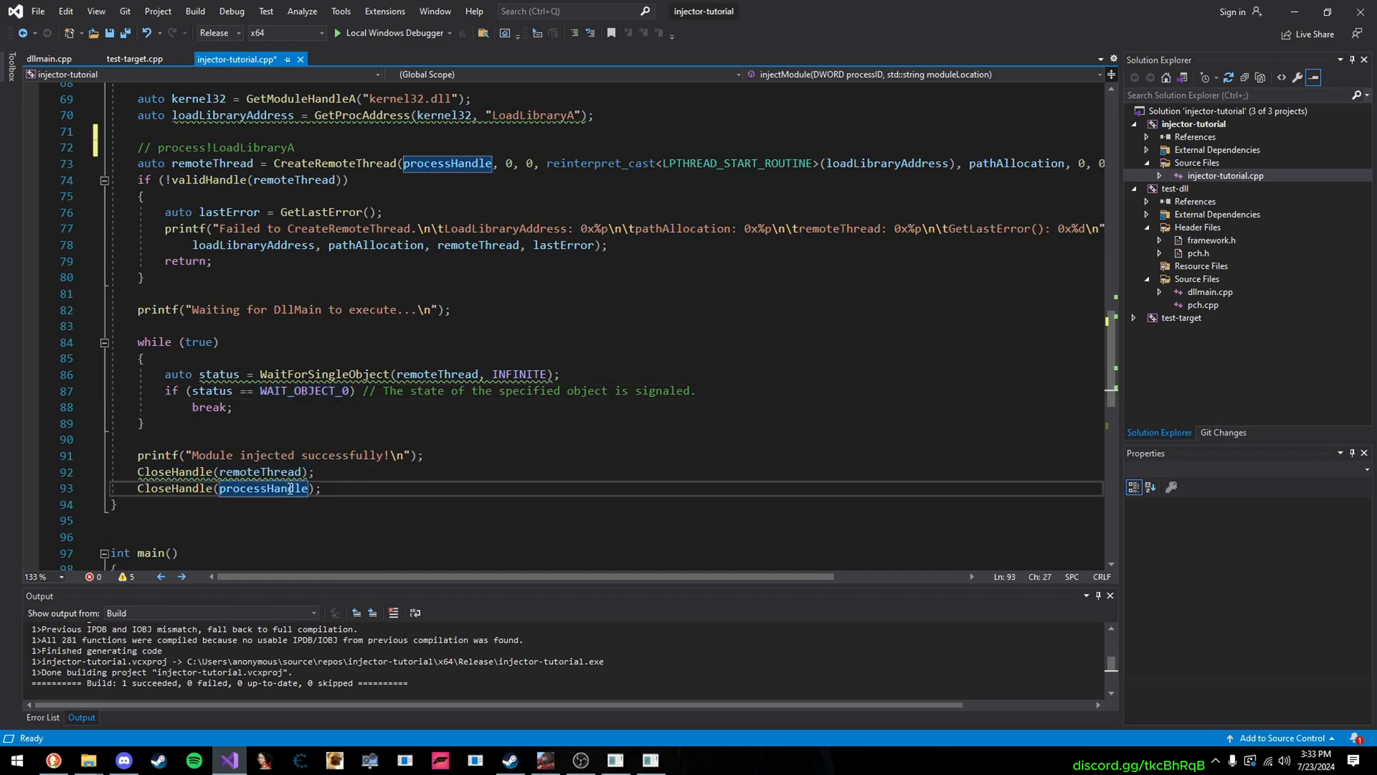
scroll(up, 3)
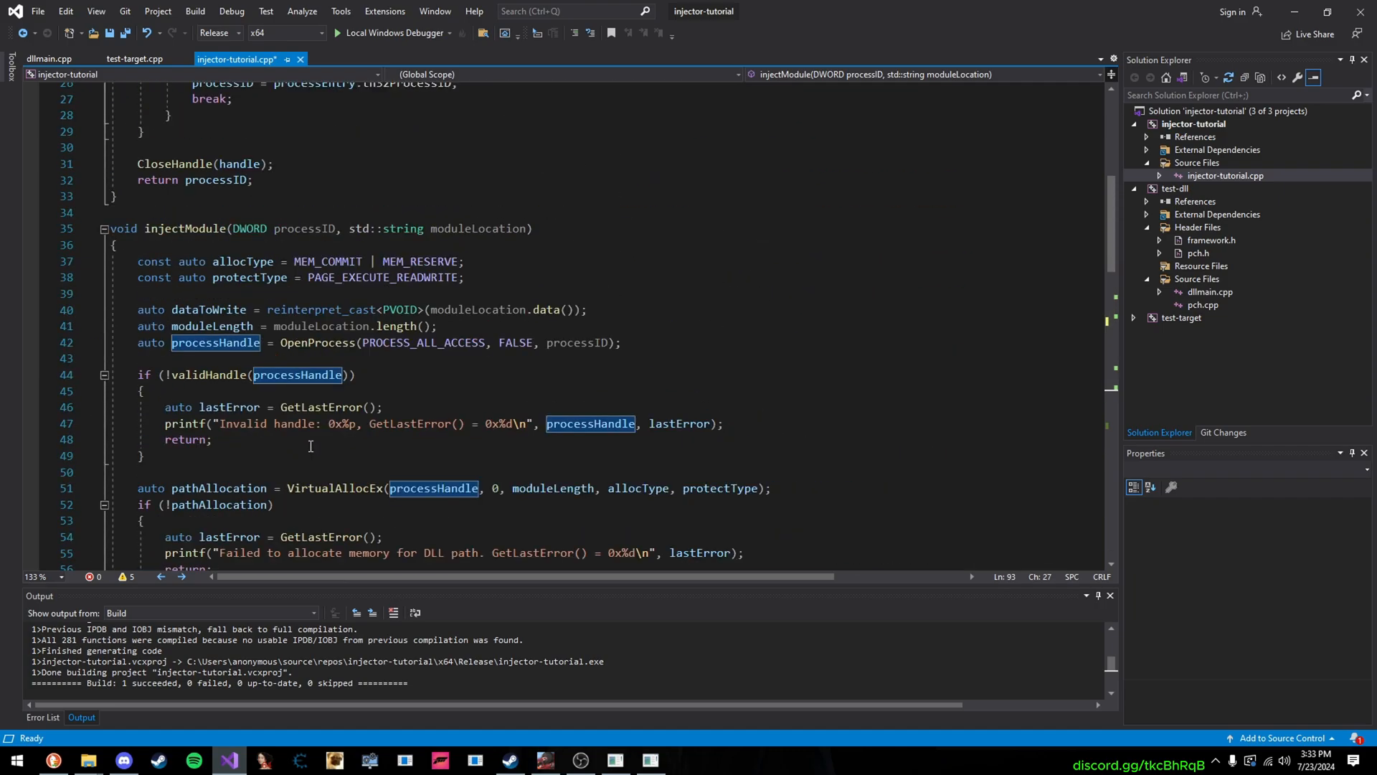
scroll(down, 3)
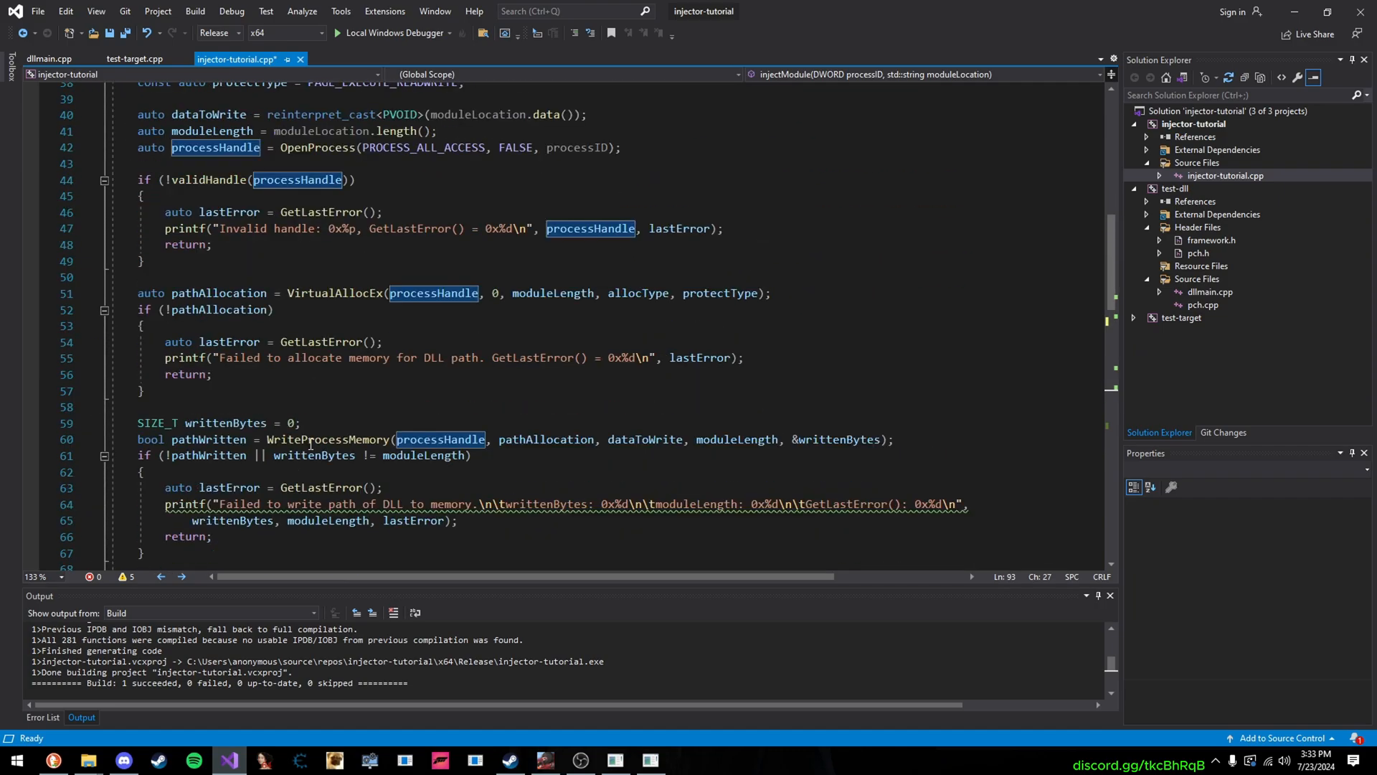
scroll(down, 3)
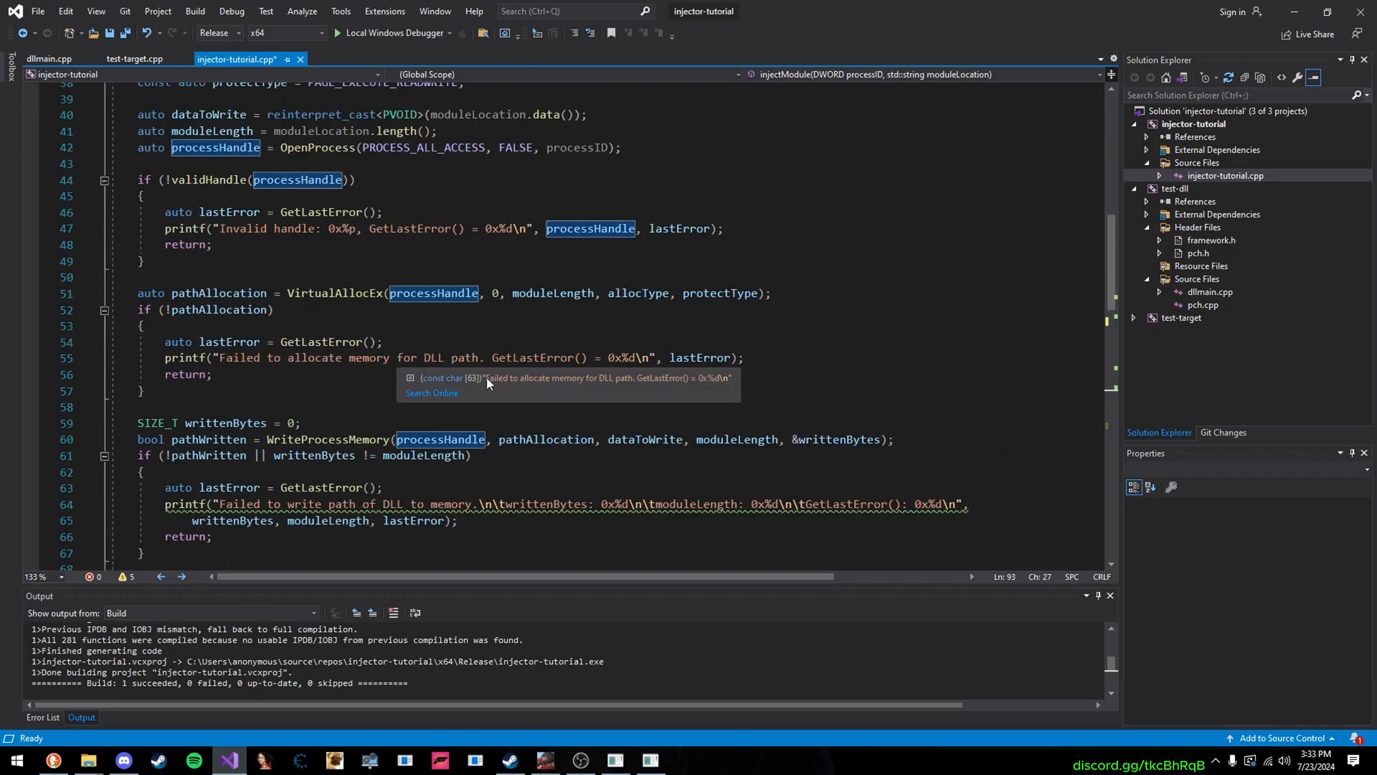
mouse_move(531, 307)
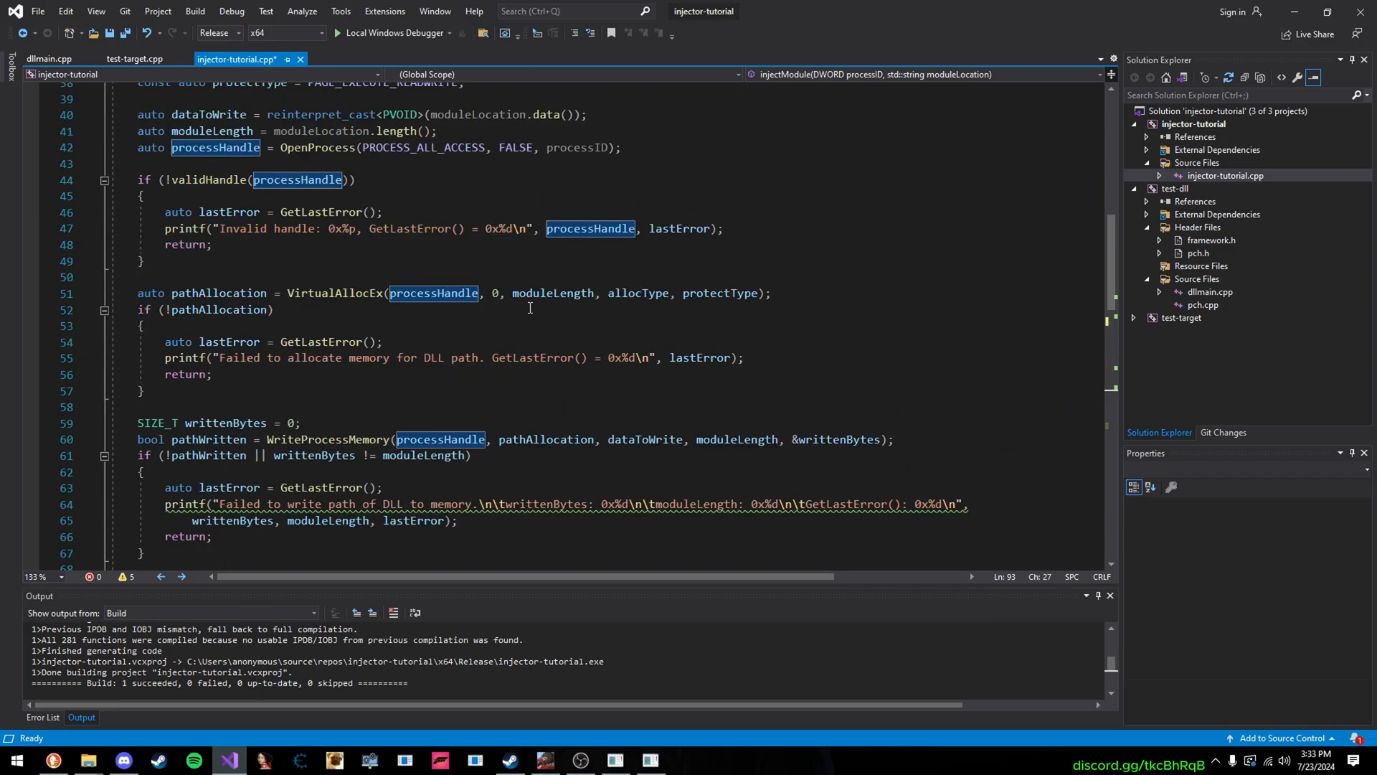
mouse_move(352, 293)
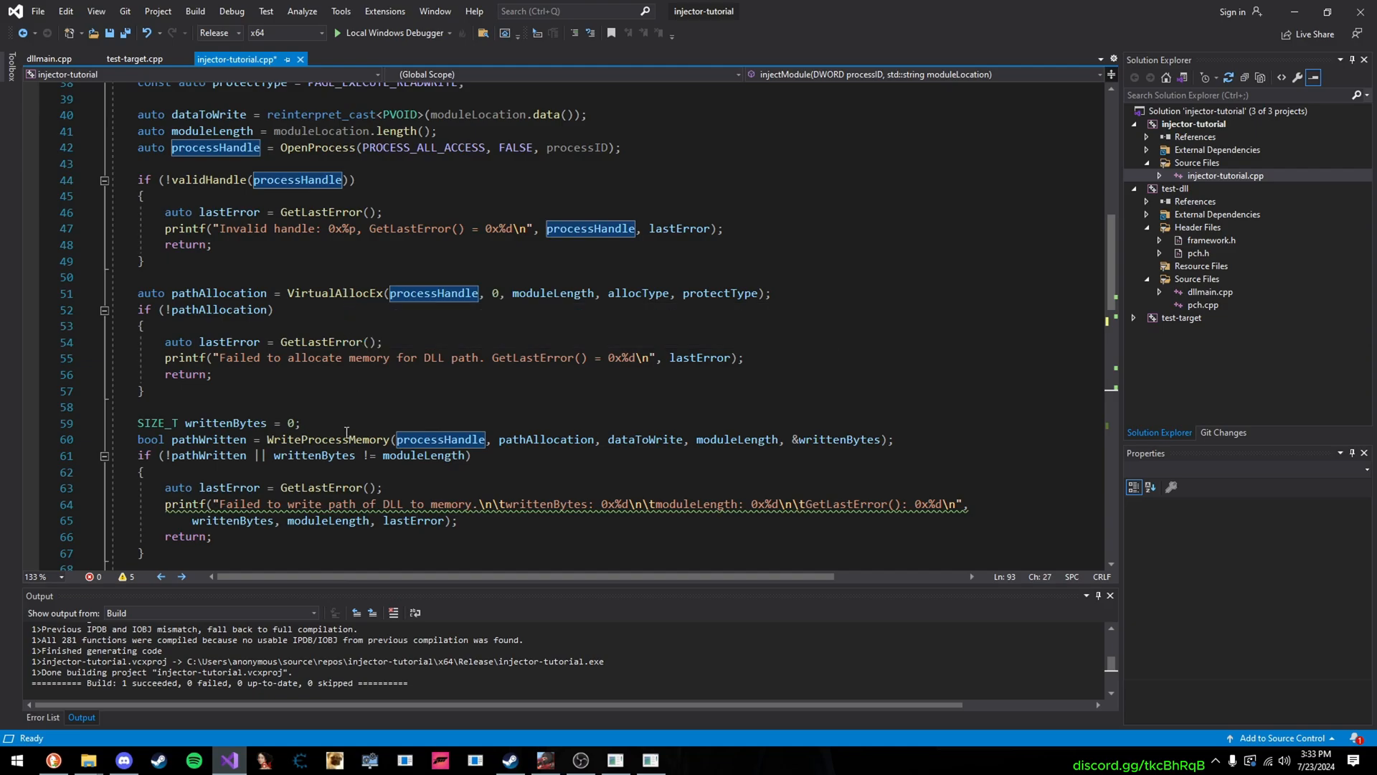
scroll(down, 3)
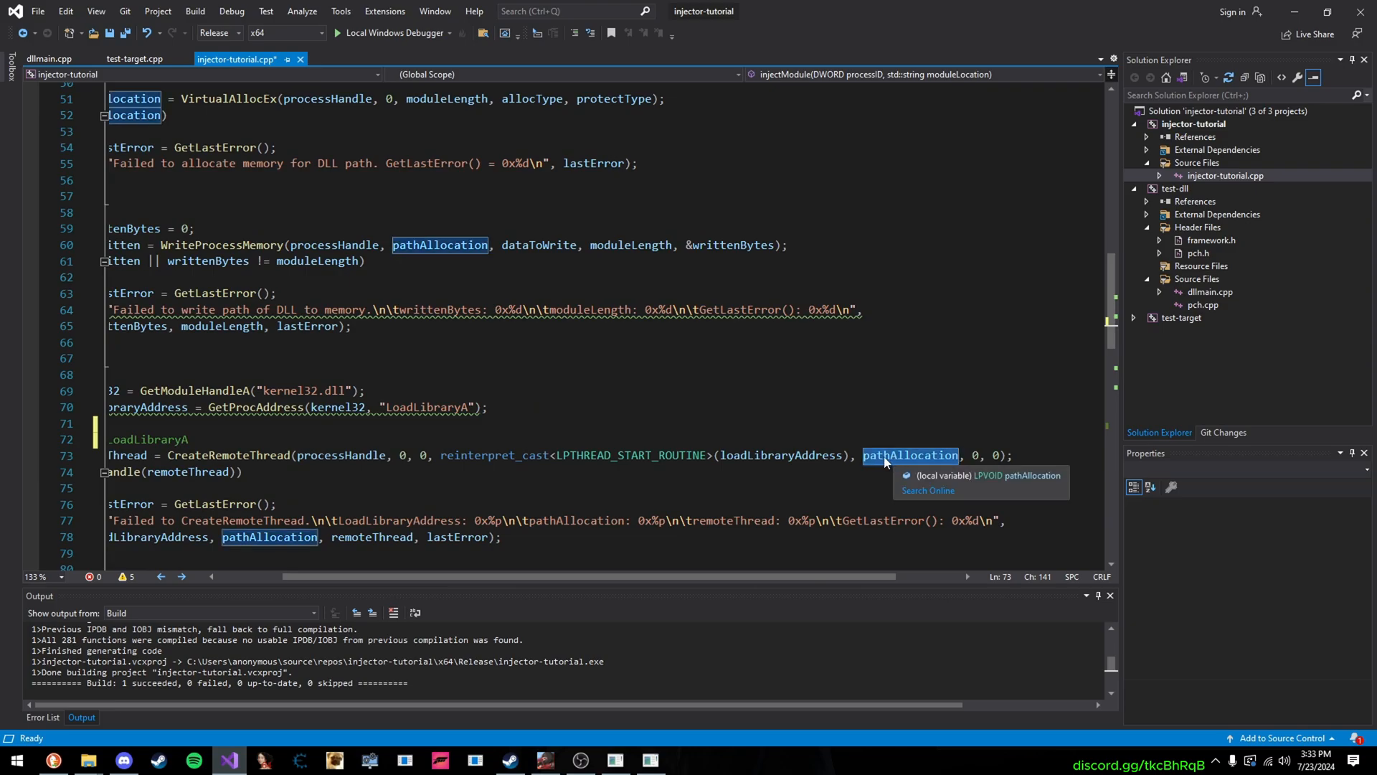
mouse_move(841, 483)
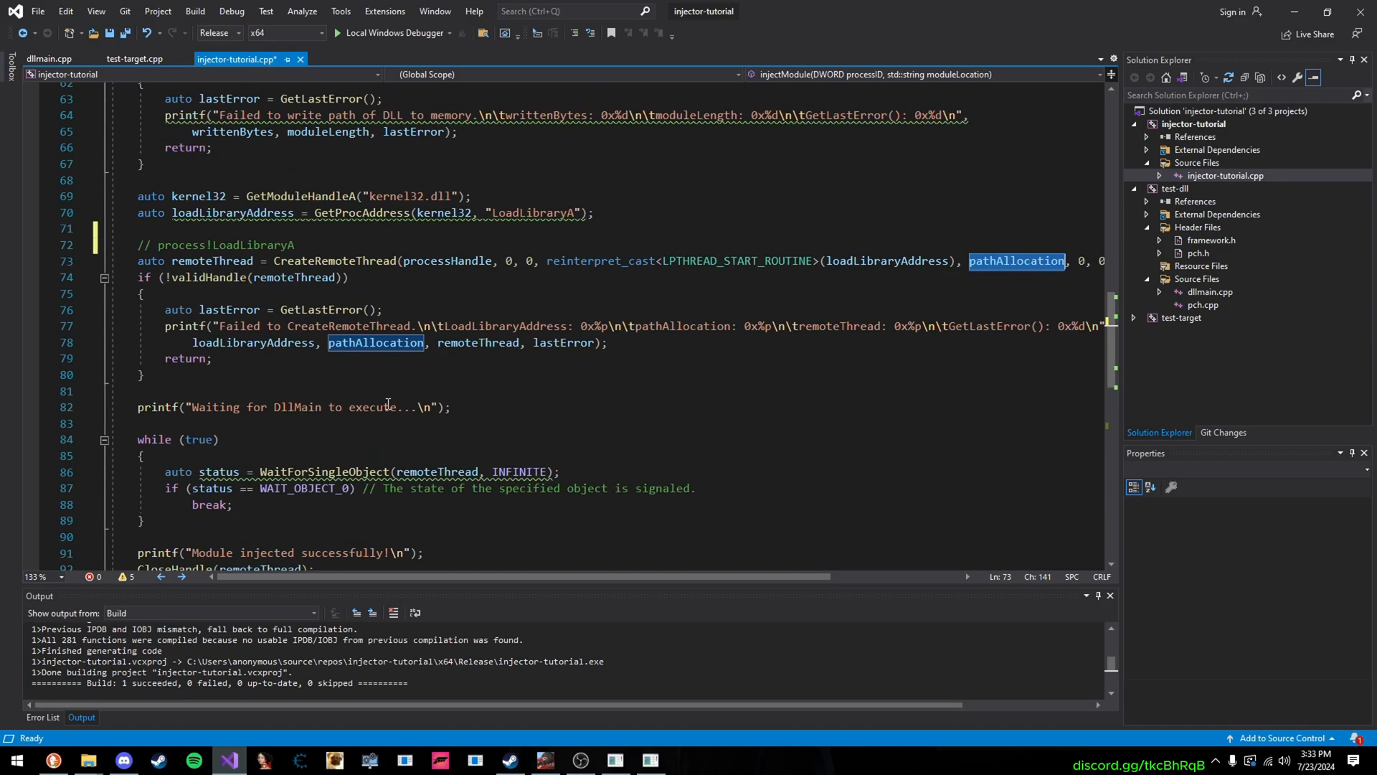
scroll(down, 3)
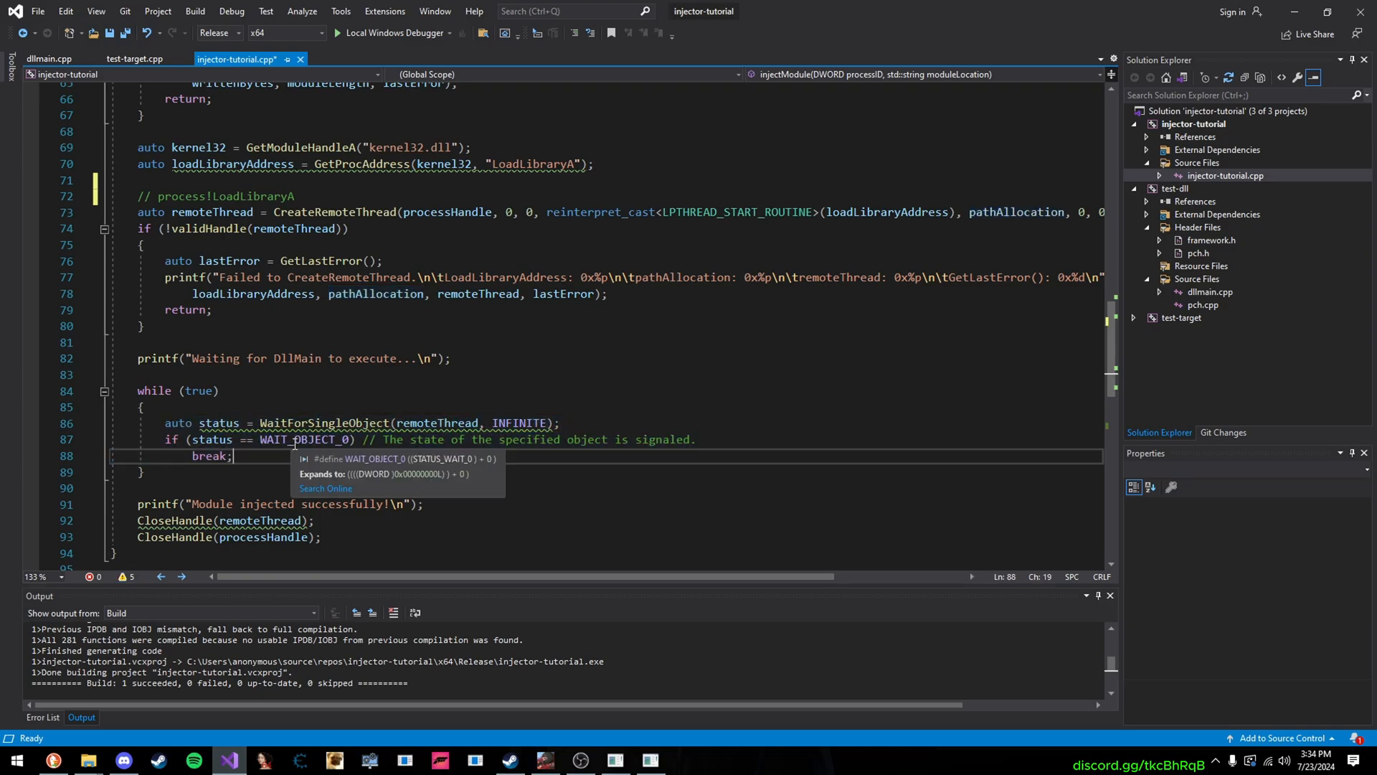
mouse_move(267, 478)
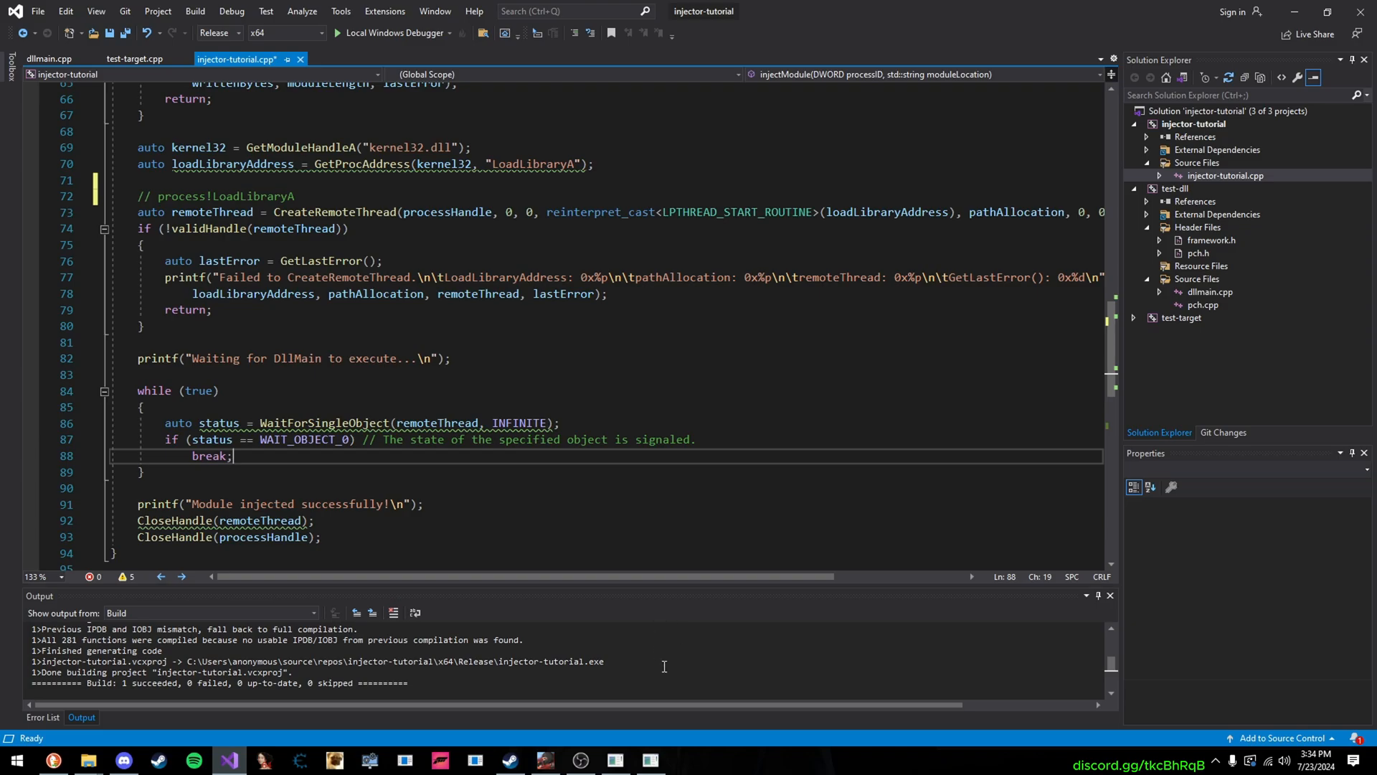
mouse_move(911, 364)
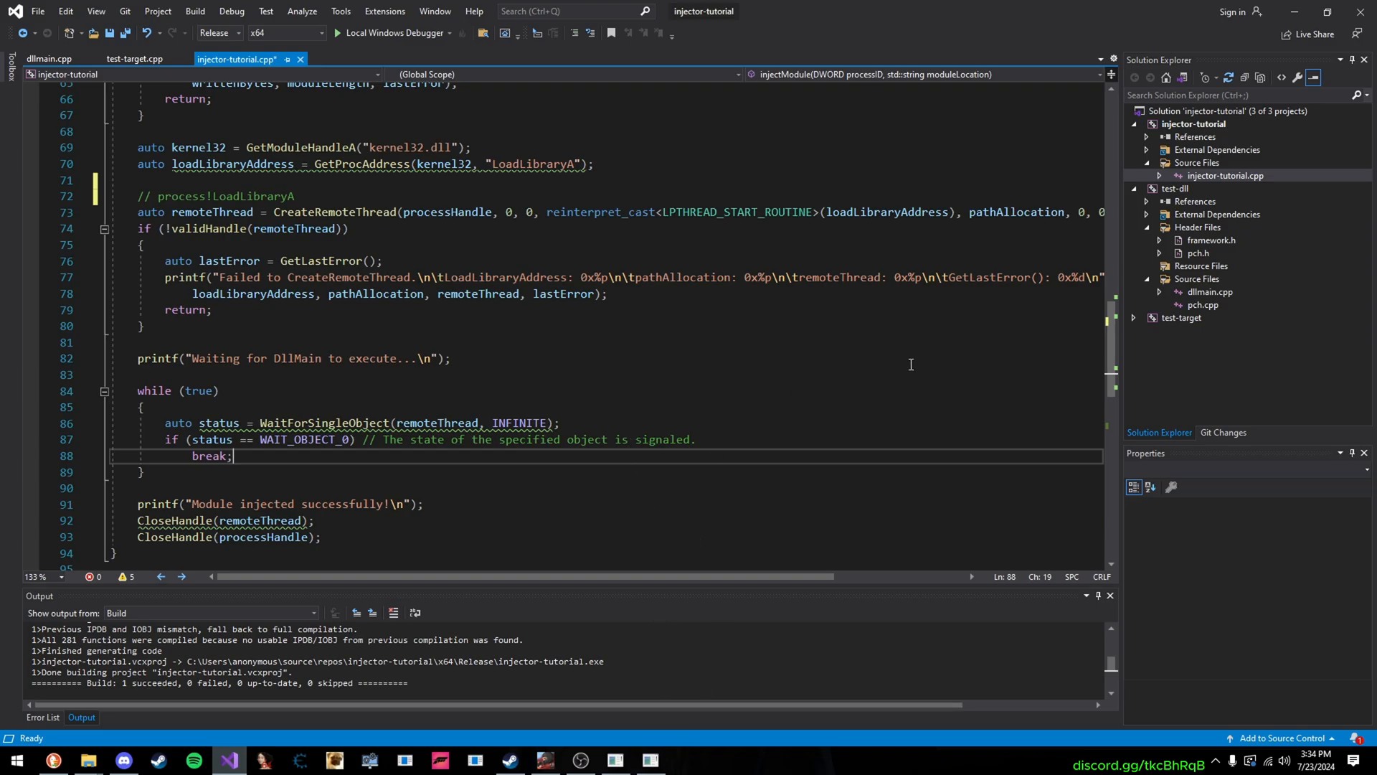
scroll(down, 3)
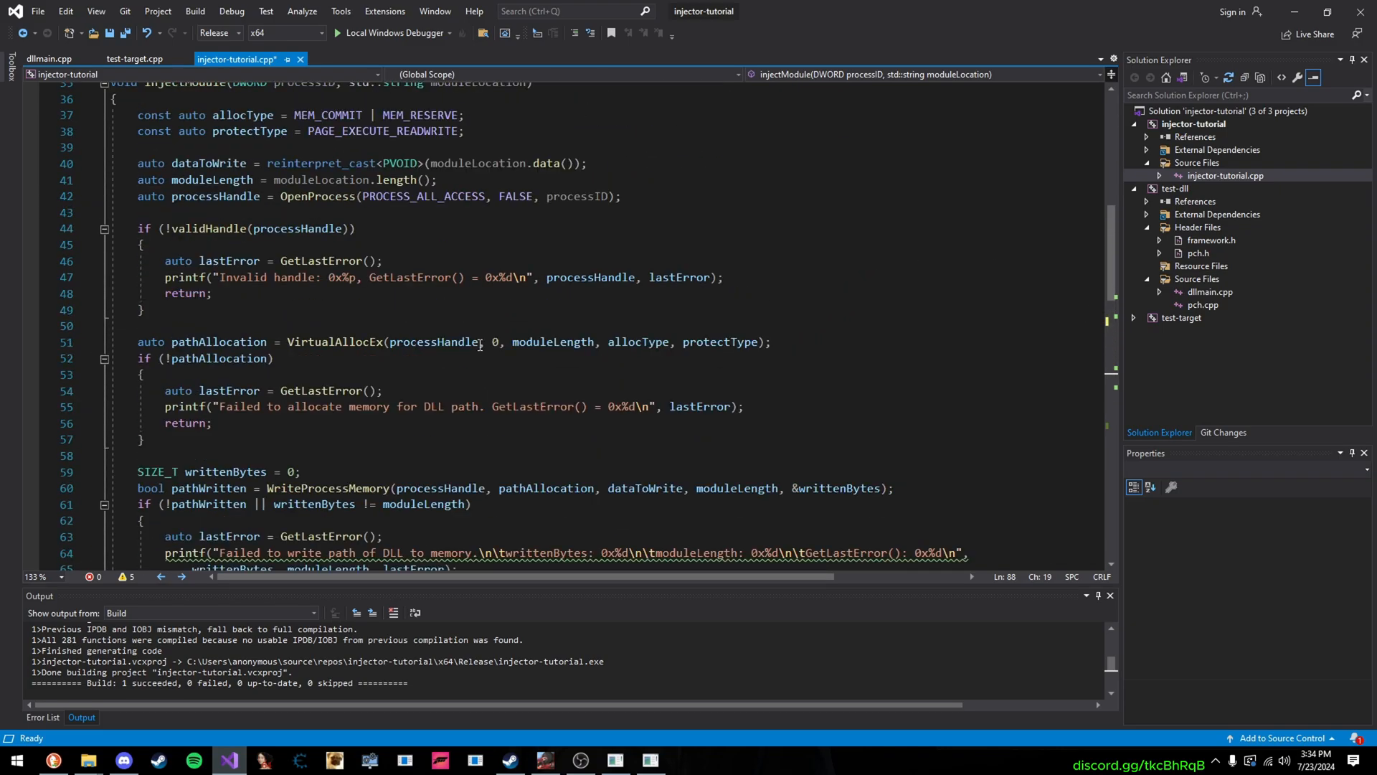
scroll(down, 3)
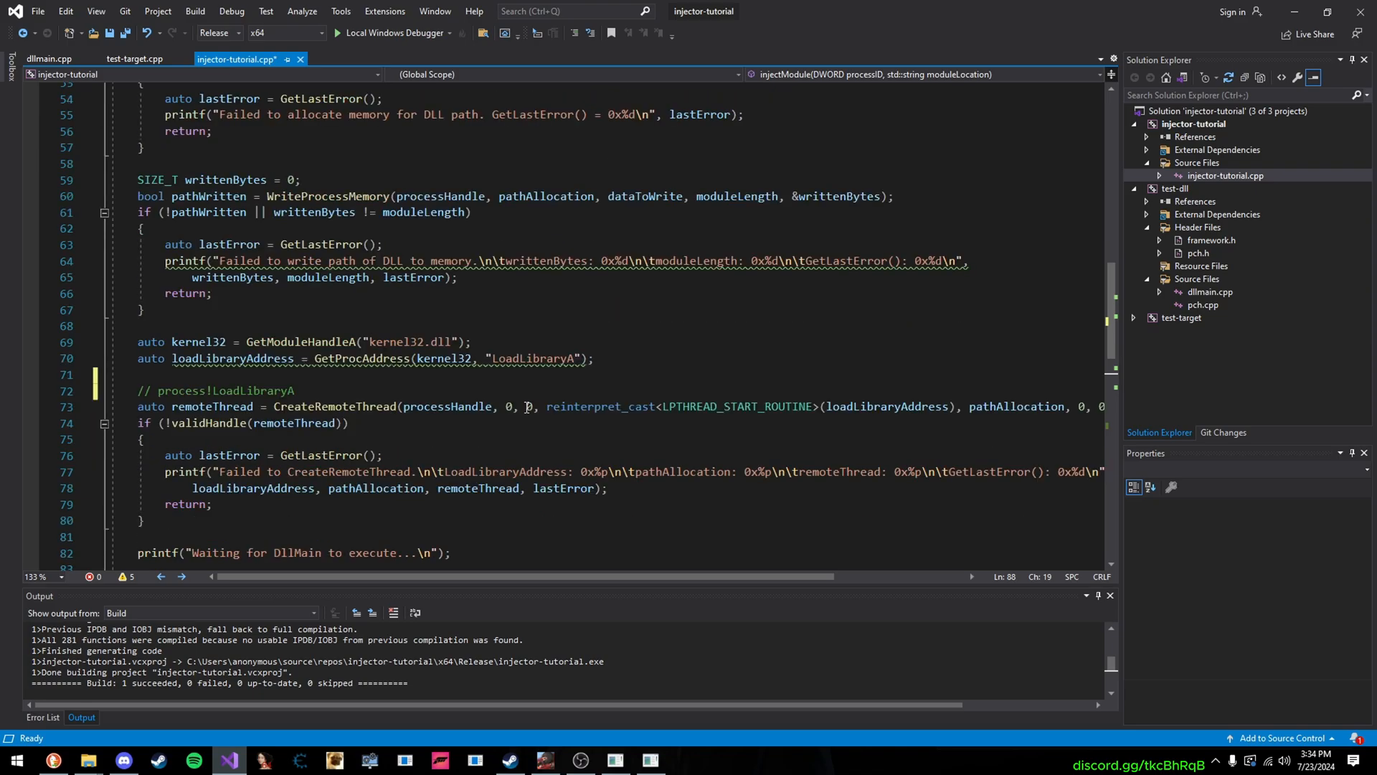
scroll(down, 3)
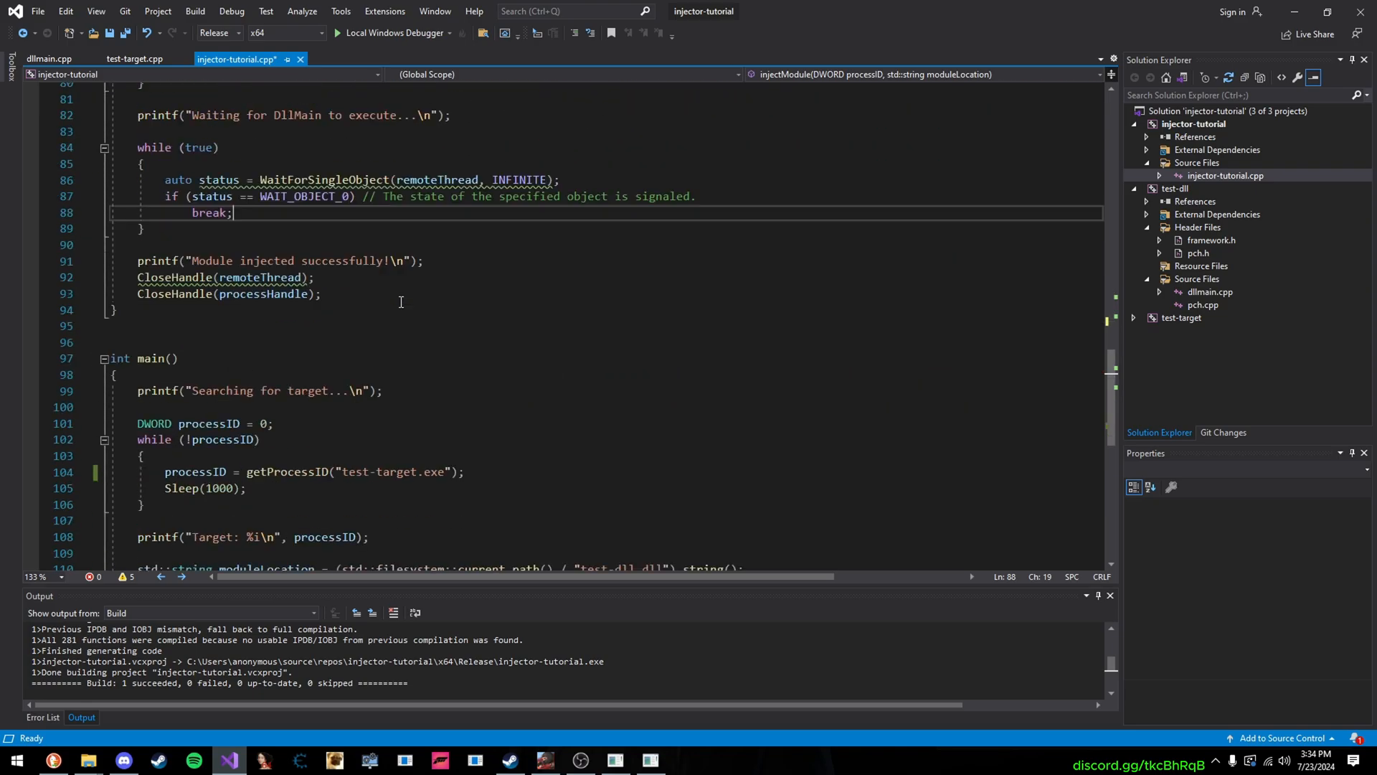
scroll(down, 3)
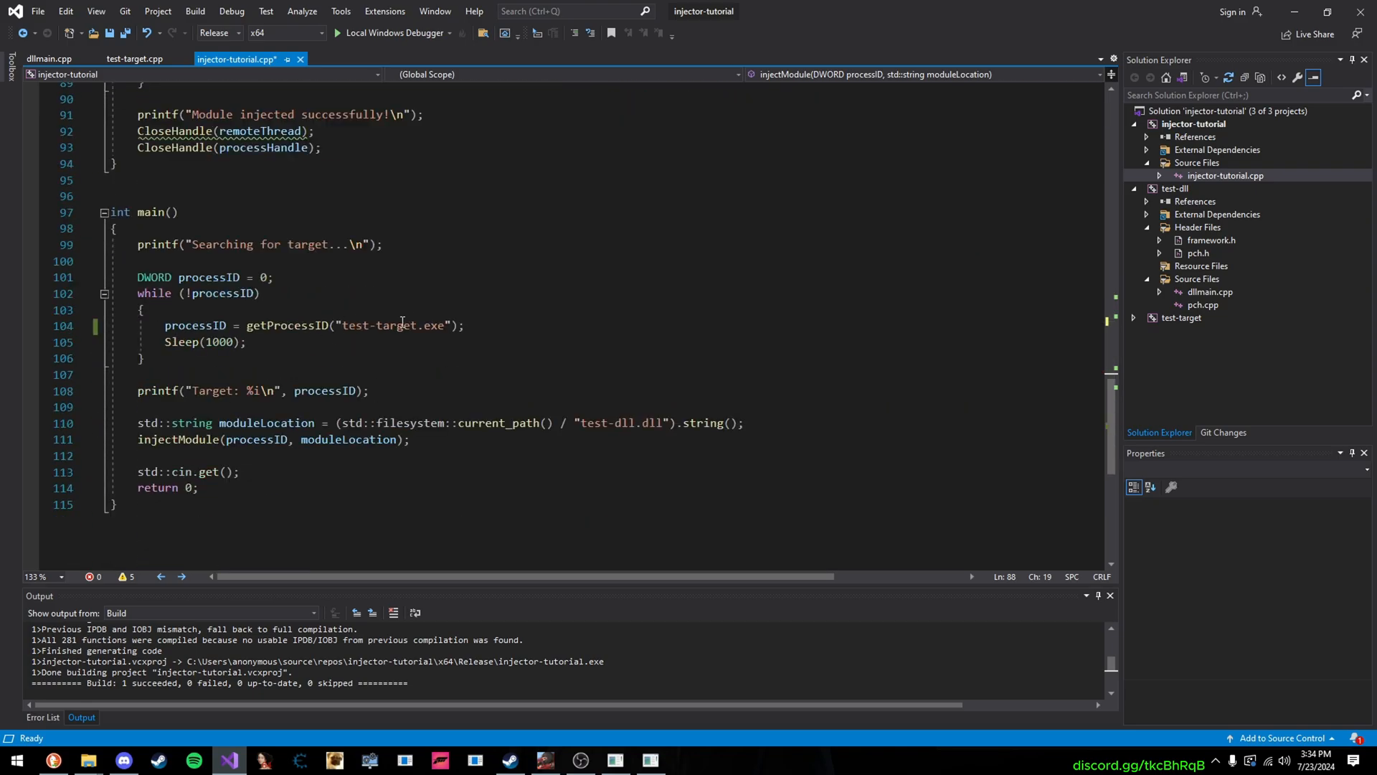
Retarget main to CombatMaster.exe, run the rebuilt injector and confirm CombatMaster.exe in Task Manager
text(CombatMas)
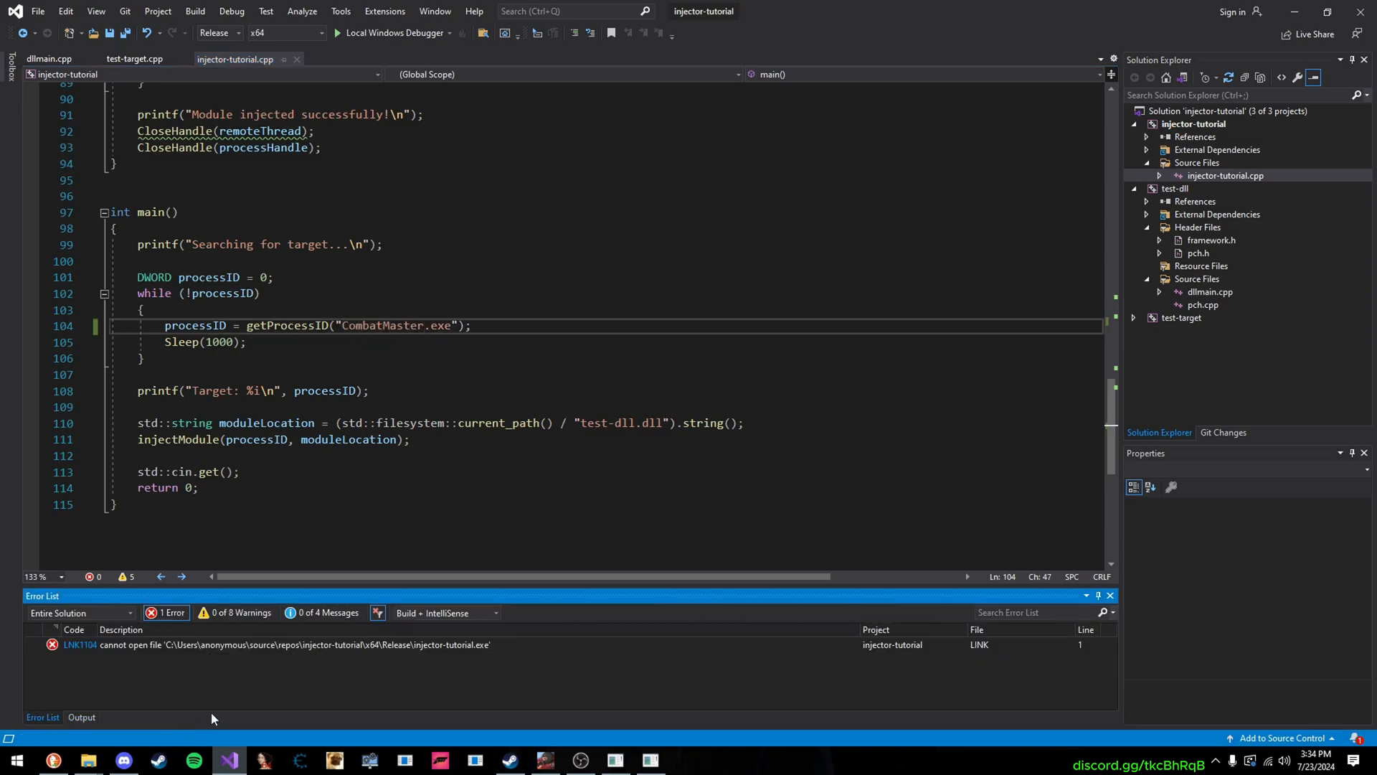
right_click(614, 761)
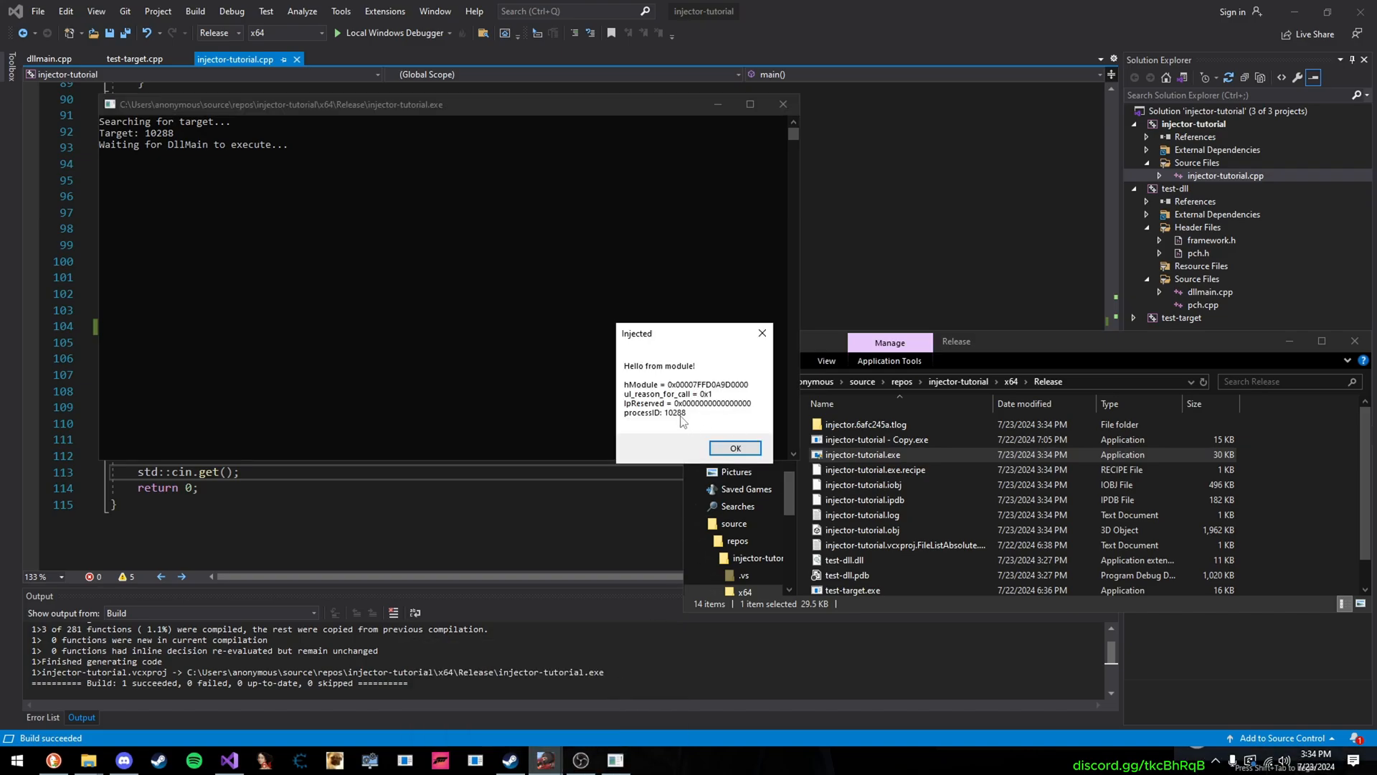
mouse_move(1041, 774)
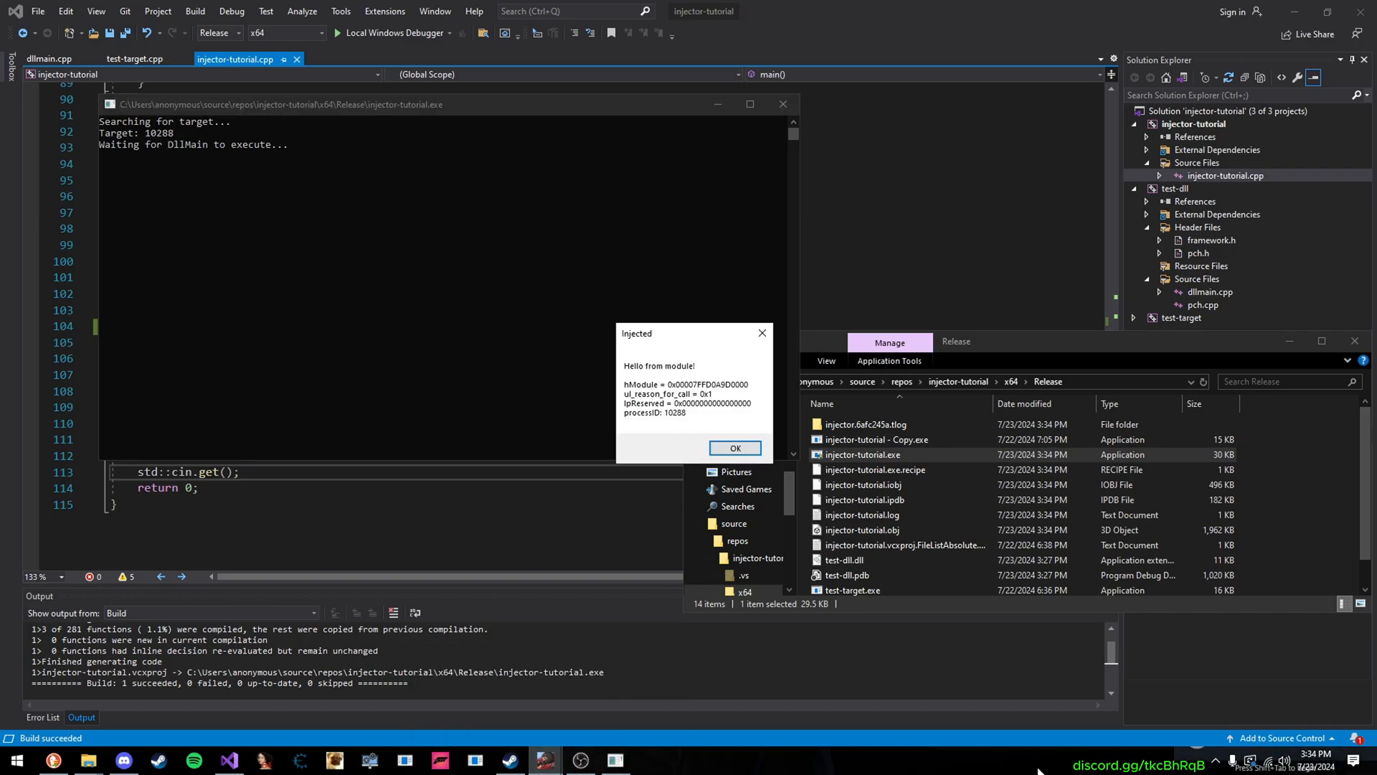
click(648, 761)
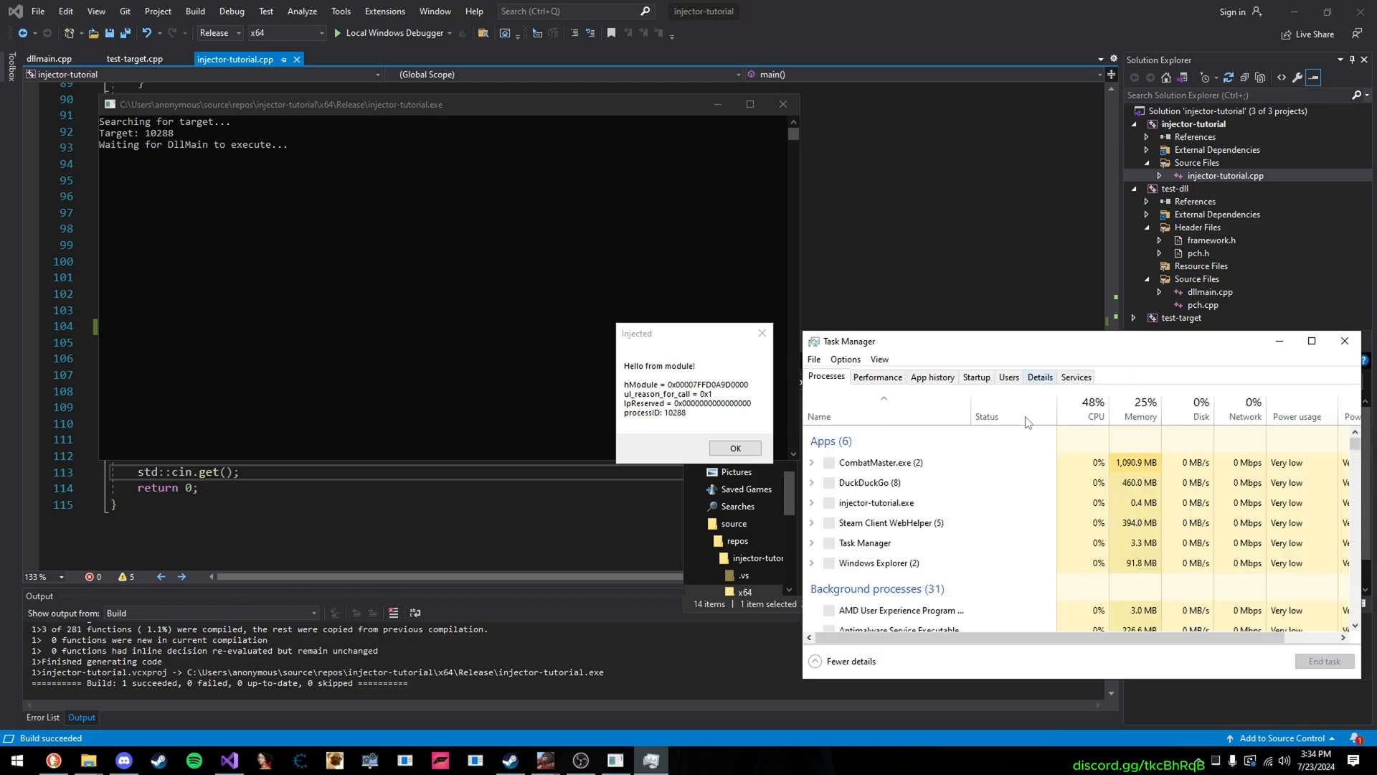
click(1040, 376)
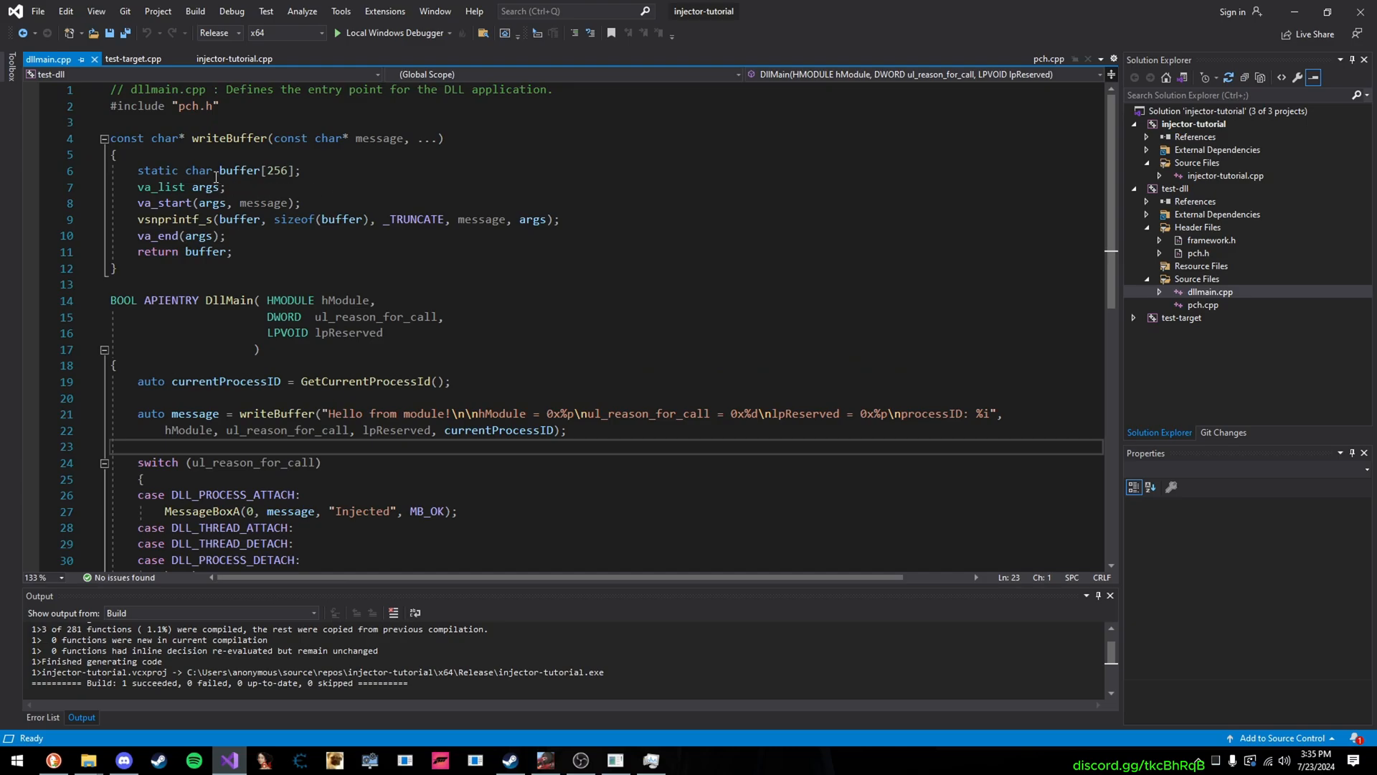
Edit the writeBuffer helper line in dllmain.cpp, then switch to the test-target.cpp source
double_click(279, 413)
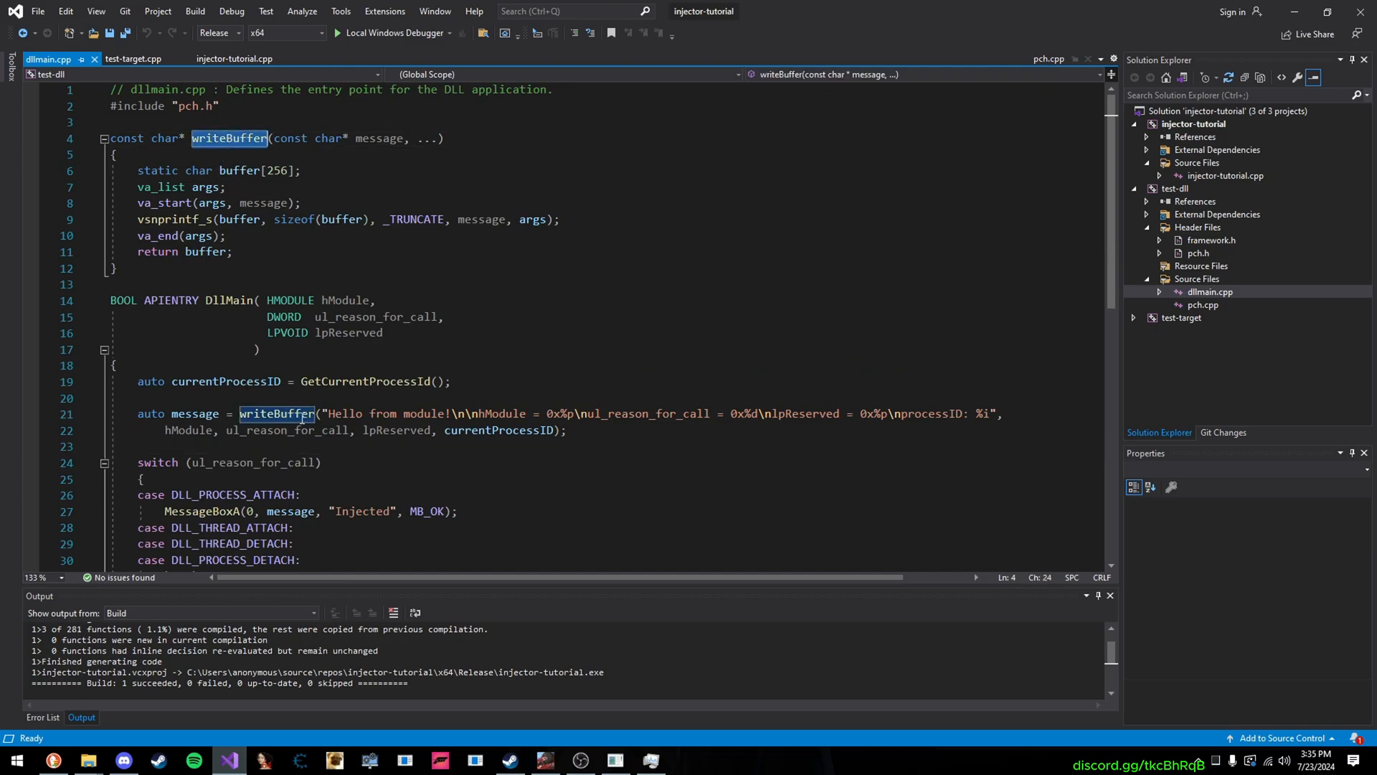
text(pr)
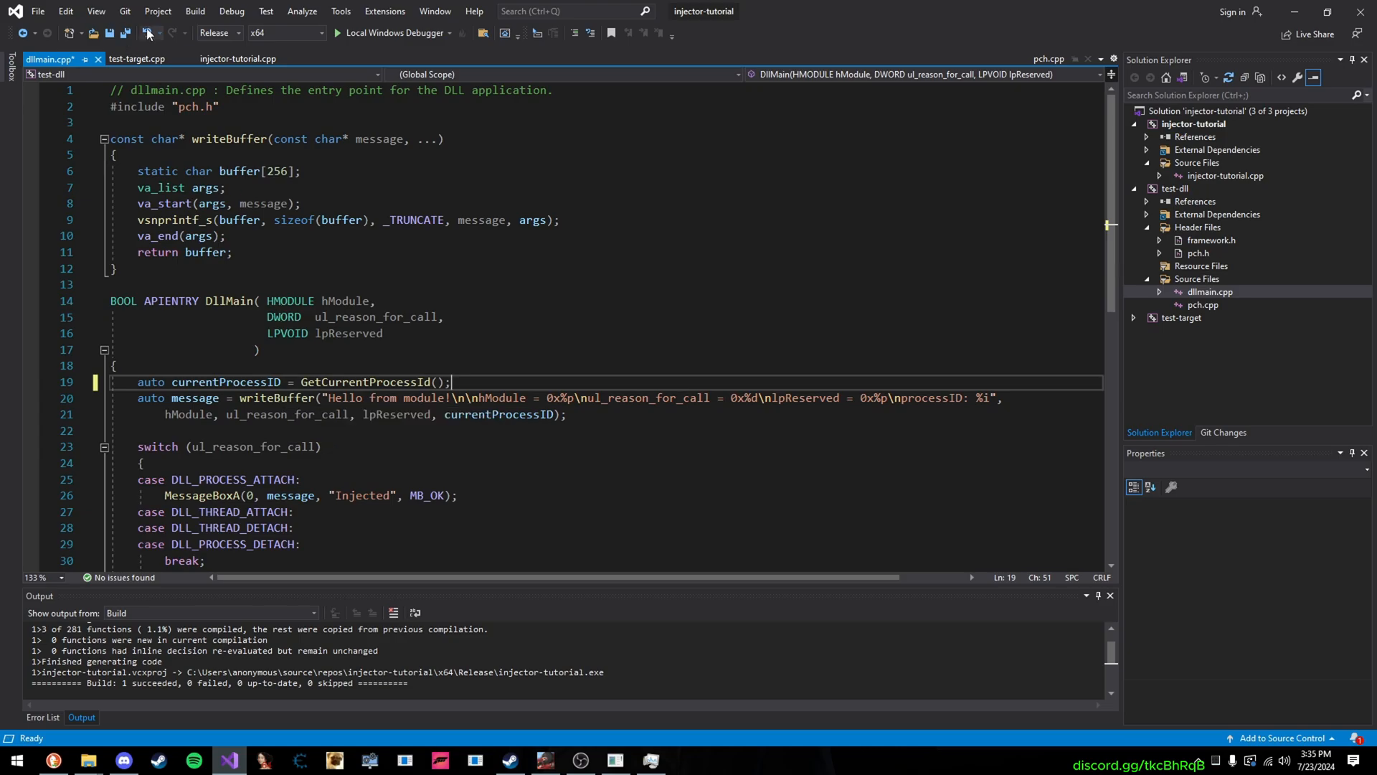
click(1209, 291)
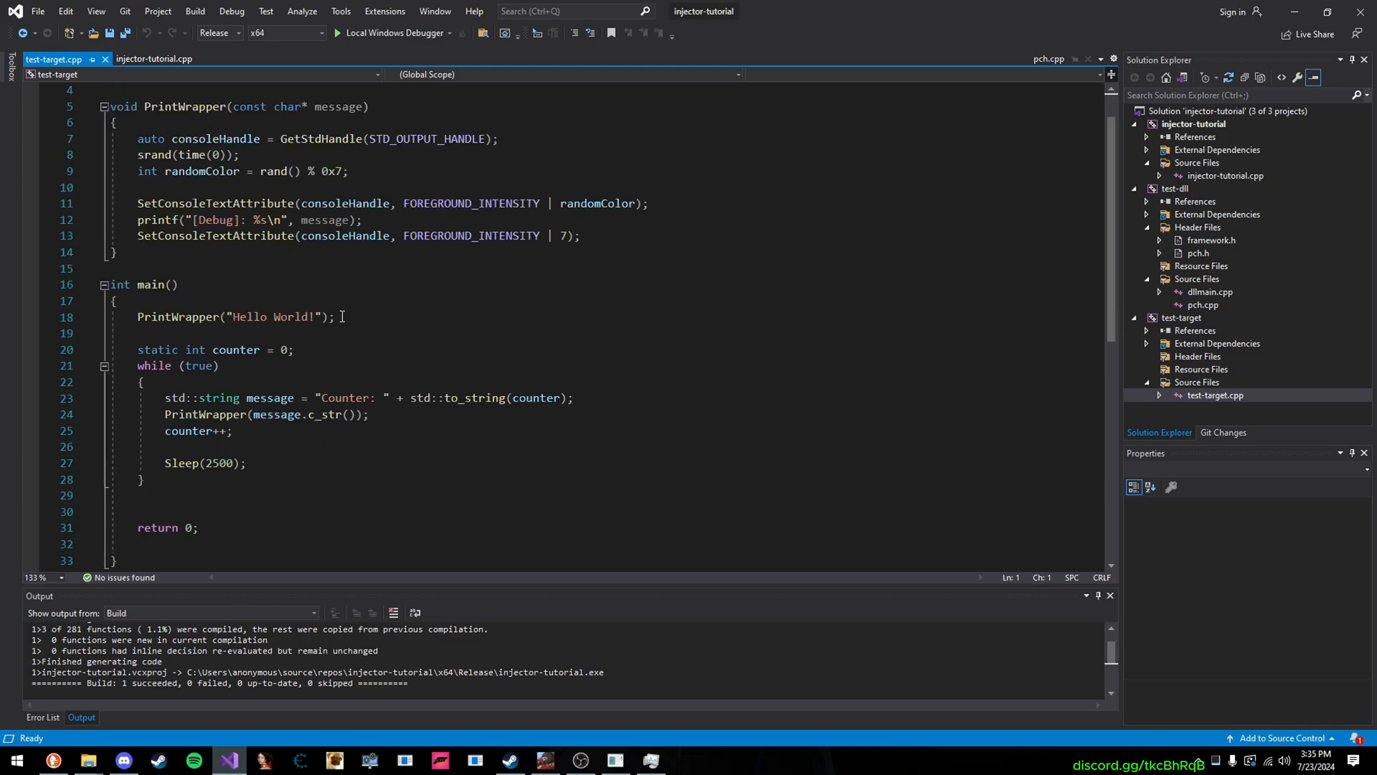
click(161, 58)
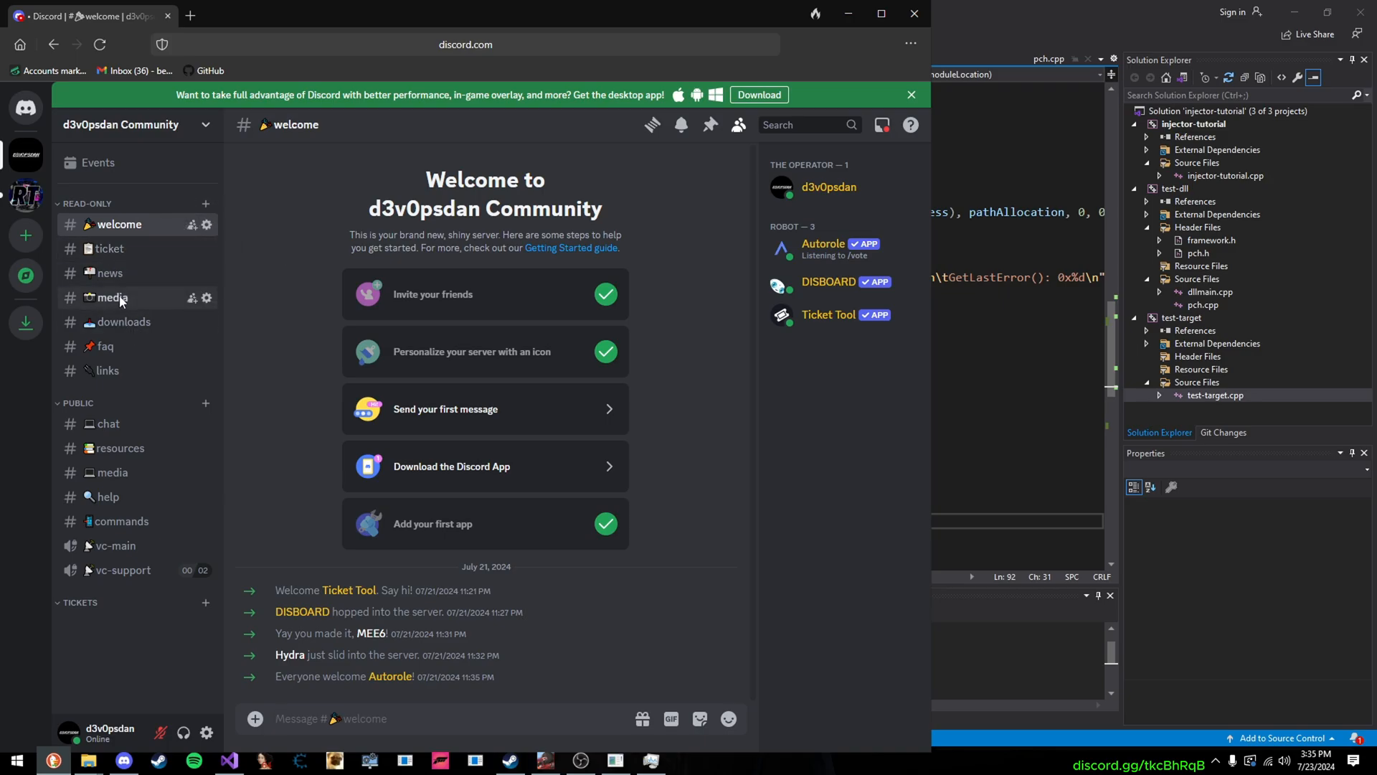
Open the #links channel in the d3v0psdan community server
click(108, 370)
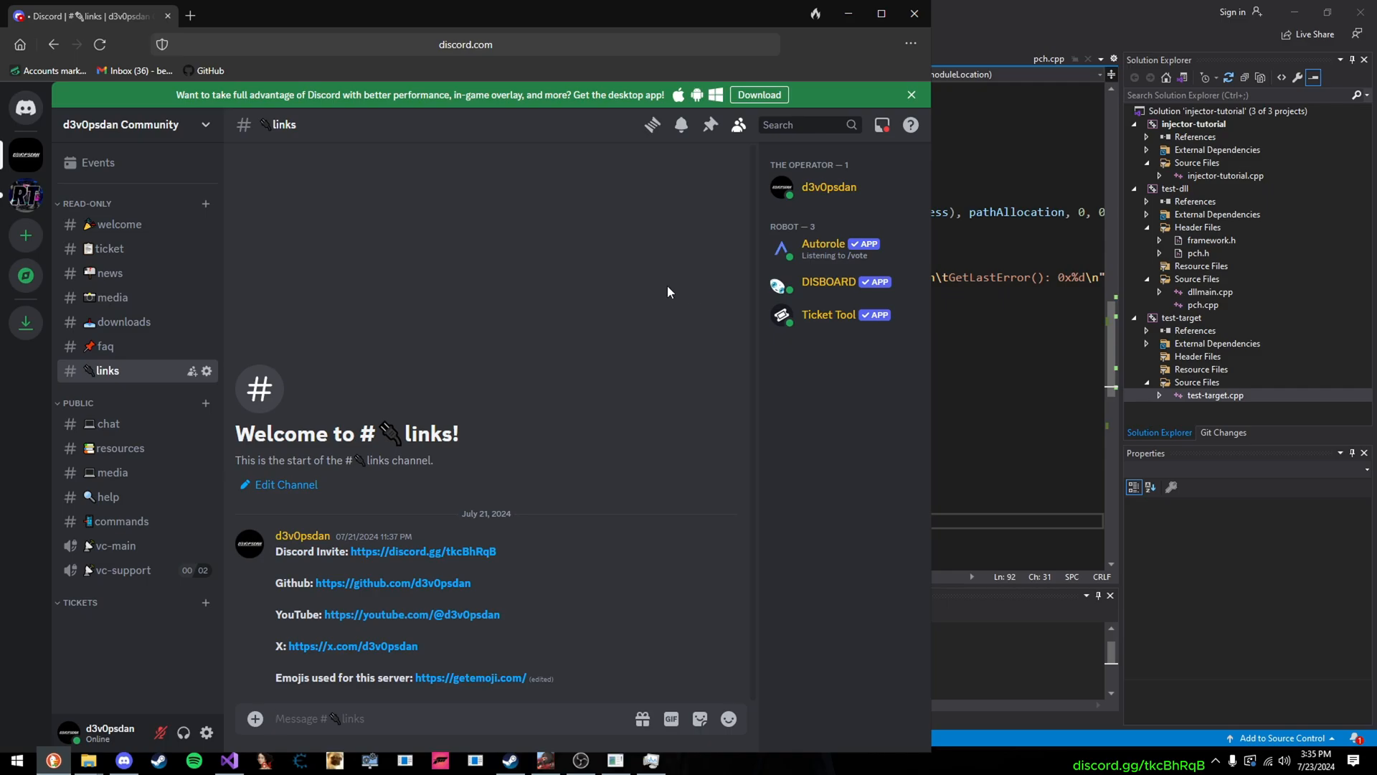
mouse_move(727, 446)
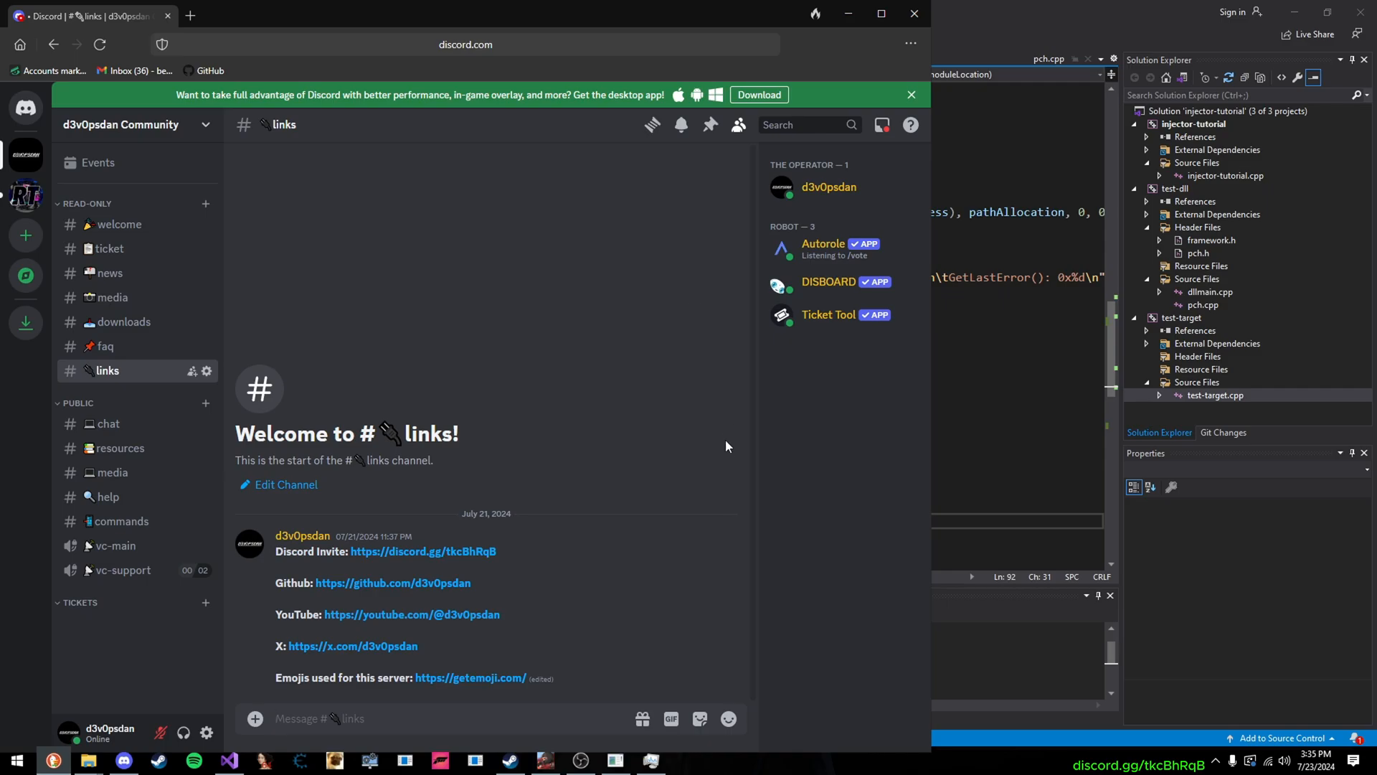